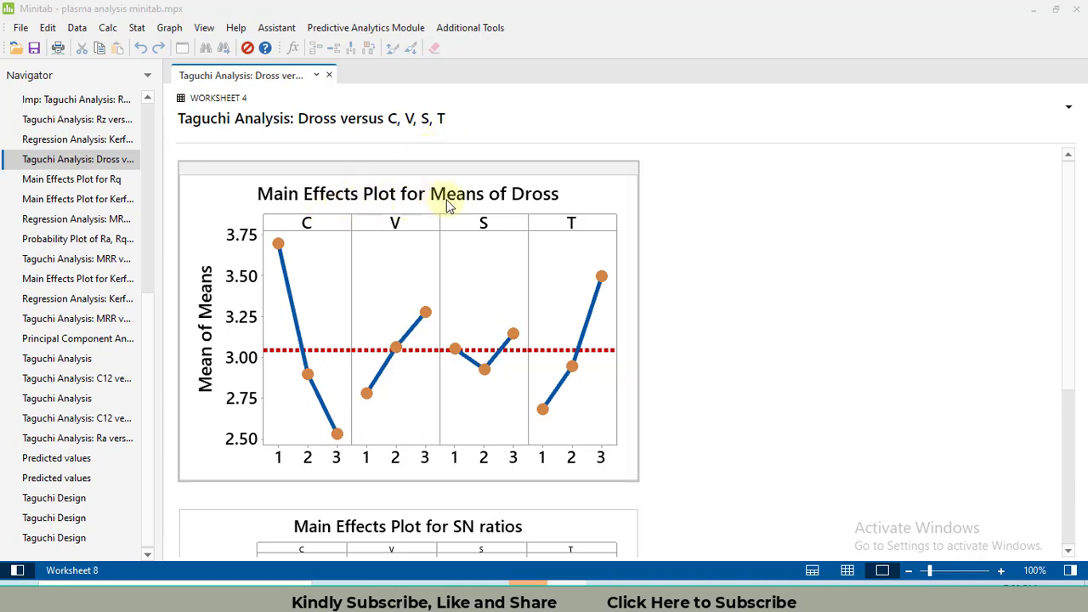
mouse_move(544, 211)
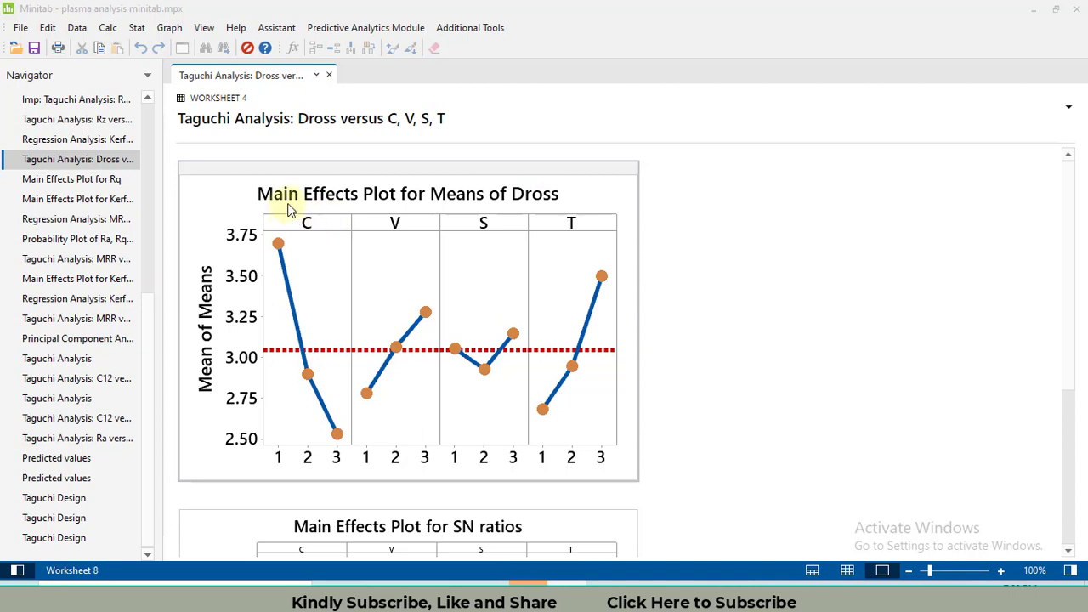
mouse_move(502, 194)
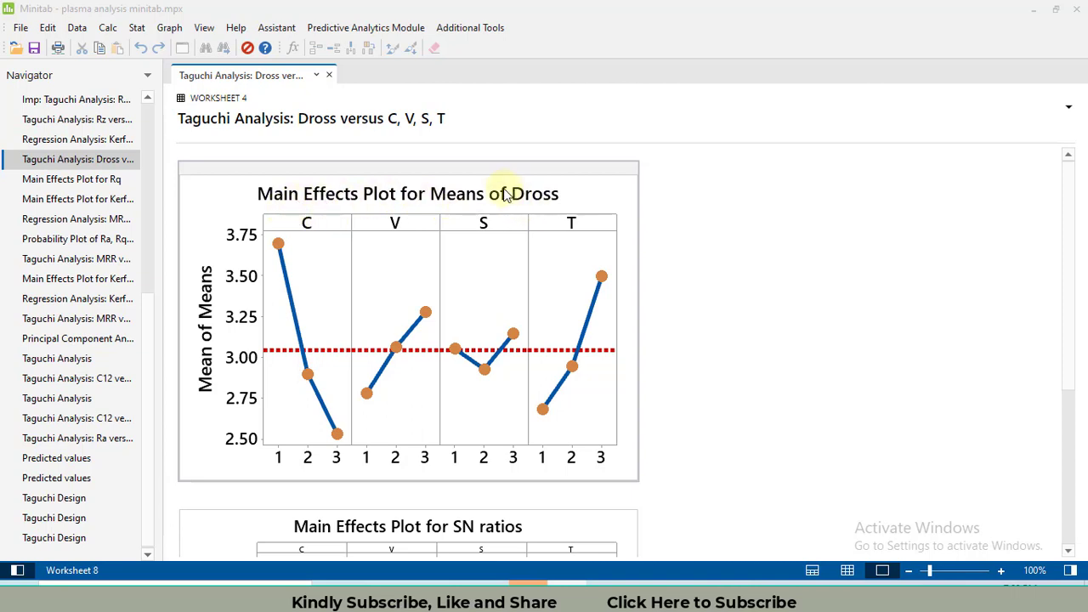
mouse_move(381, 262)
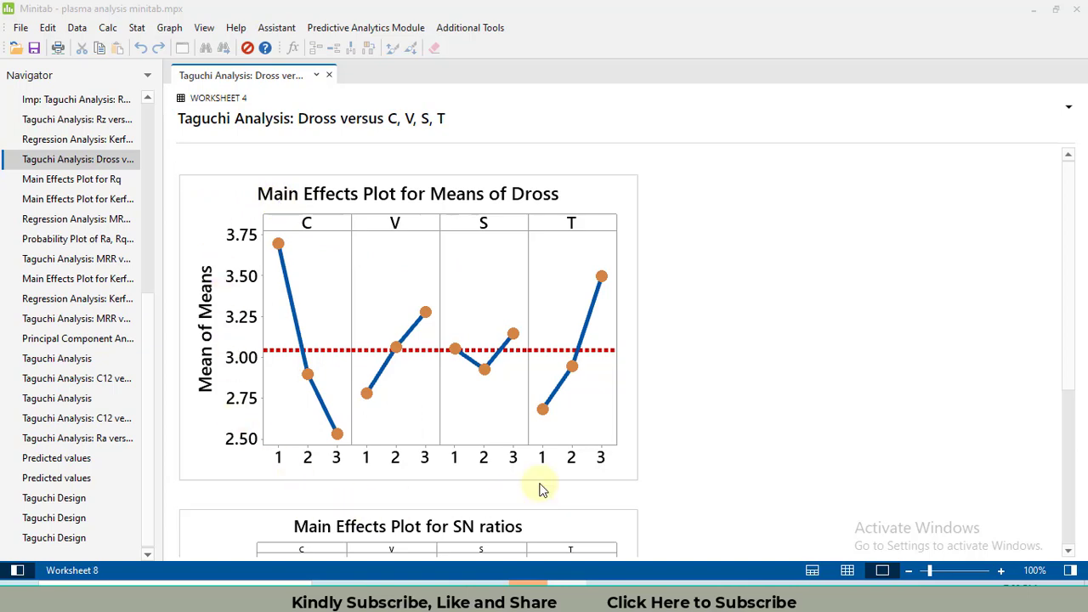
mouse_move(400, 581)
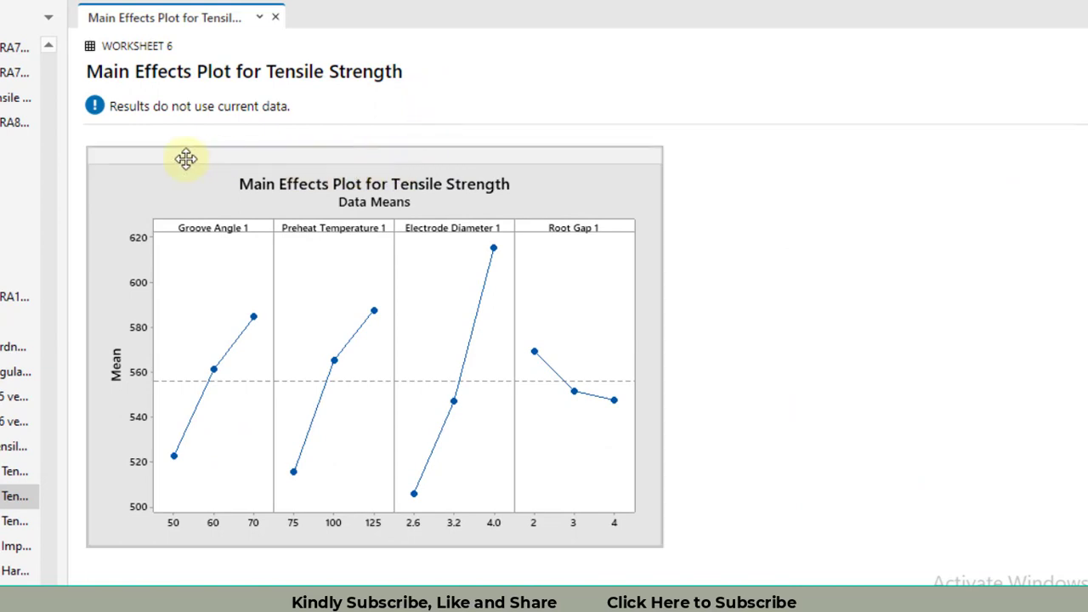
mouse_move(560, 527)
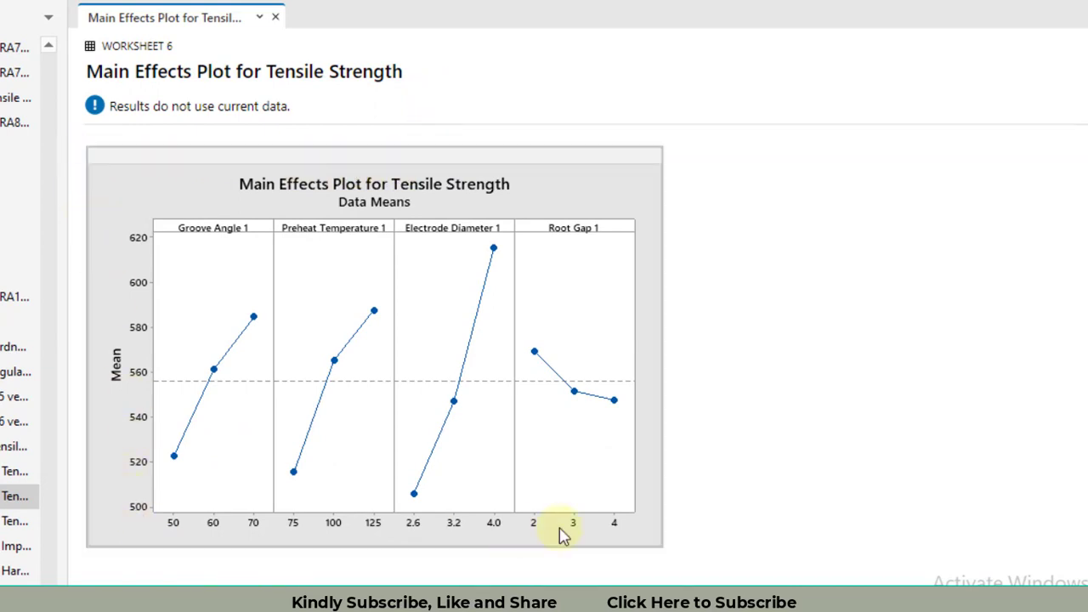
mouse_move(652, 219)
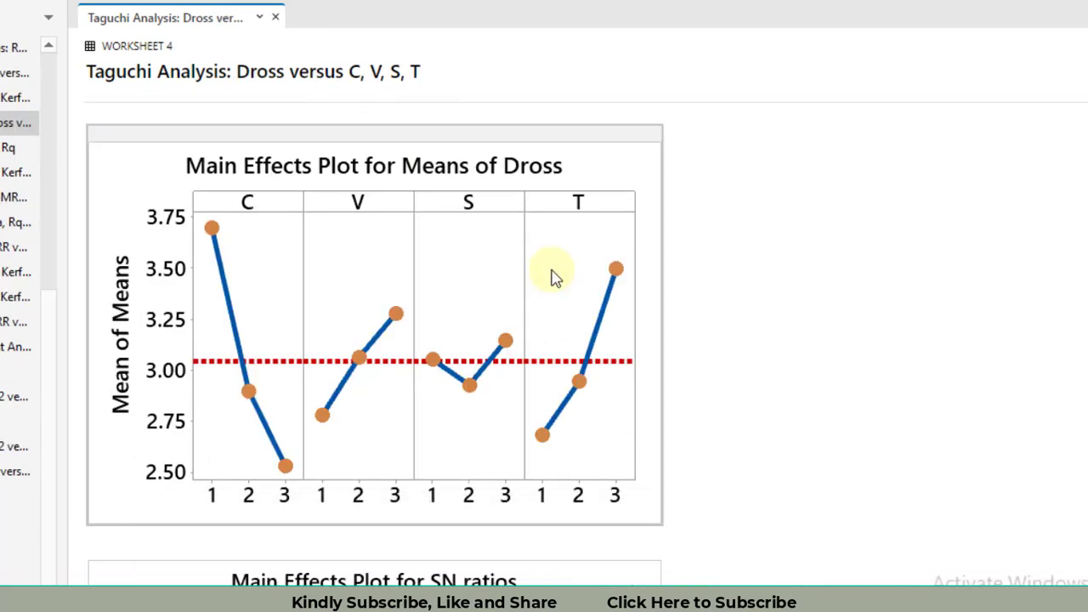
mouse_move(185, 435)
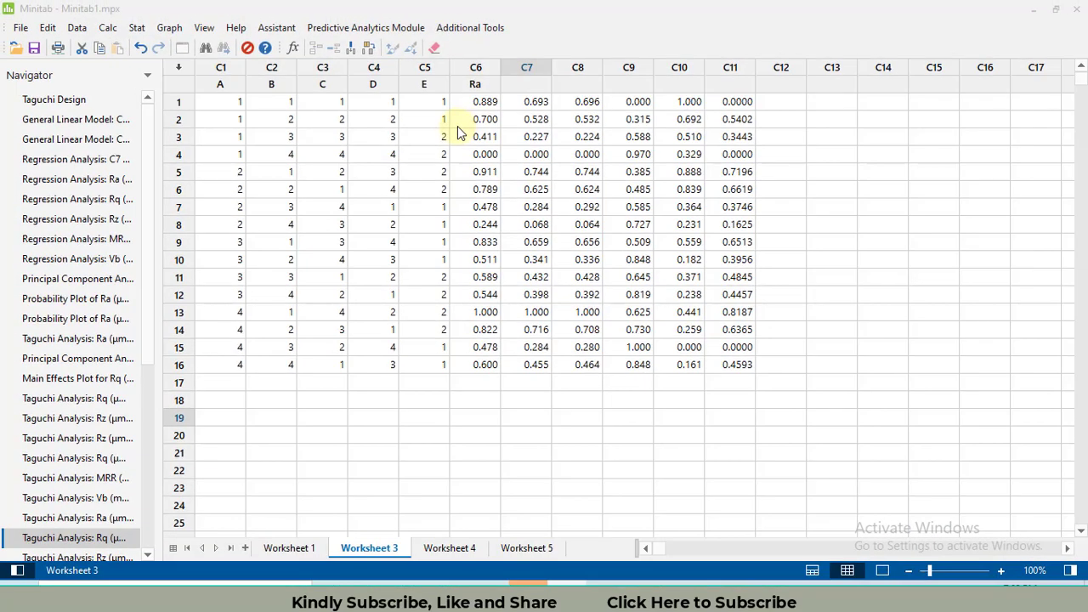
mouse_move(202, 378)
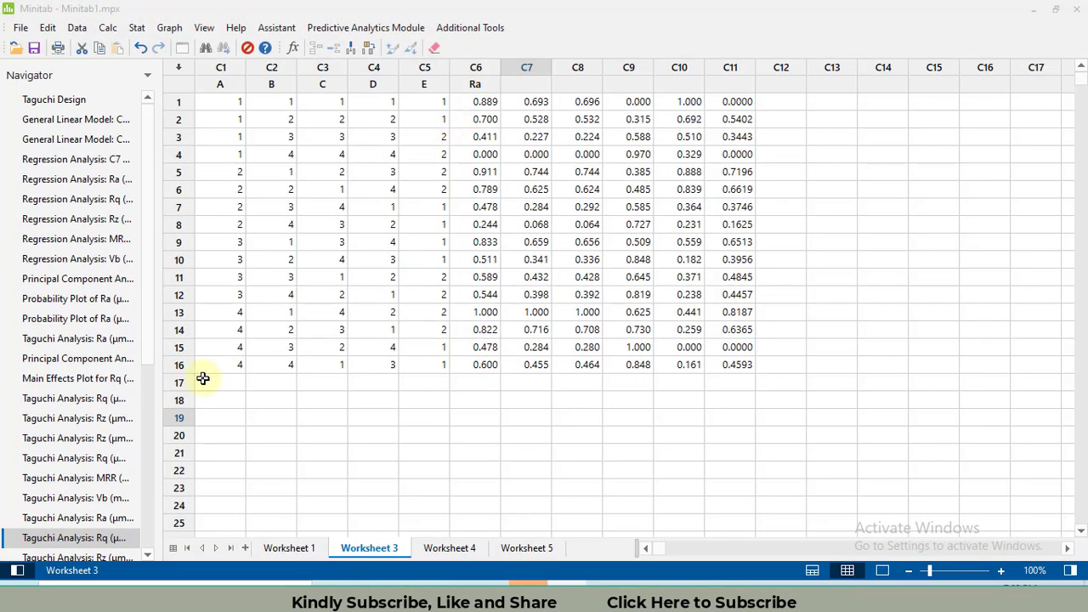
mouse_move(330, 372)
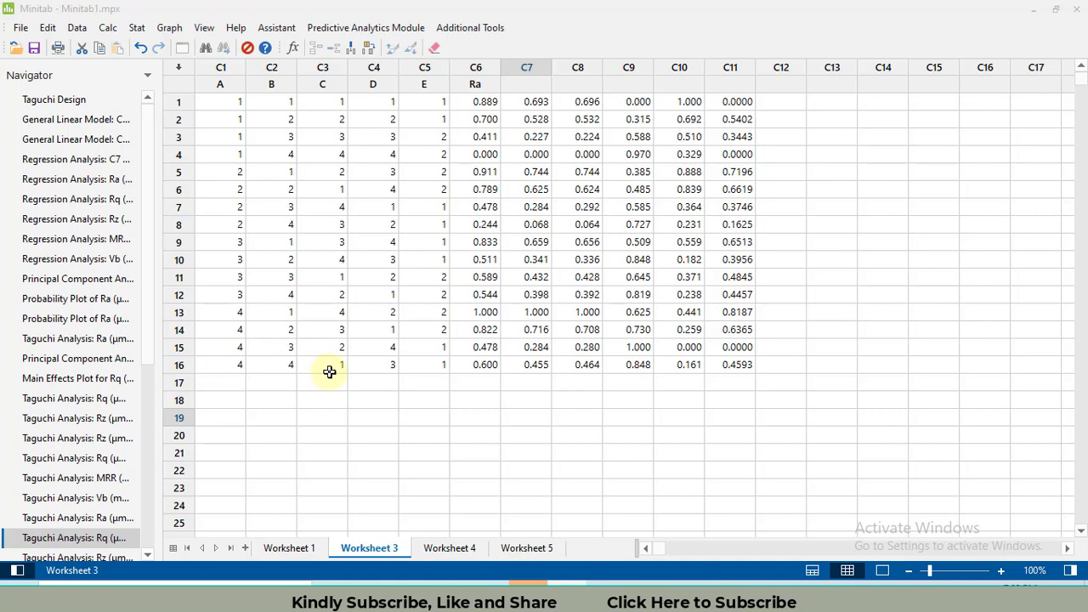
mouse_move(320, 218)
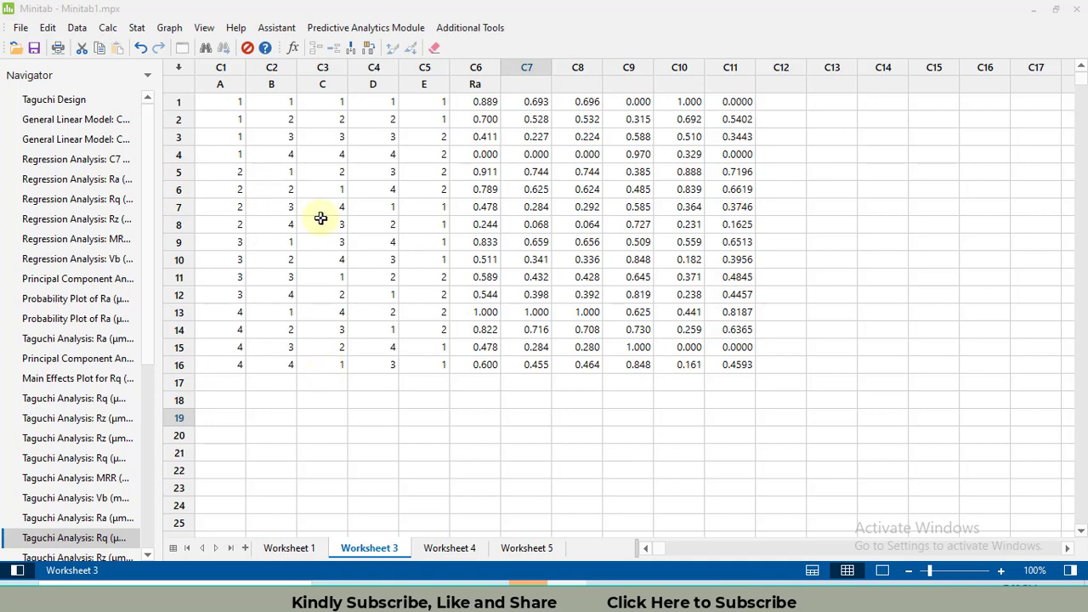
mouse_move(371, 270)
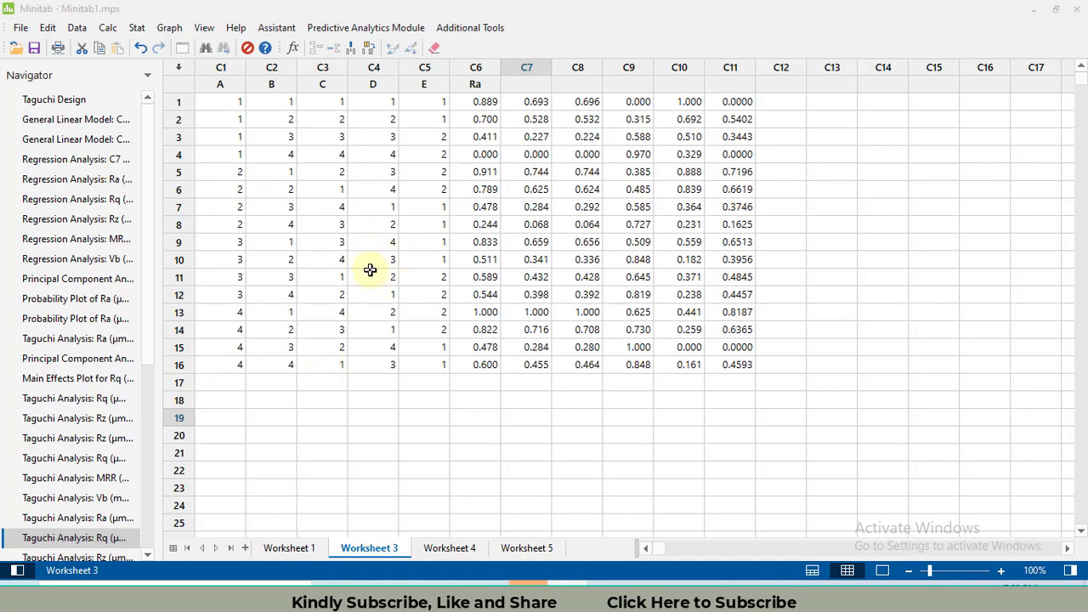
Launch Analyze Taguchi Design from the Stat menu's DOE > Taguchi submenu
click(136, 28)
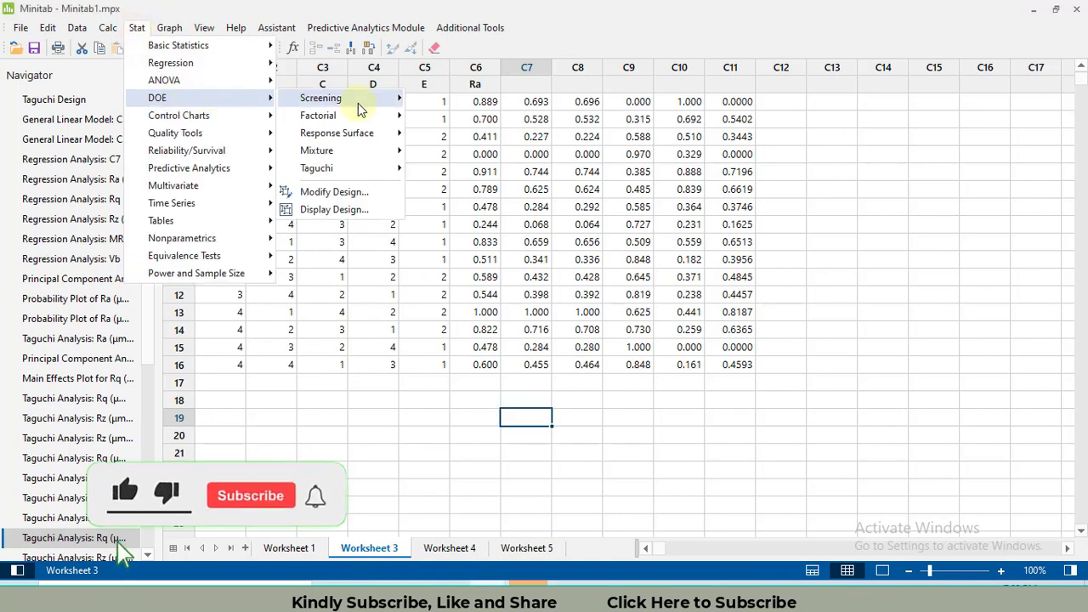
click(136, 27)
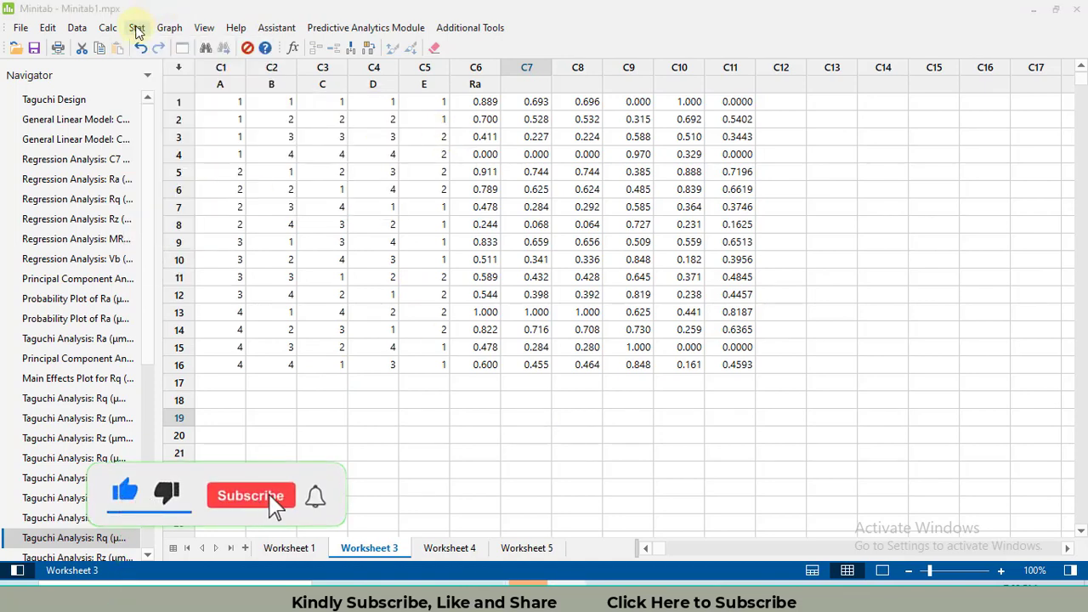
click(136, 27)
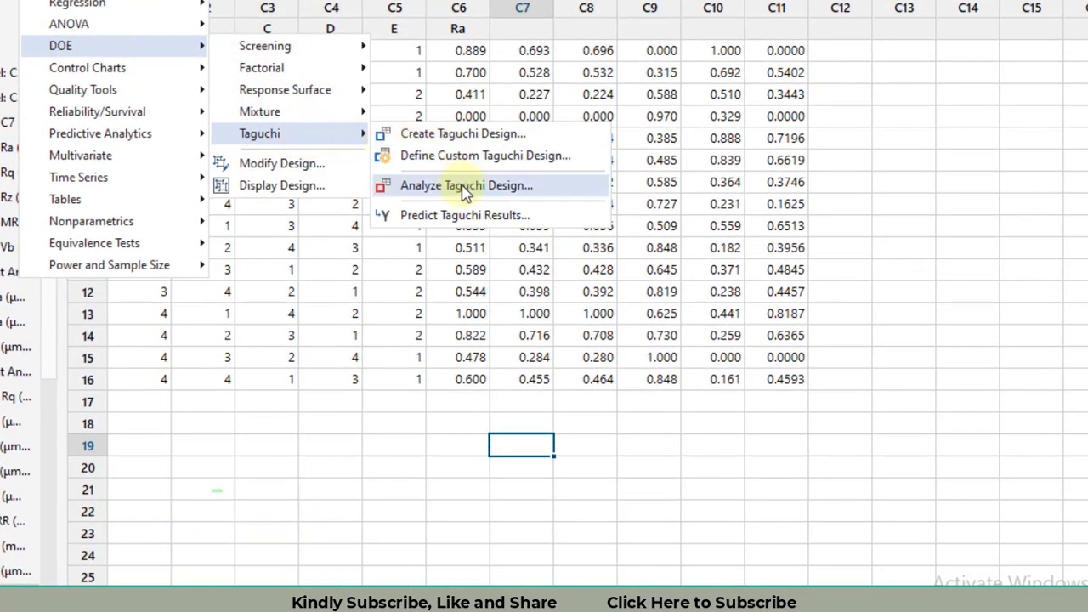
click(466, 185)
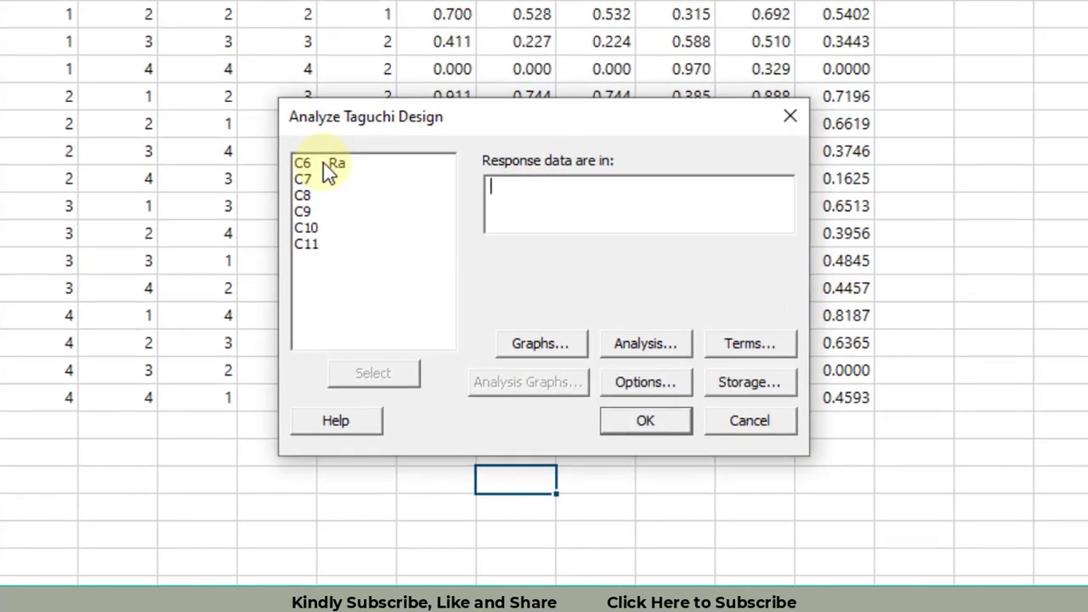
Use Ra as the response, plotting signal-to-noise ratios and showing a response table for means
text(Ra)
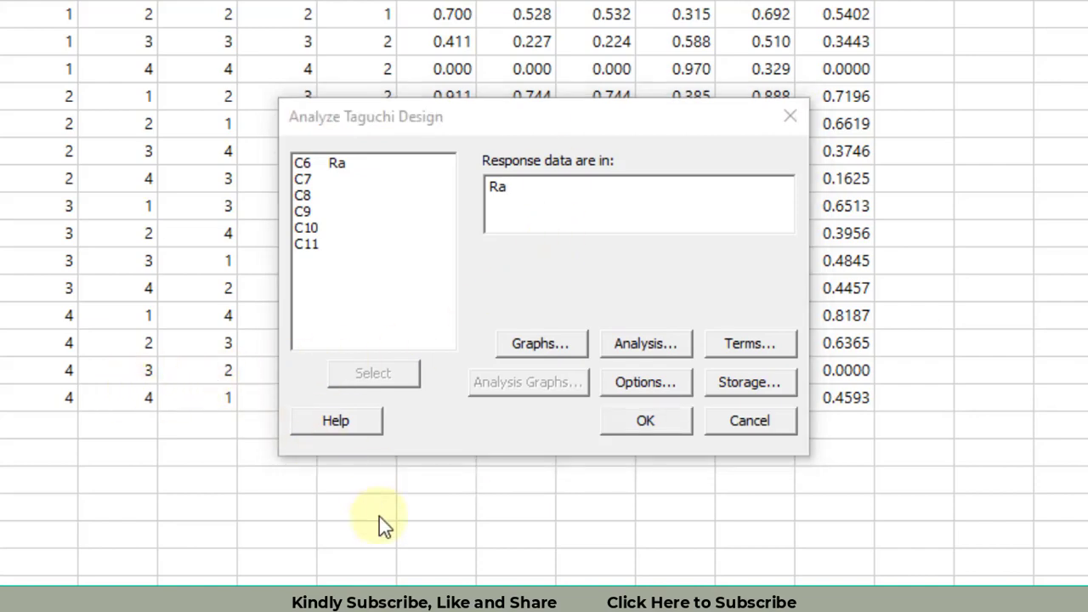
click(539, 343)
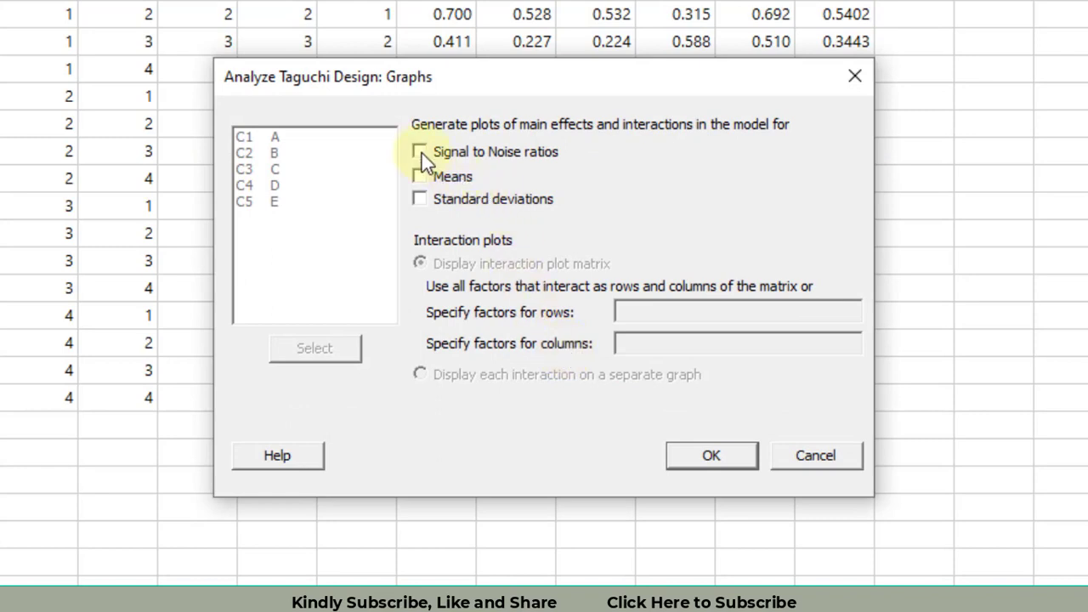
click(418, 151)
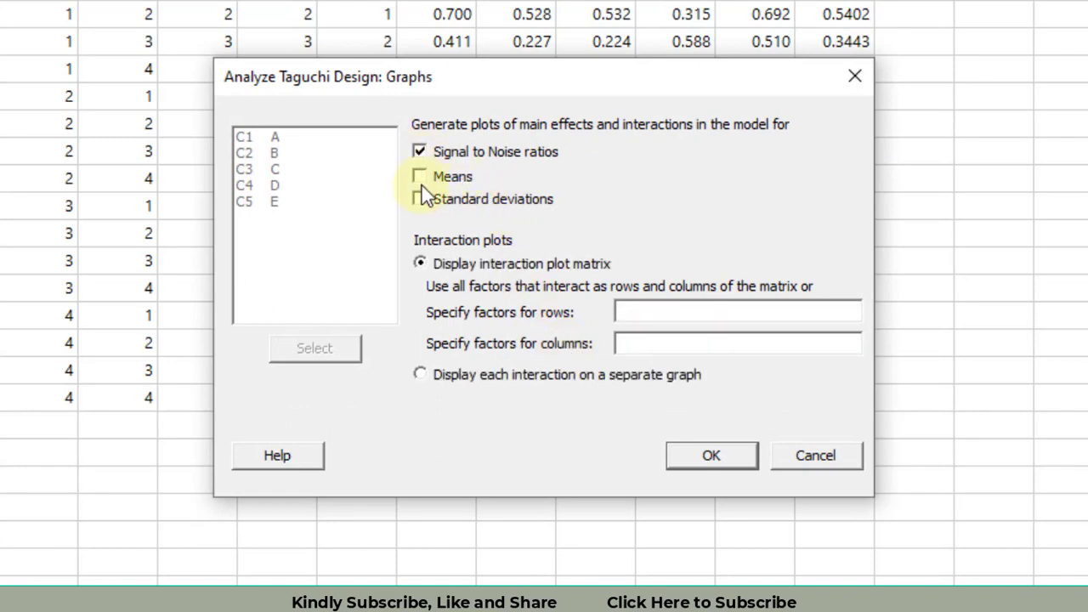
click(418, 175)
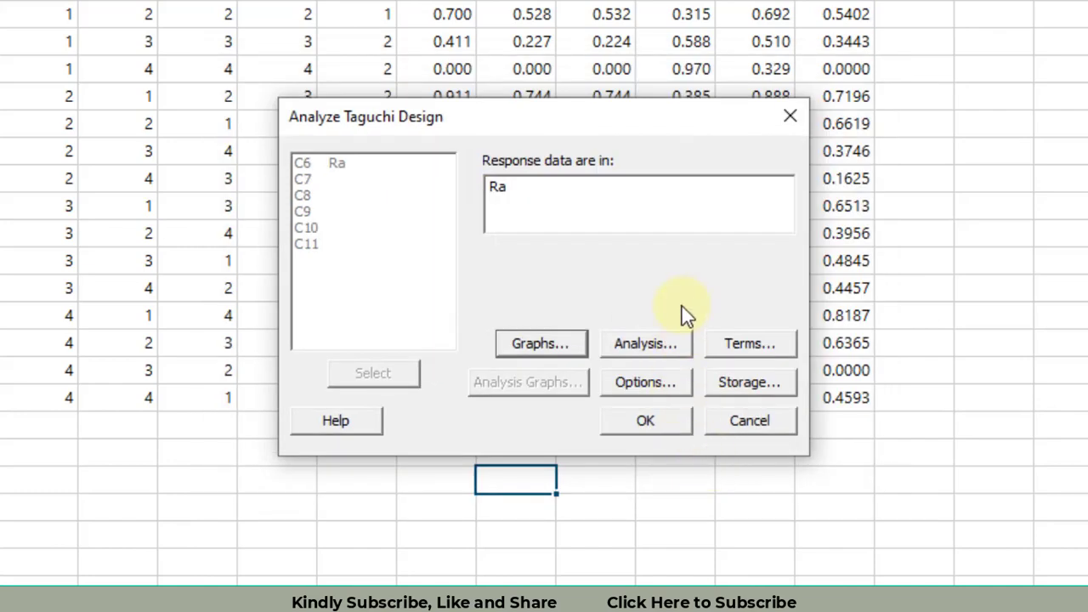
click(644, 343)
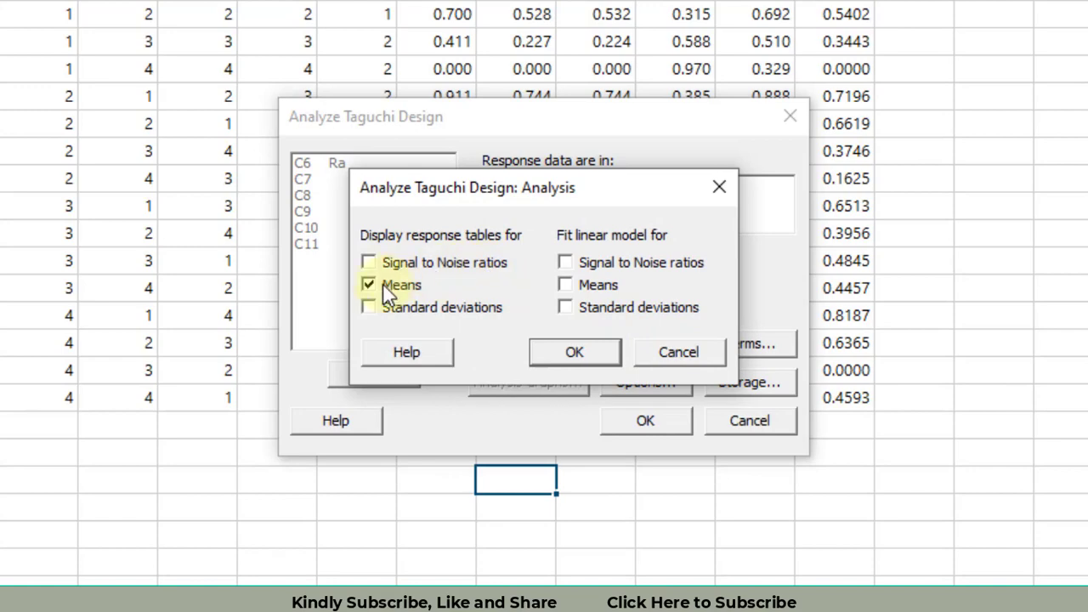
mouse_move(575, 352)
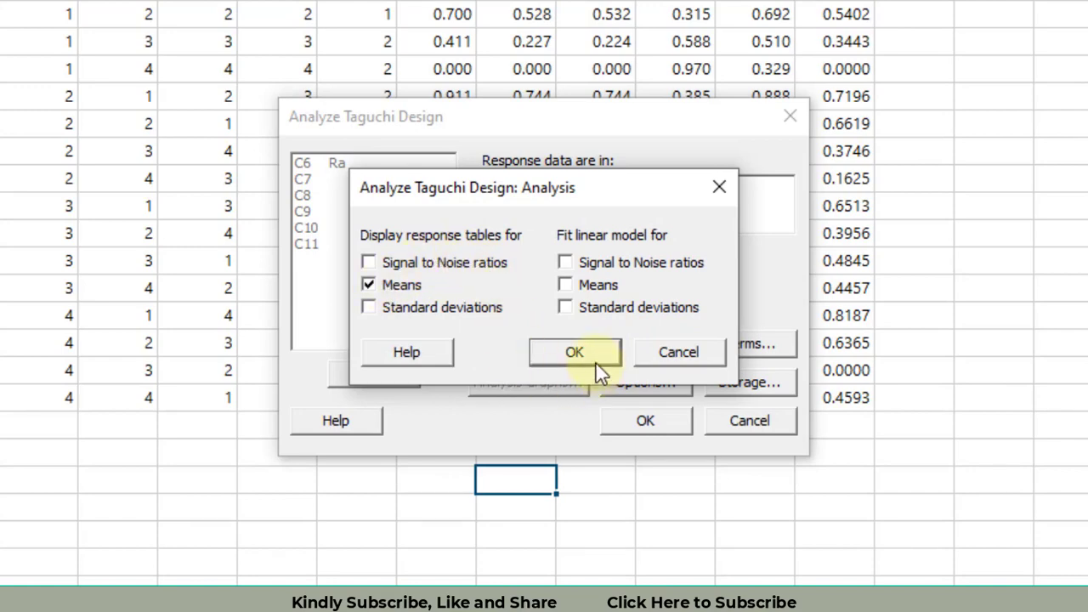
click(575, 352)
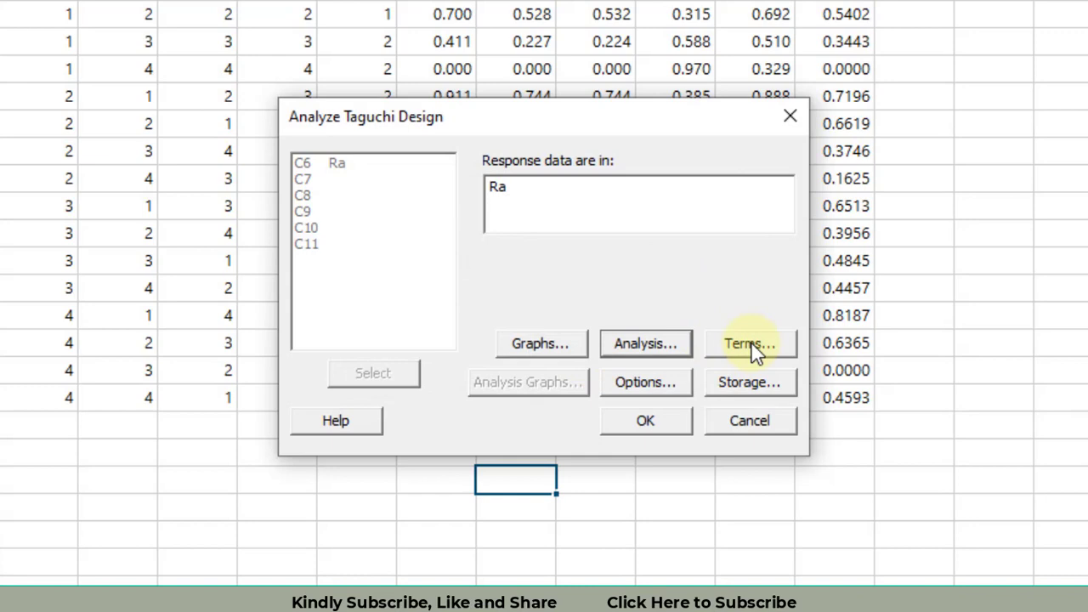
Keep main factor terms A–E and choose the smaller-is-better signal-to-noise ratio
click(748, 344)
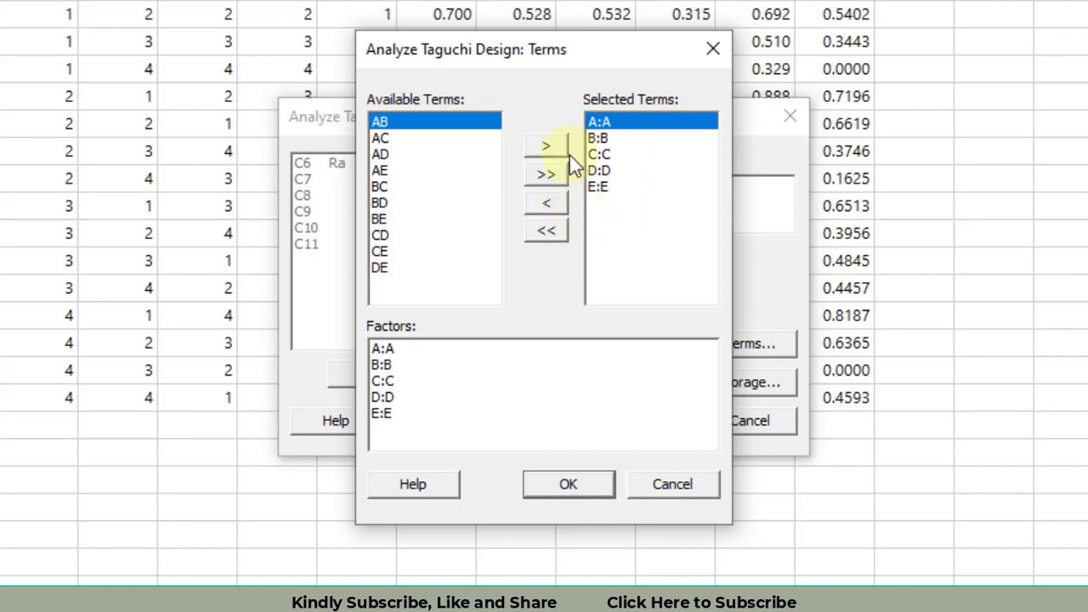
mouse_move(636, 258)
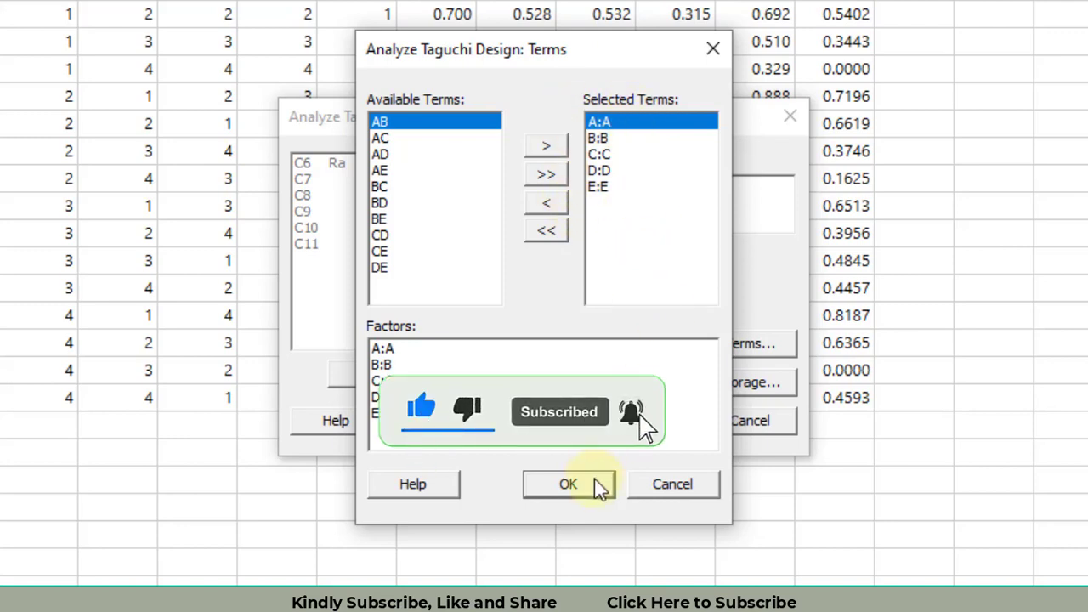
click(568, 483)
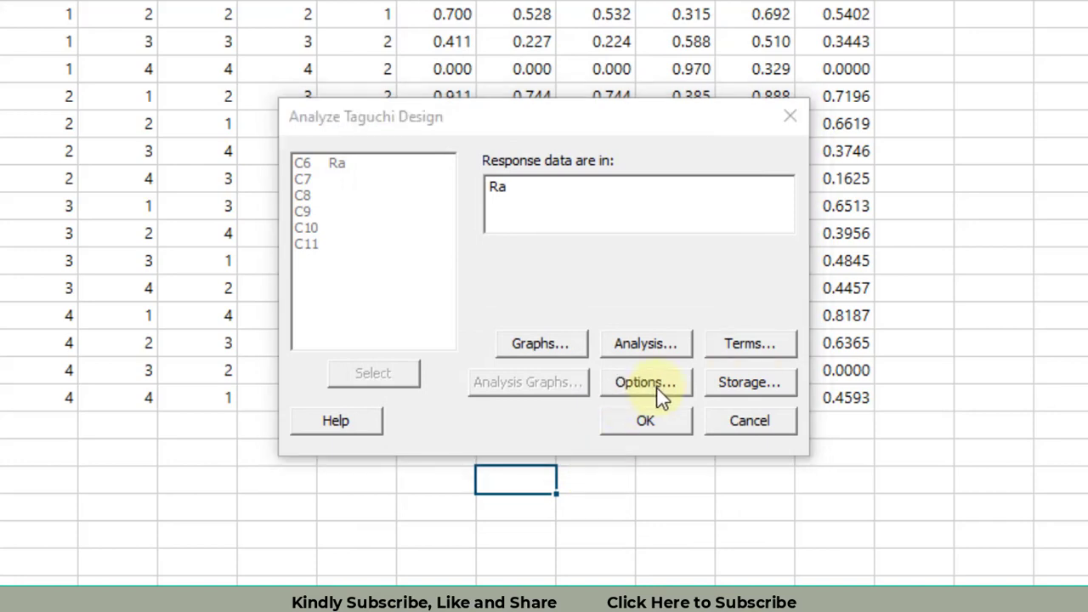
click(644, 381)
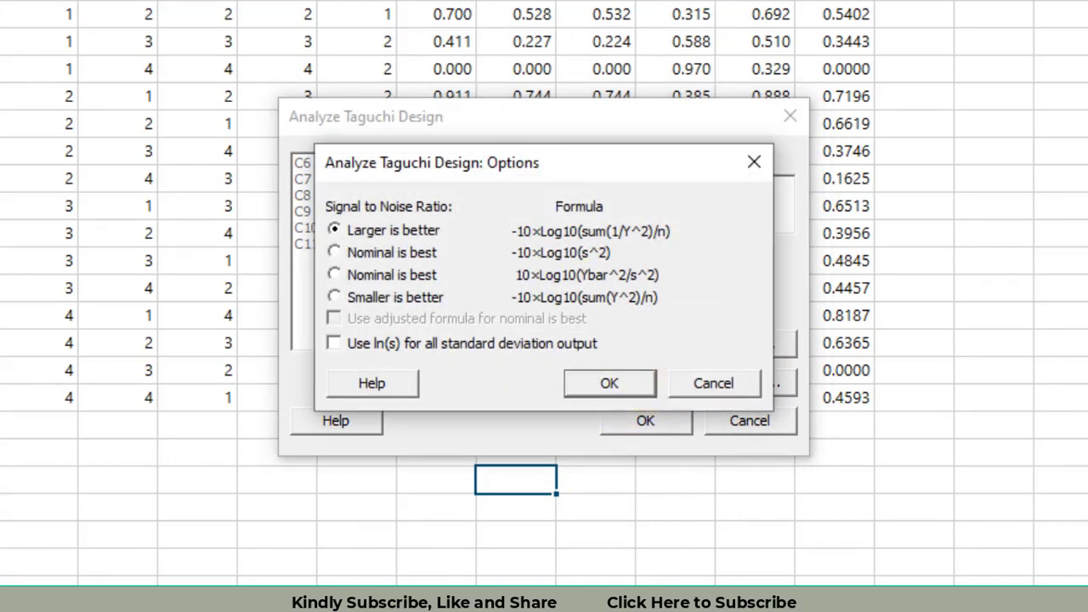
mouse_move(428, 258)
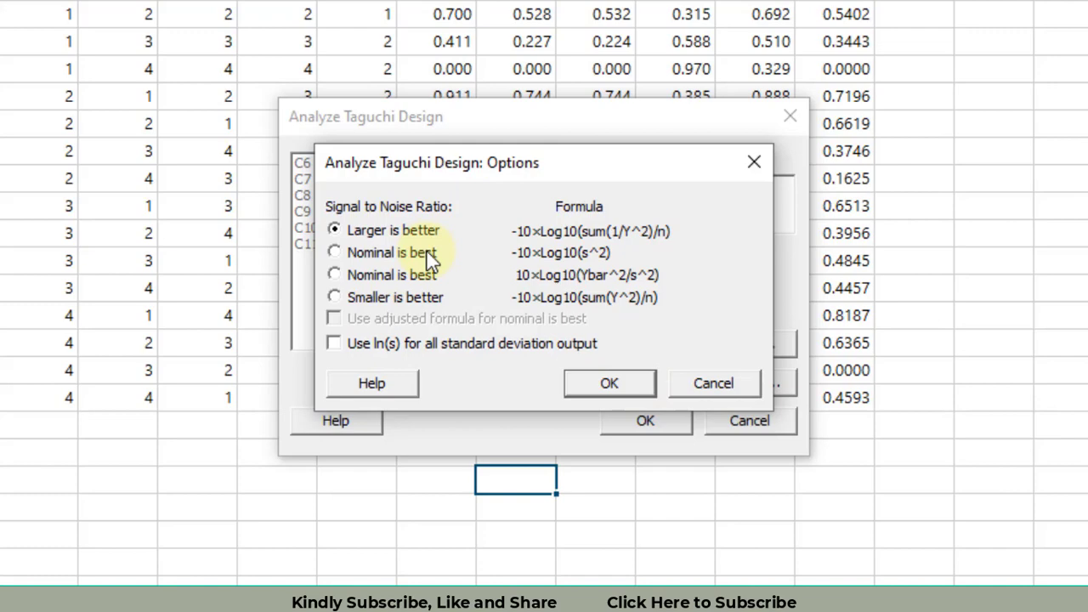
click(334, 296)
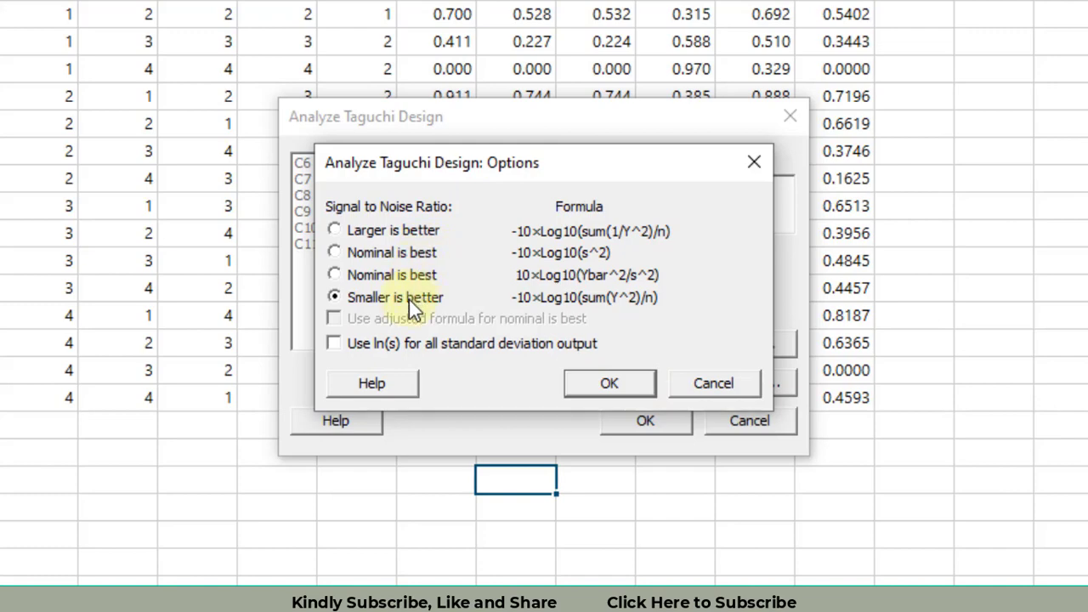
click(609, 382)
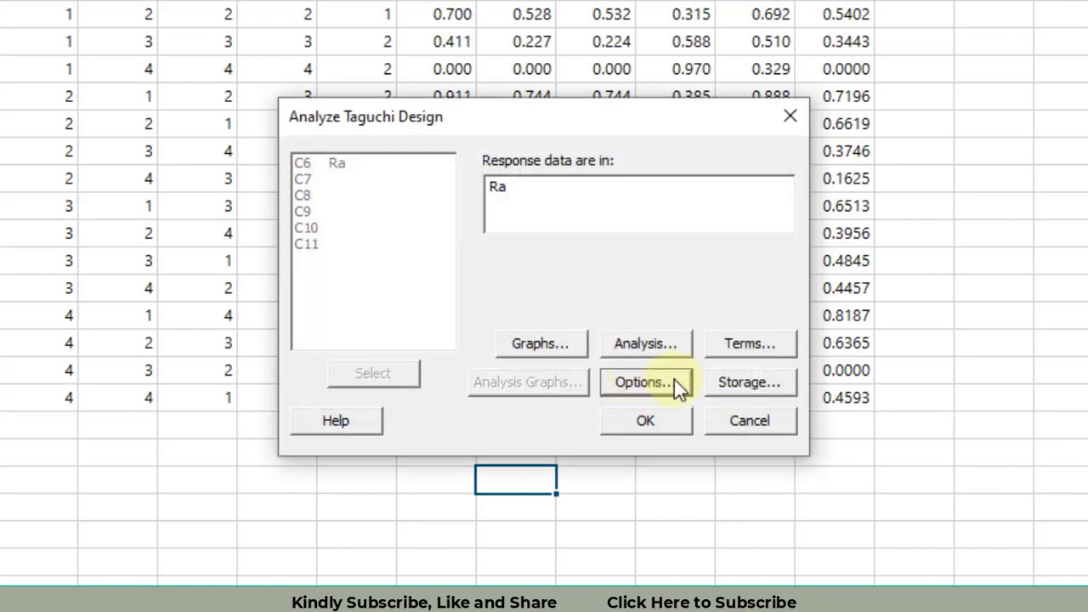
Leave storage settings unchanged and run the Taguchi analysis
click(747, 381)
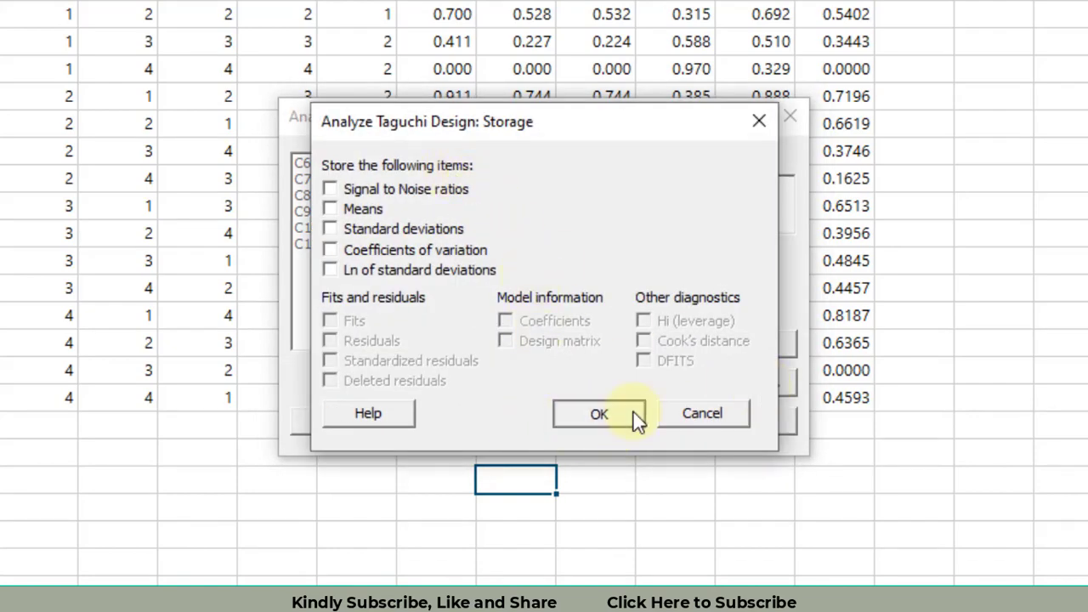
click(599, 413)
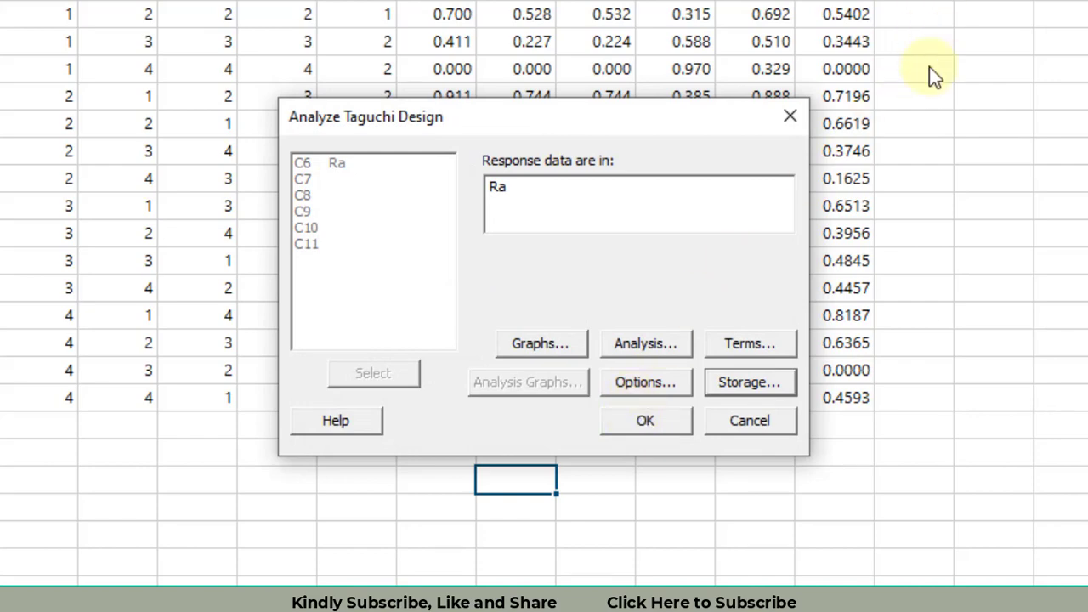
mouse_move(935, 333)
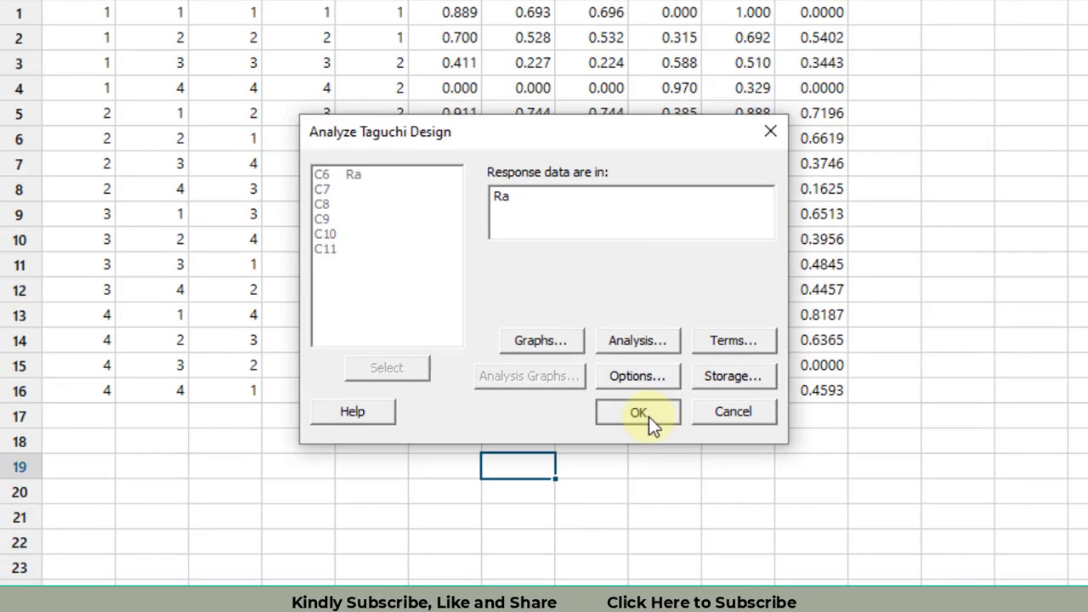
click(637, 411)
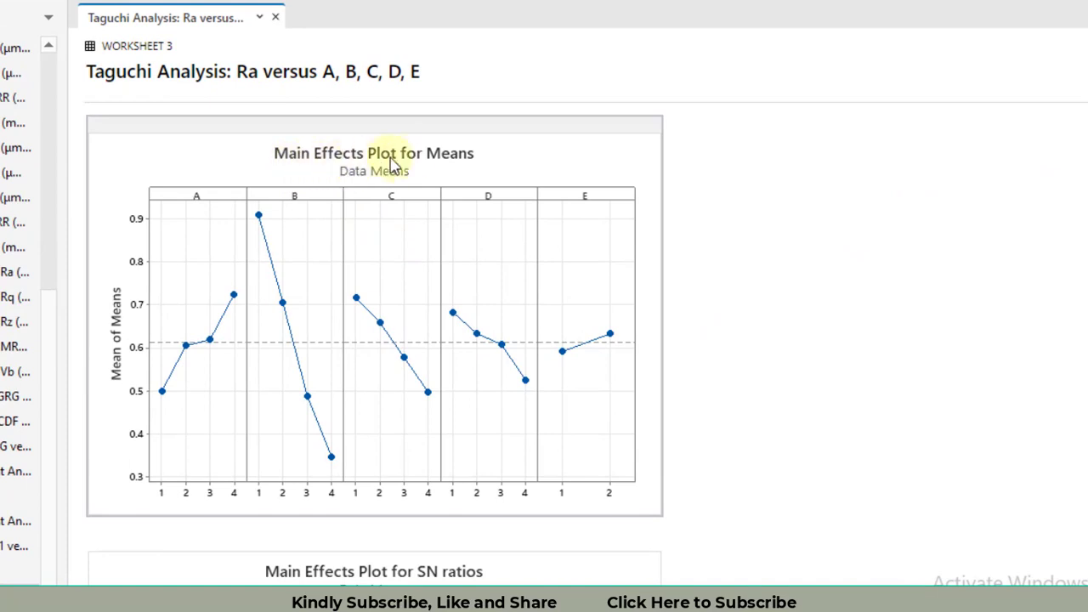
mouse_move(474, 161)
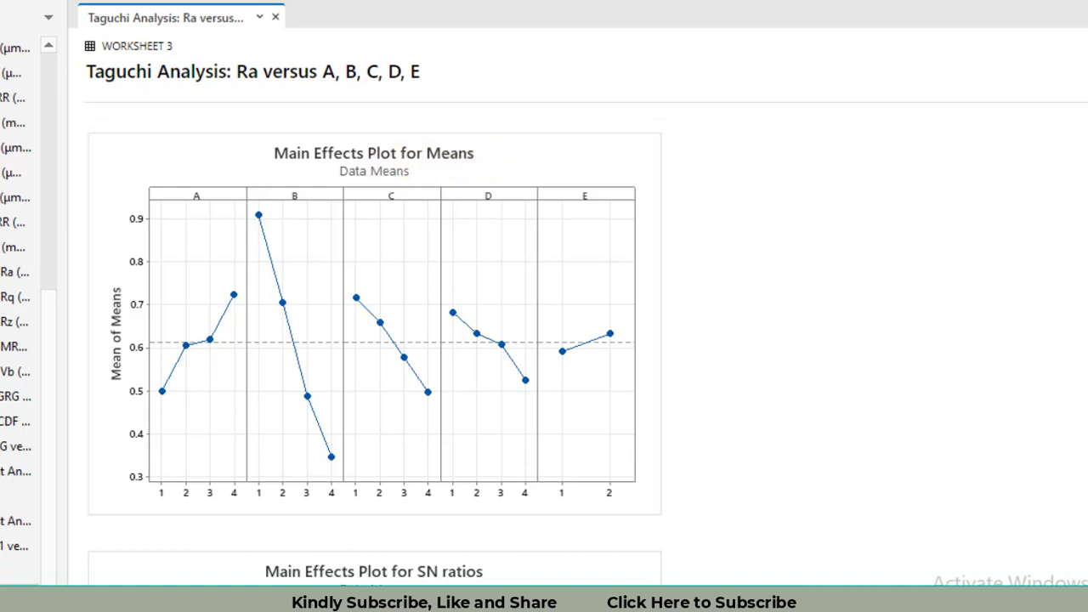
Scroll the output down to the Main Effects Plot for SN ratios
scroll(down, 3)
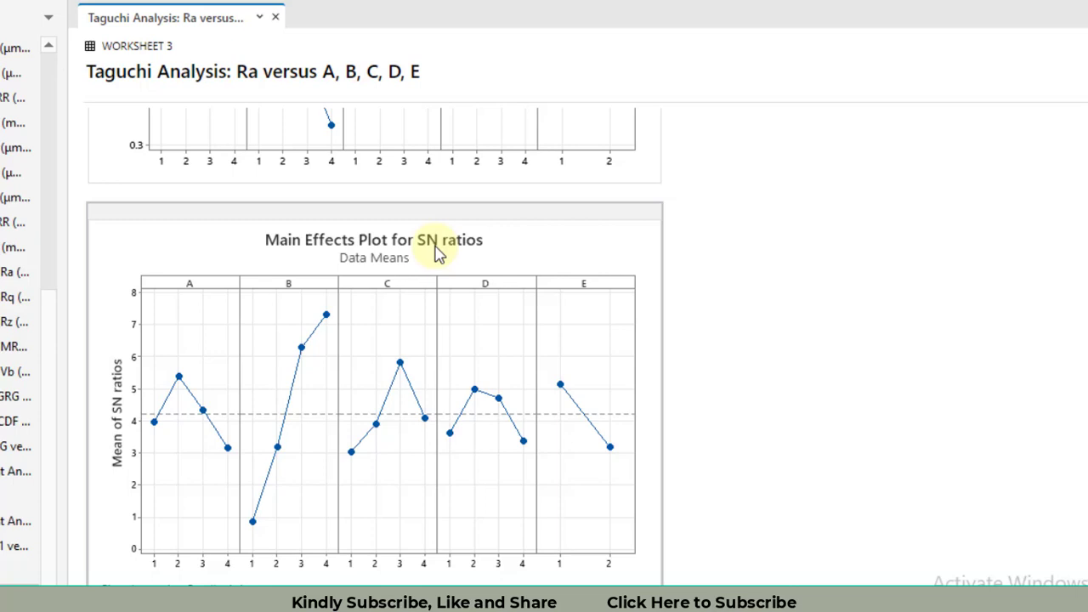
mouse_move(496, 251)
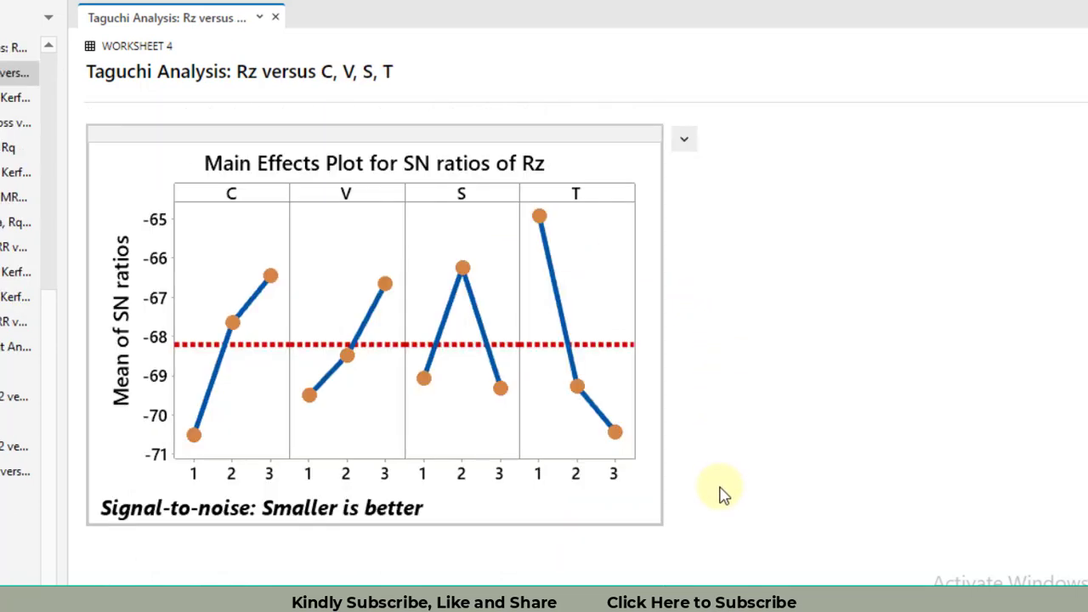
mouse_move(677, 220)
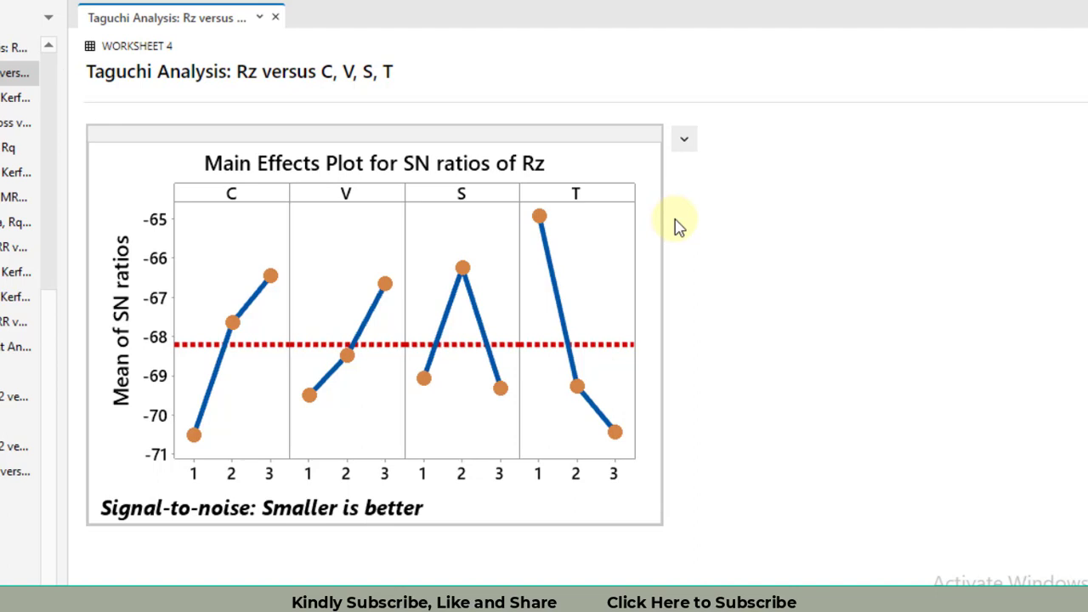
mouse_move(731, 493)
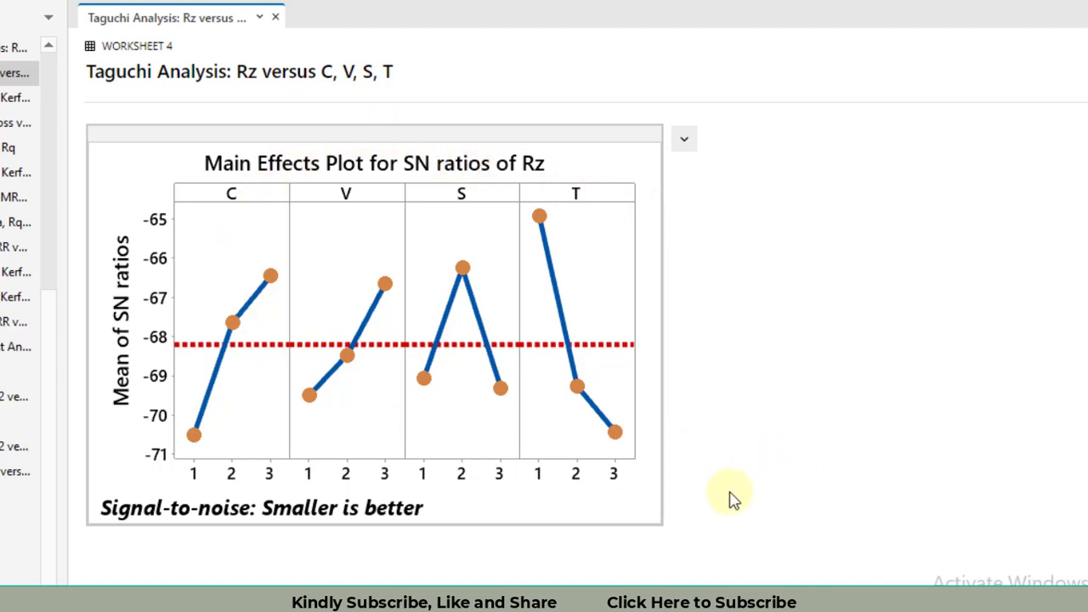
mouse_move(733, 493)
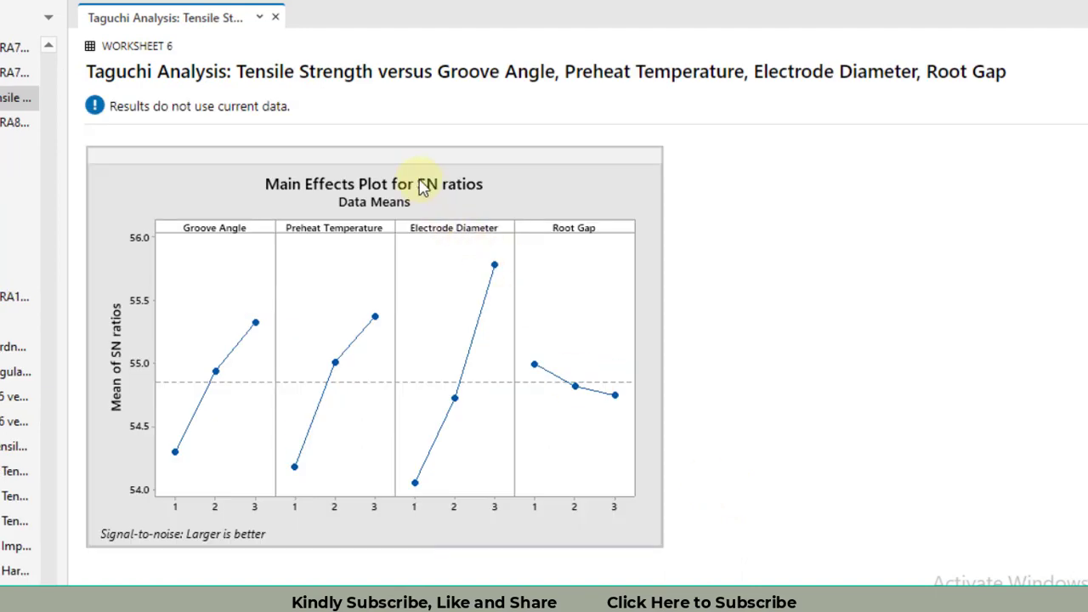
mouse_move(450, 193)
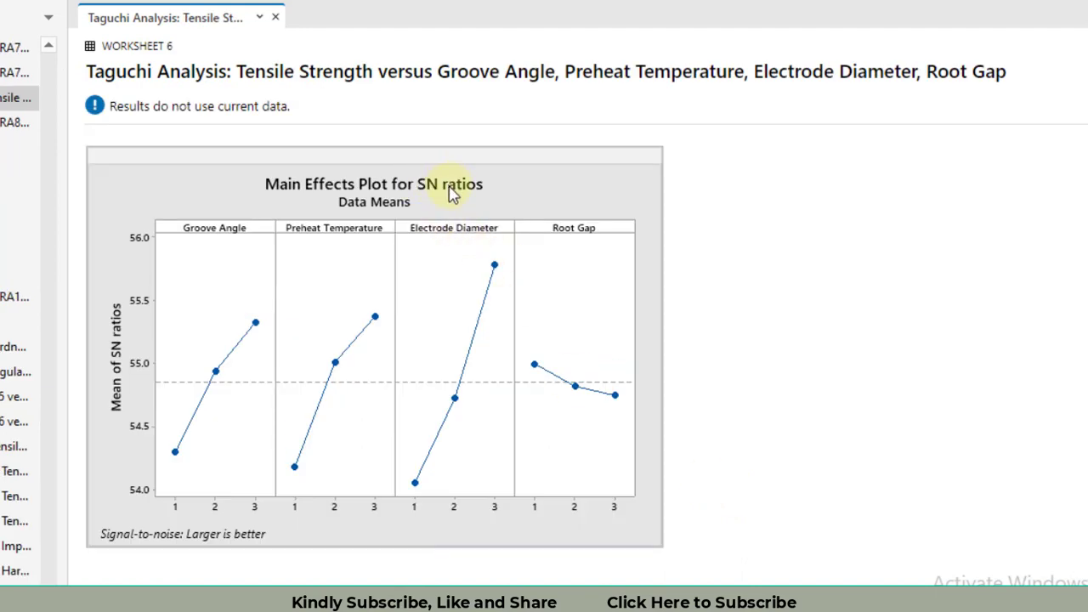
Retitle the plot 'Main Effects Plot for SN ratios for Tensile Strength' at font size 16
double_click(374, 183)
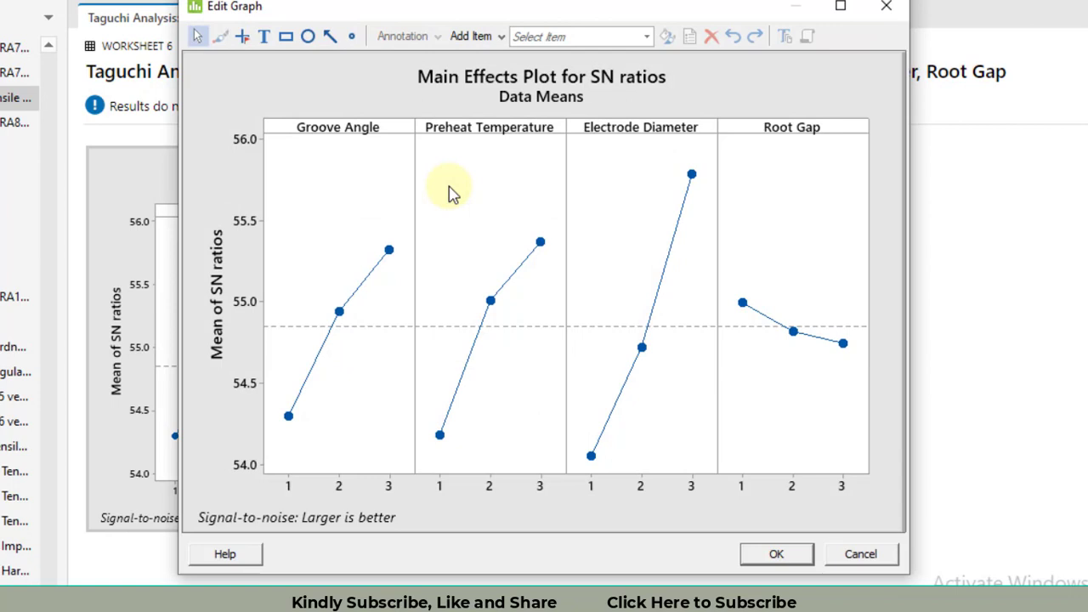
mouse_move(626, 97)
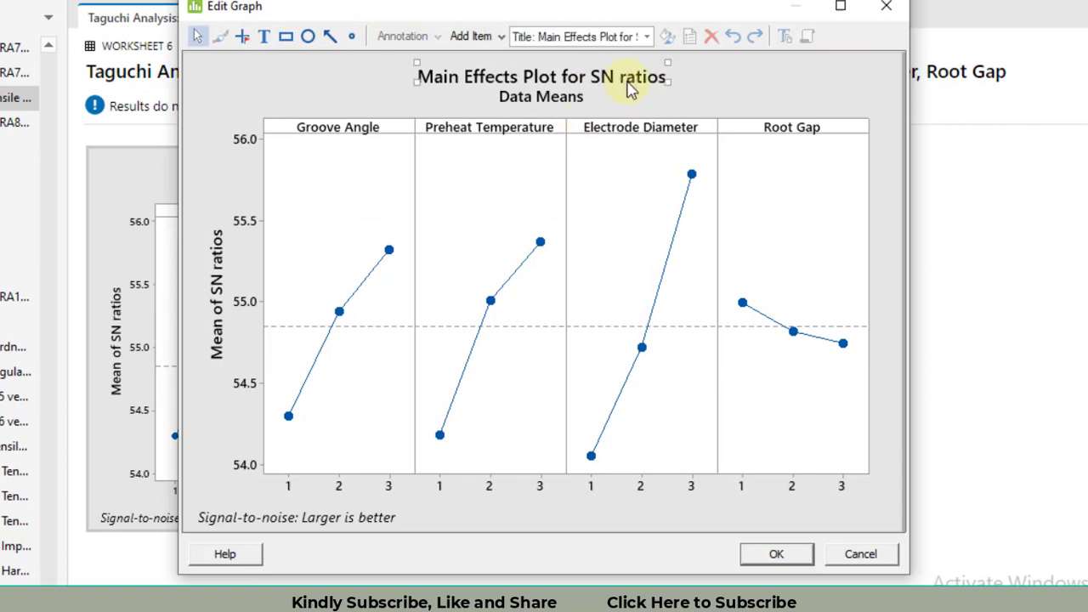
double_click(541, 76)
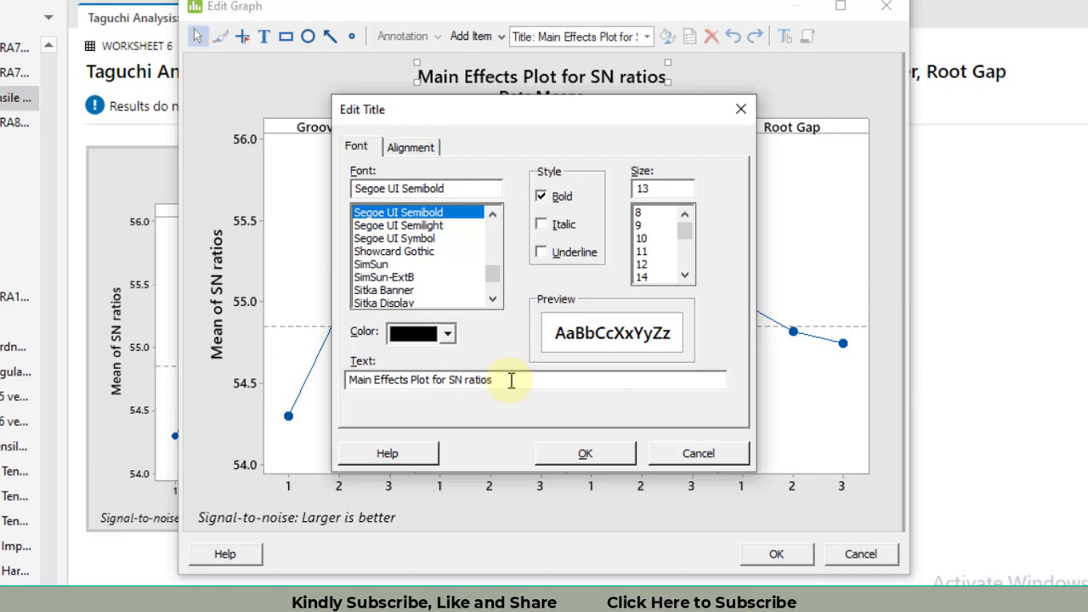
text(for)
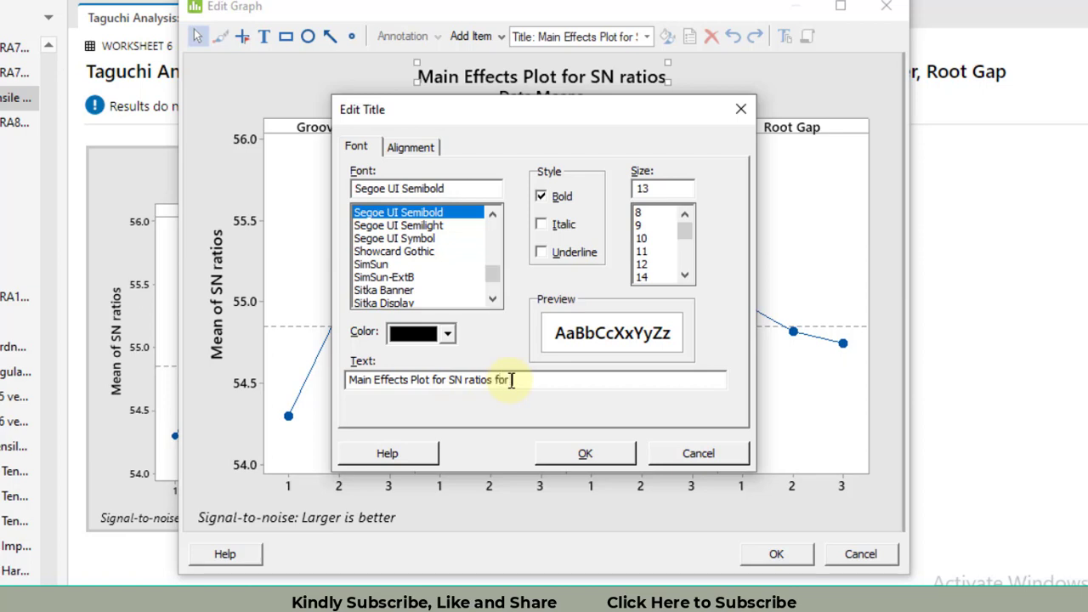
text(Tensile)
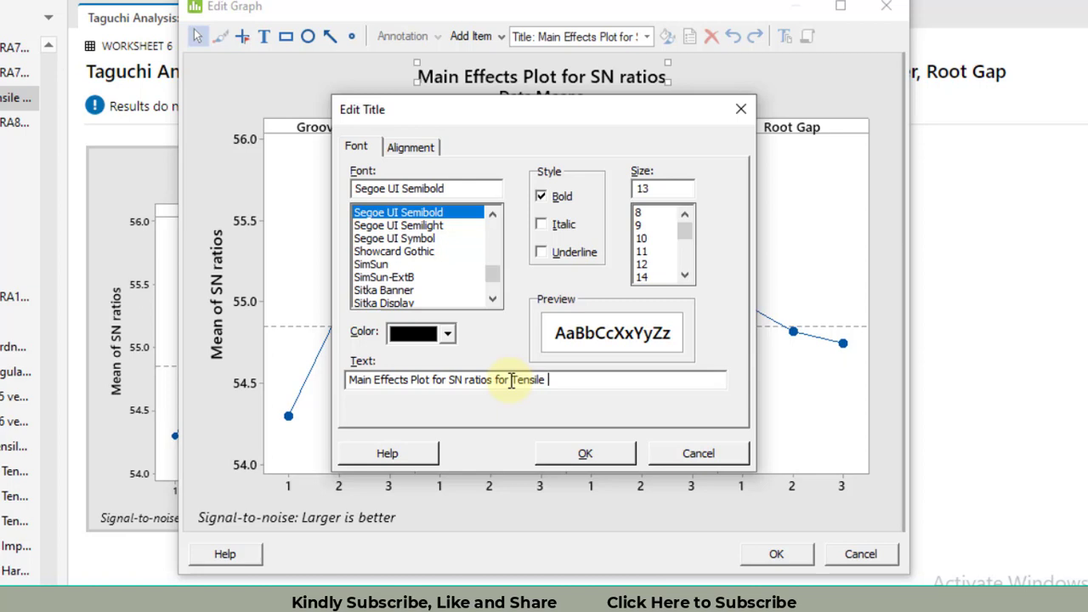
text(Strength)
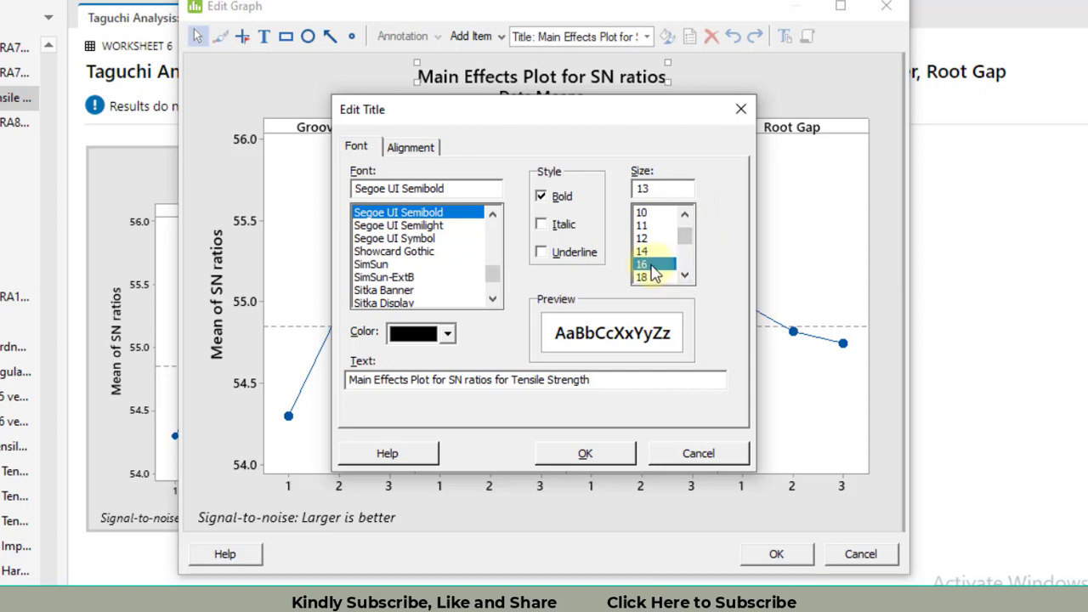
click(642, 263)
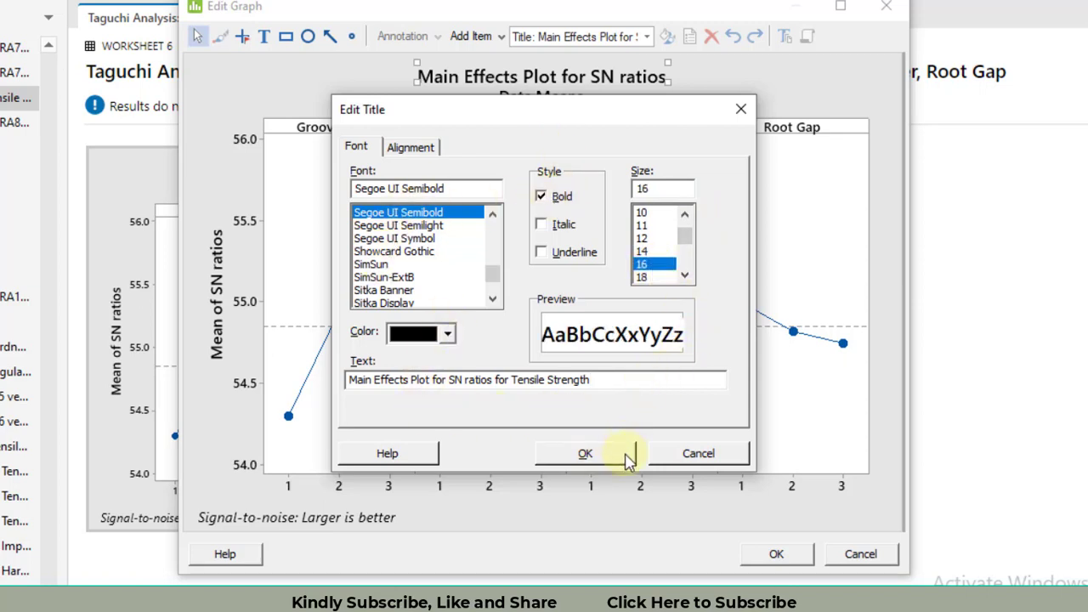
click(585, 452)
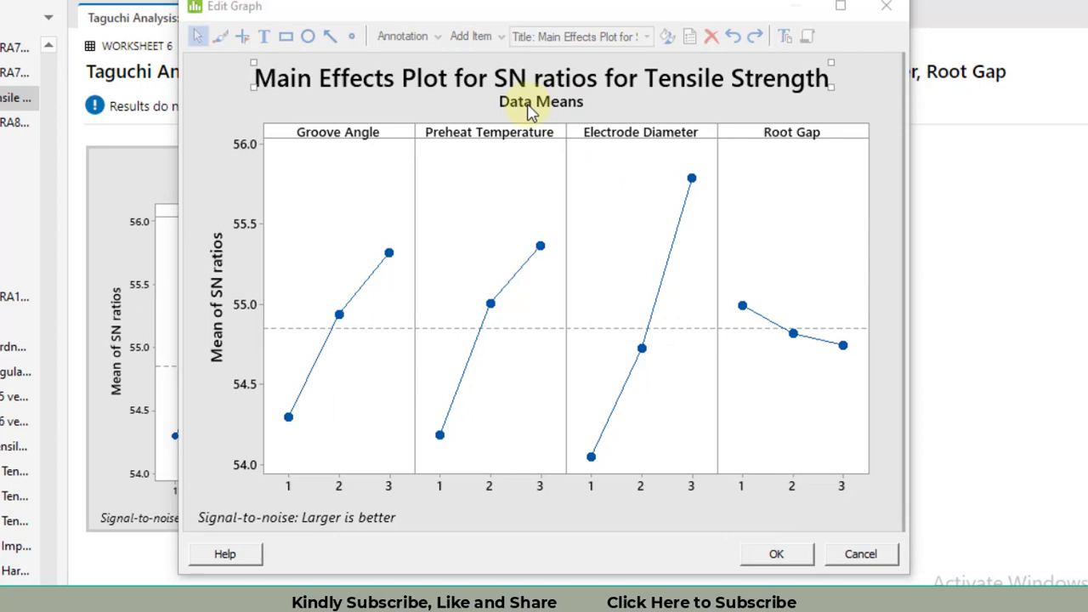
Erase the Data Means subtitle text and confirm
double_click(541, 102)
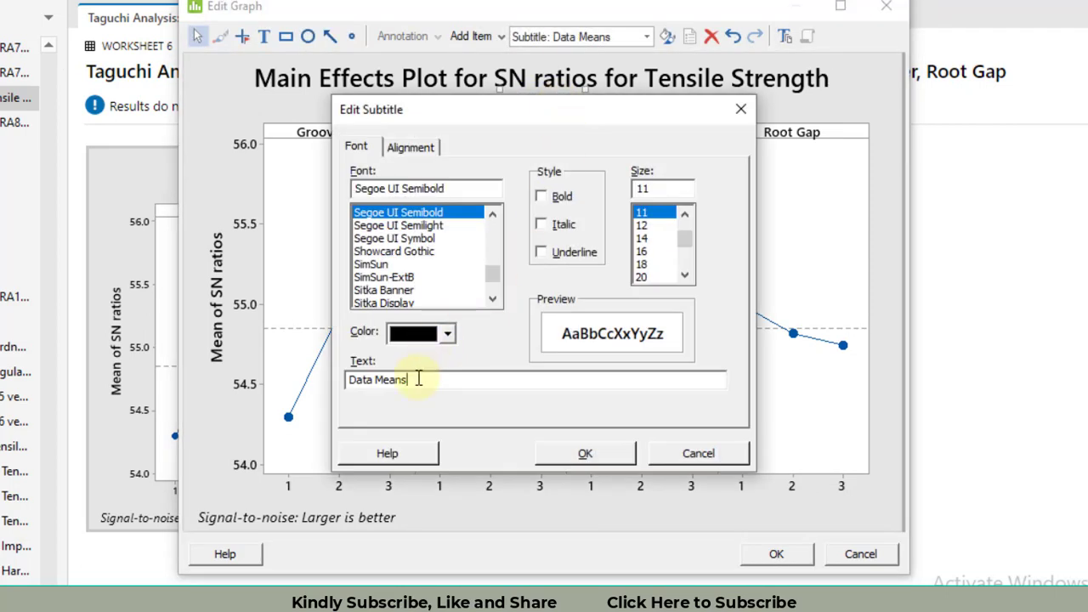
key(BackSpace)
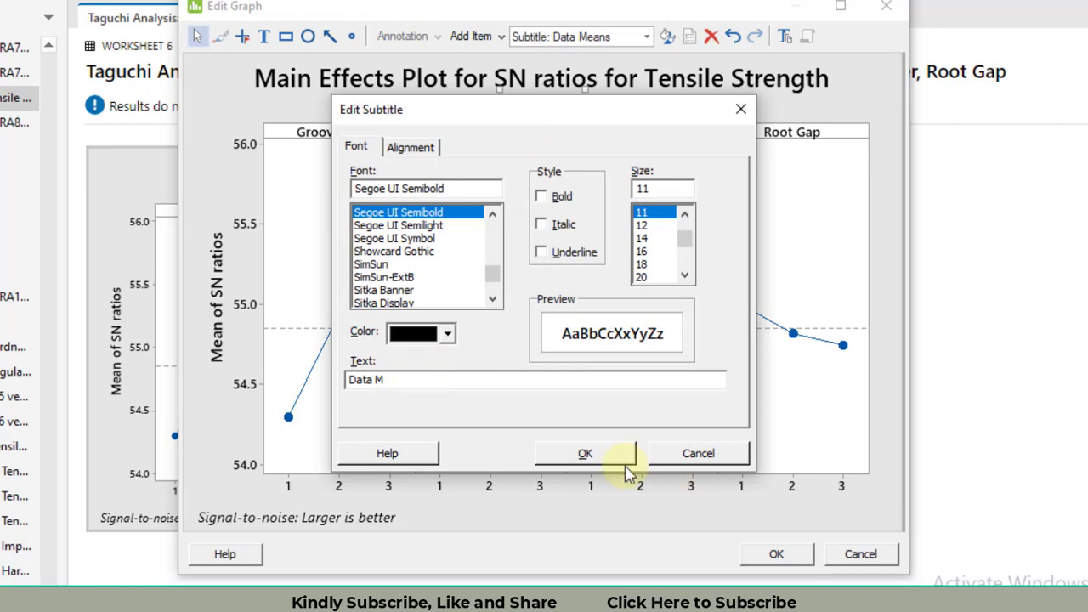
click(585, 453)
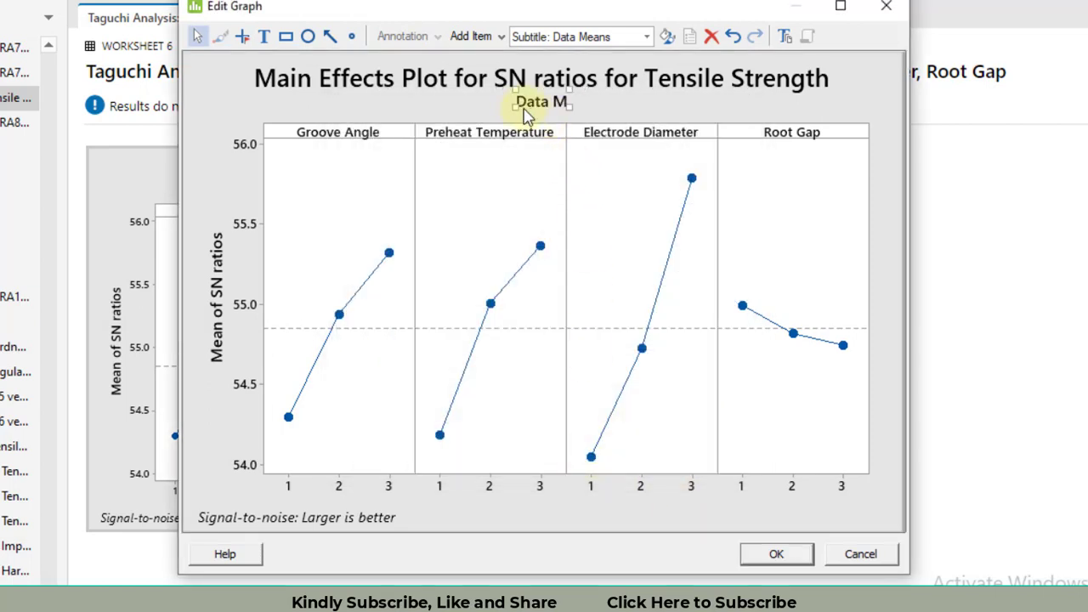
mouse_move(547, 110)
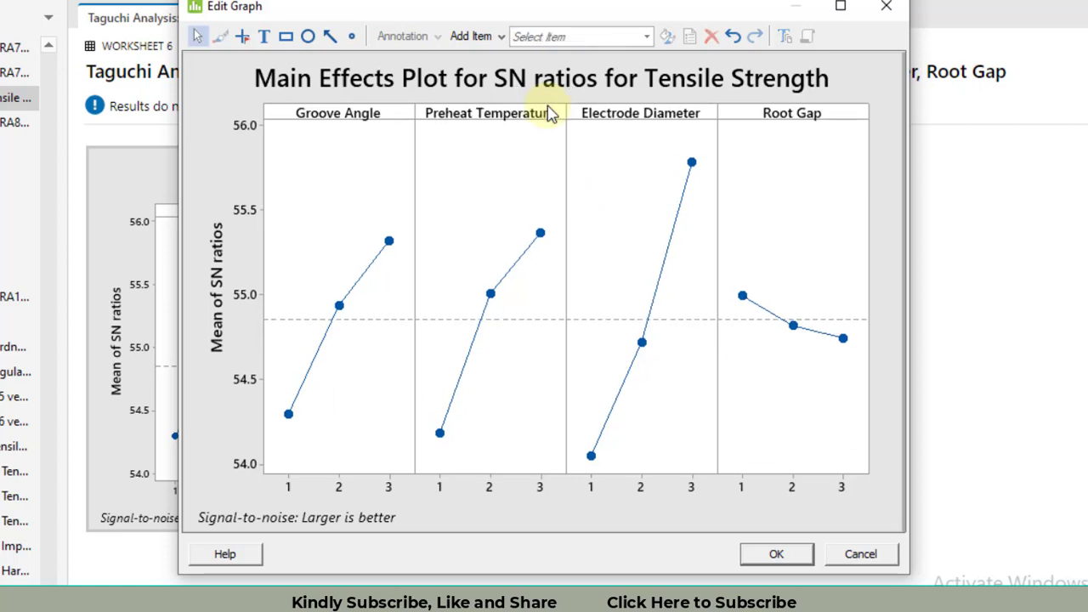
mouse_move(739, 497)
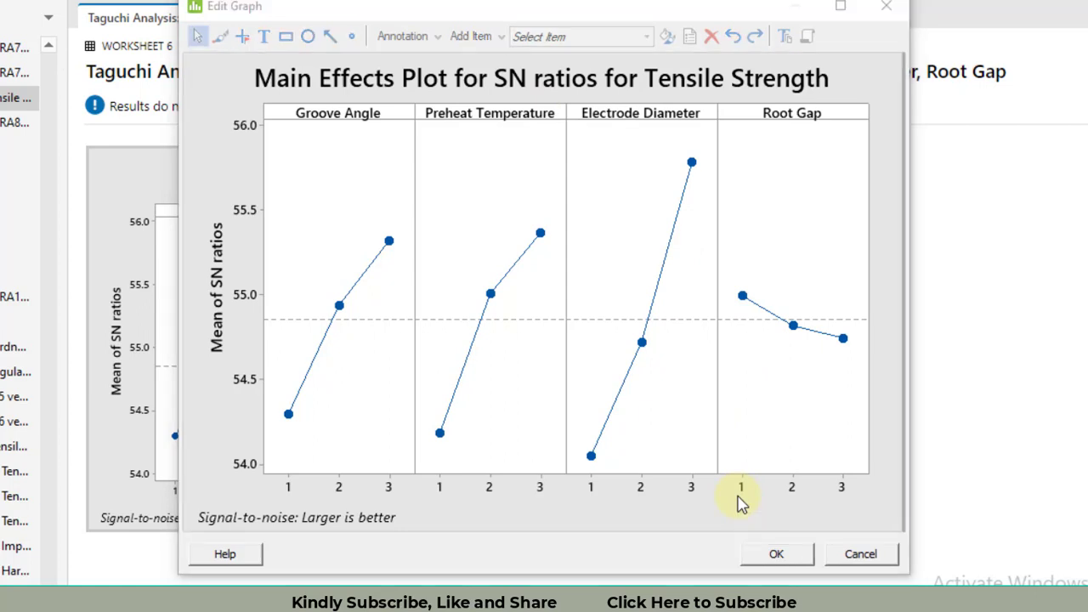
mouse_move(343, 119)
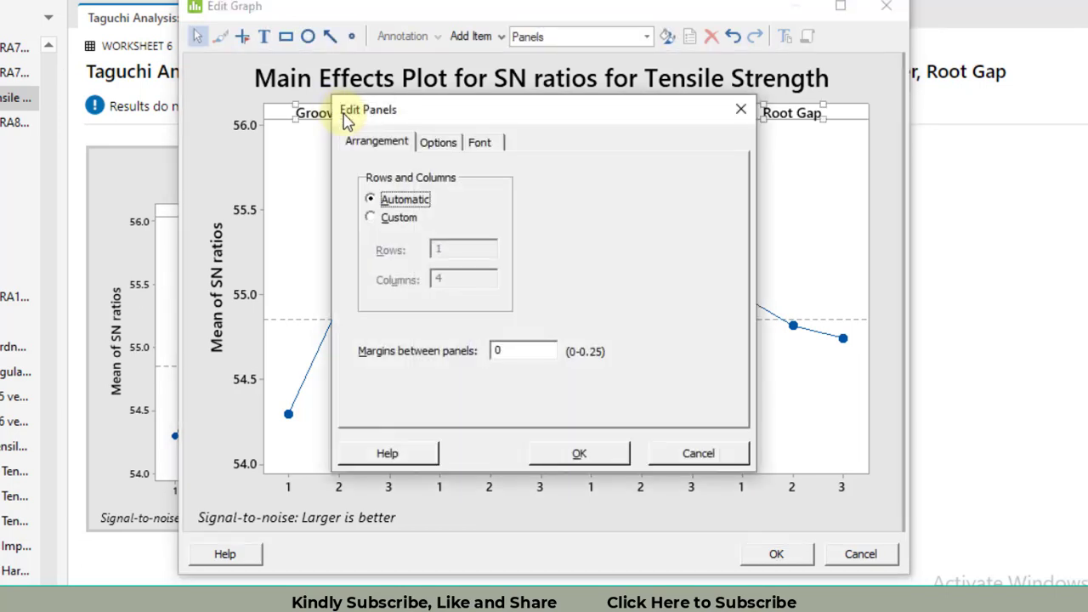
Set the factor panel labels to 16-point font
click(480, 142)
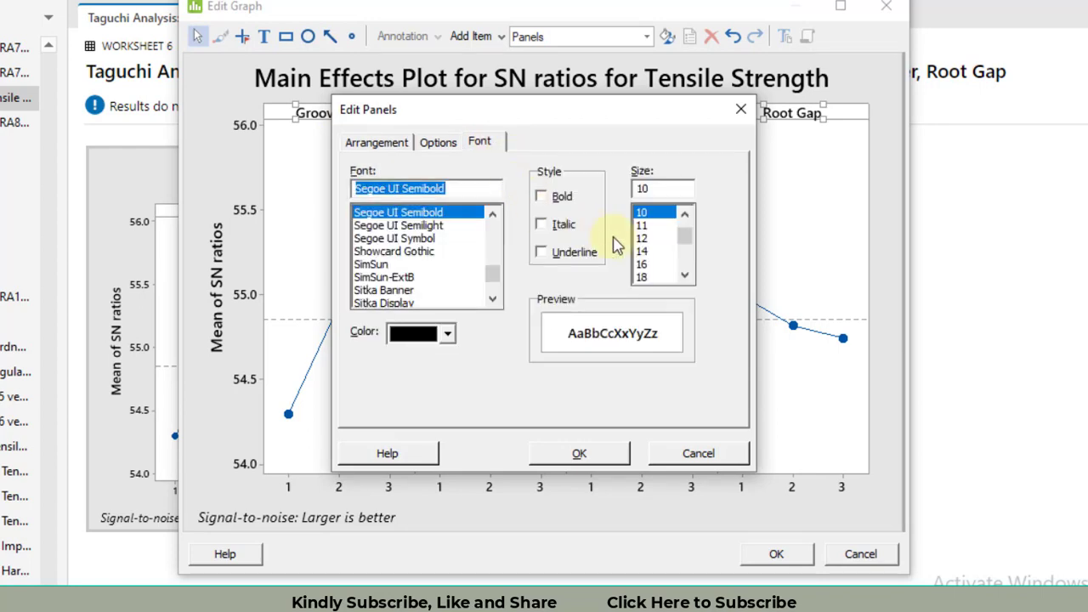
click(642, 263)
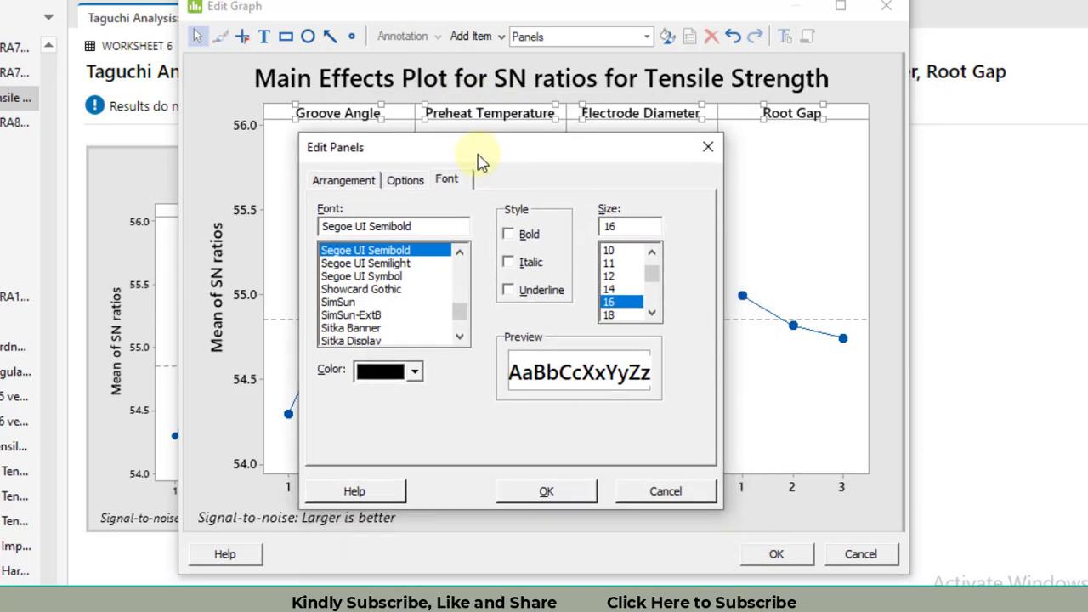
mouse_move(536, 167)
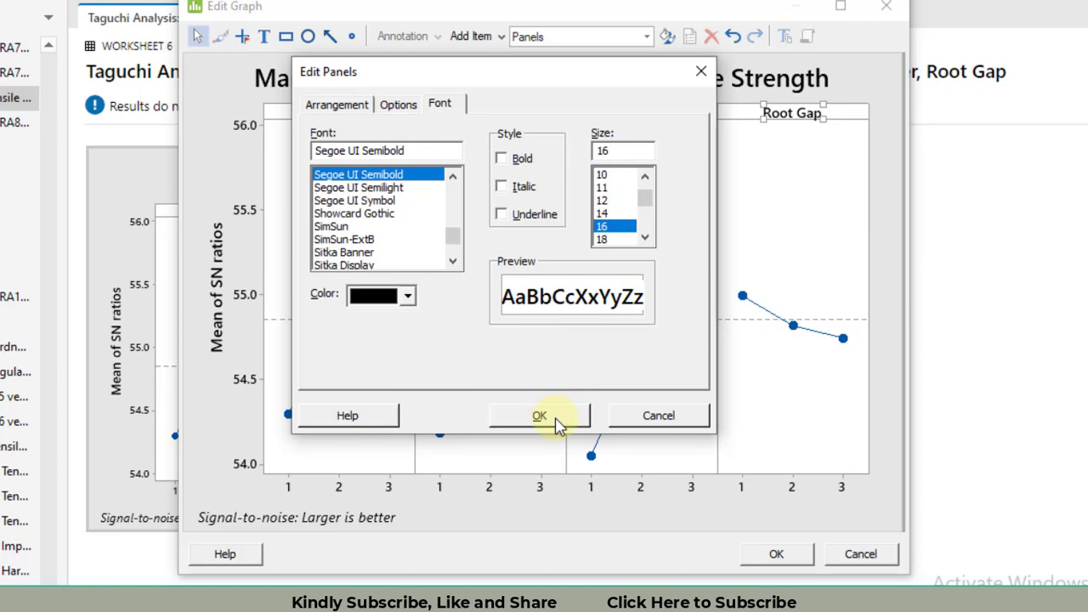
click(541, 415)
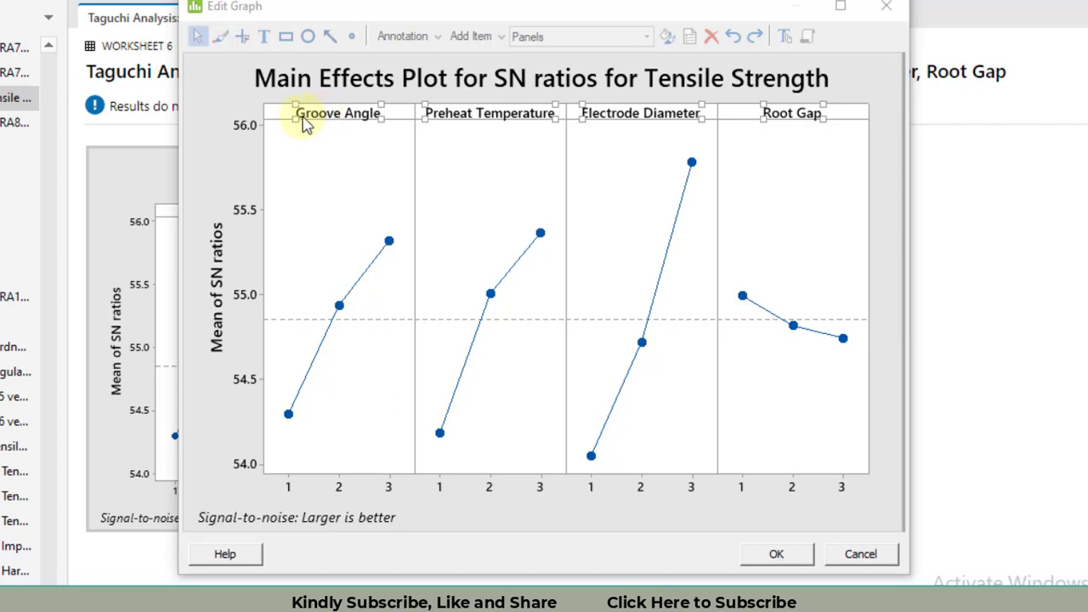
mouse_move(365, 117)
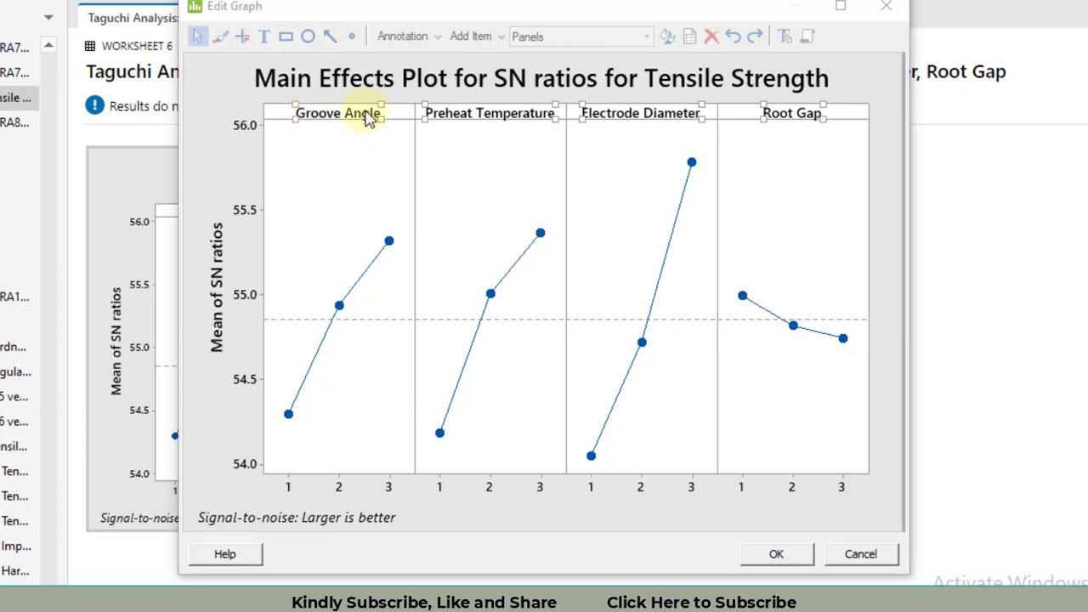
mouse_move(303, 126)
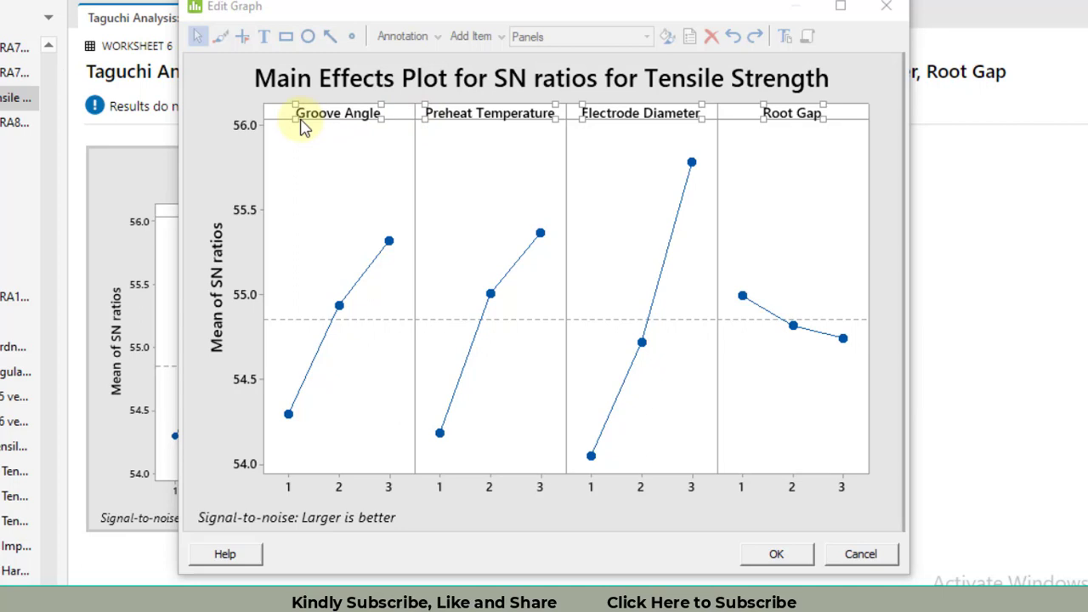
mouse_move(416, 113)
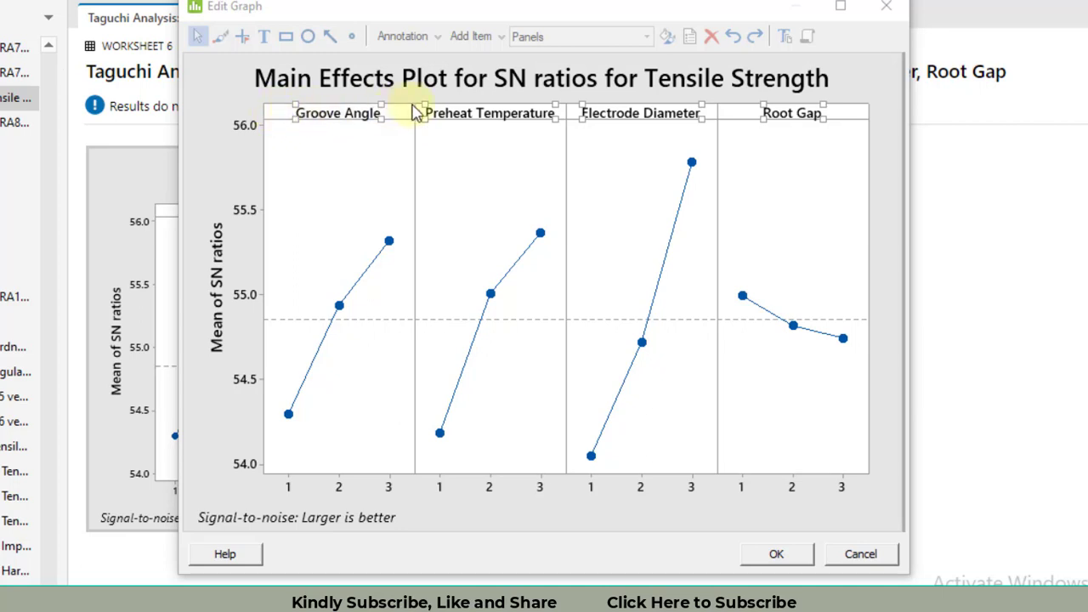
mouse_move(405, 119)
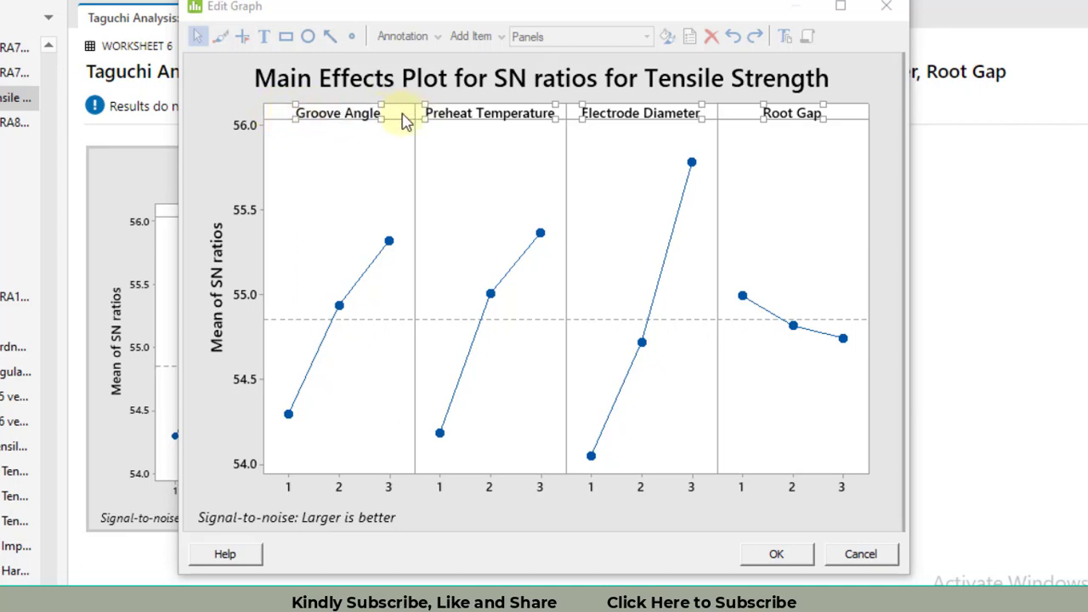
mouse_move(620, 348)
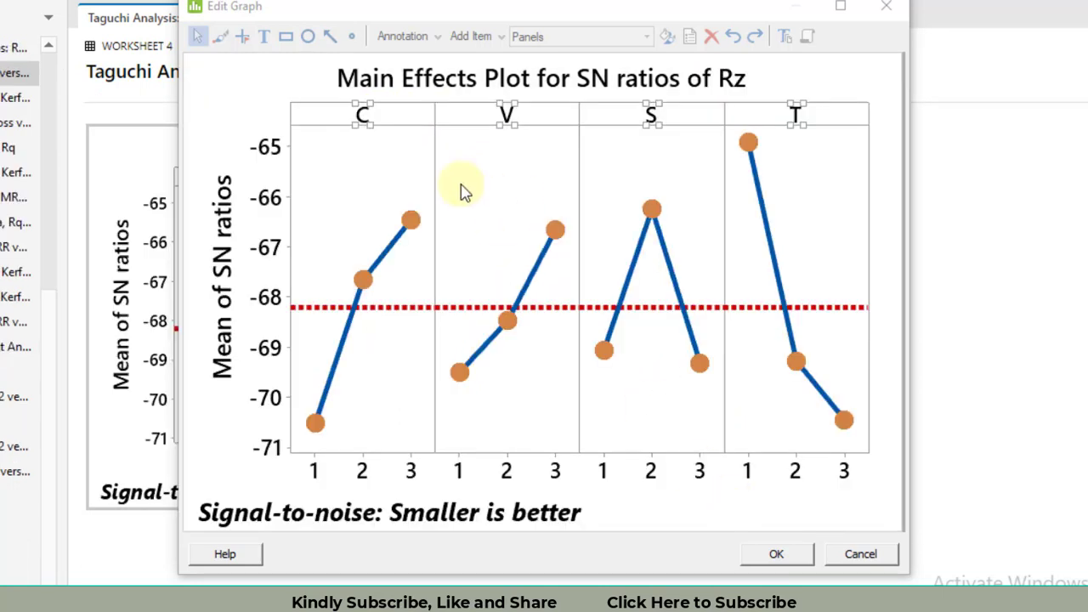
mouse_move(364, 133)
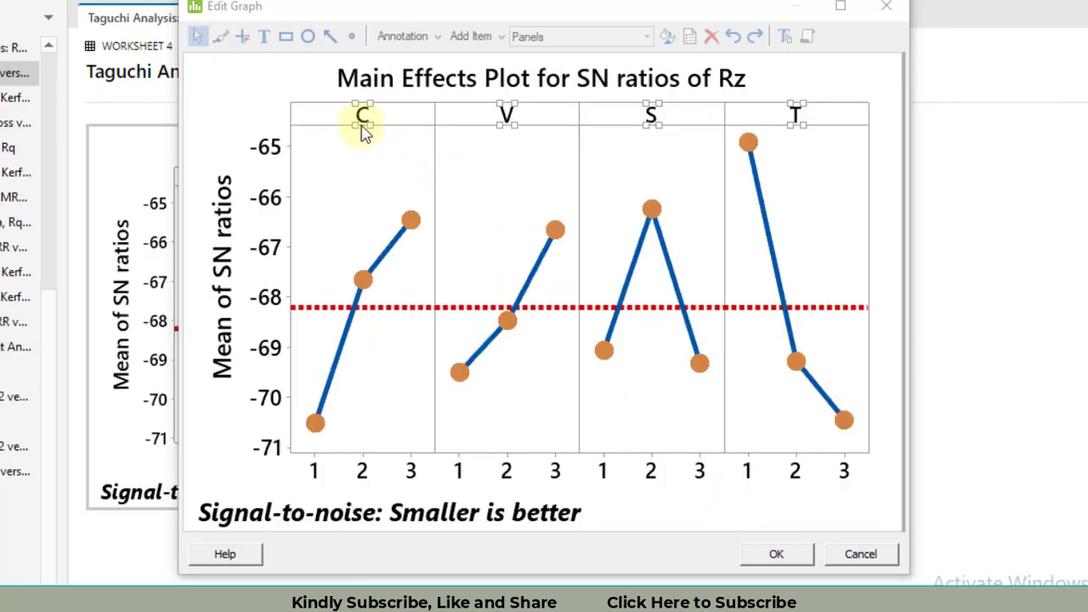
mouse_move(577, 183)
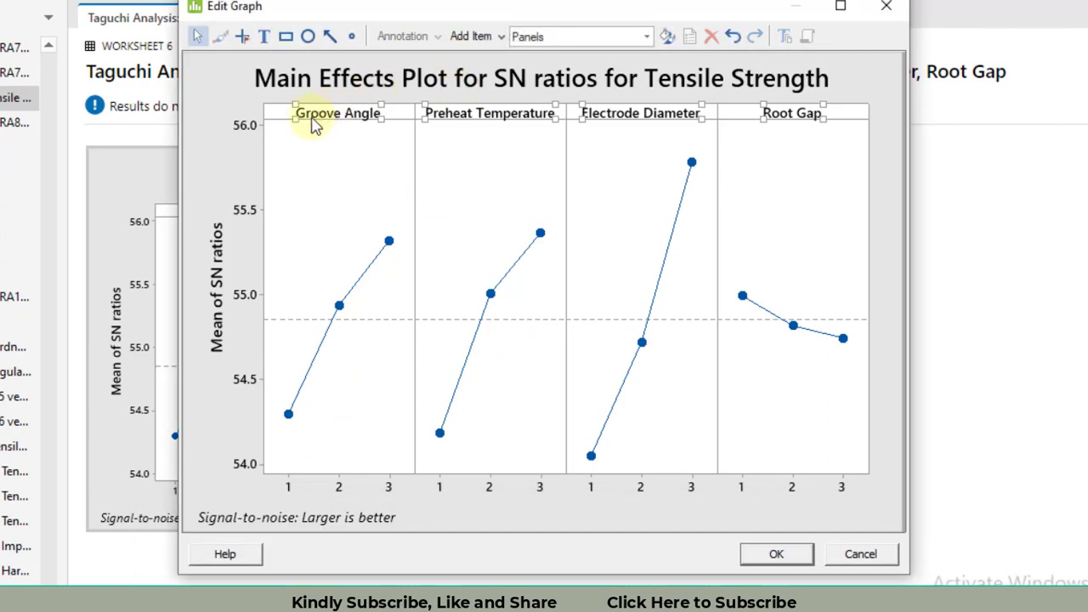
mouse_move(440, 119)
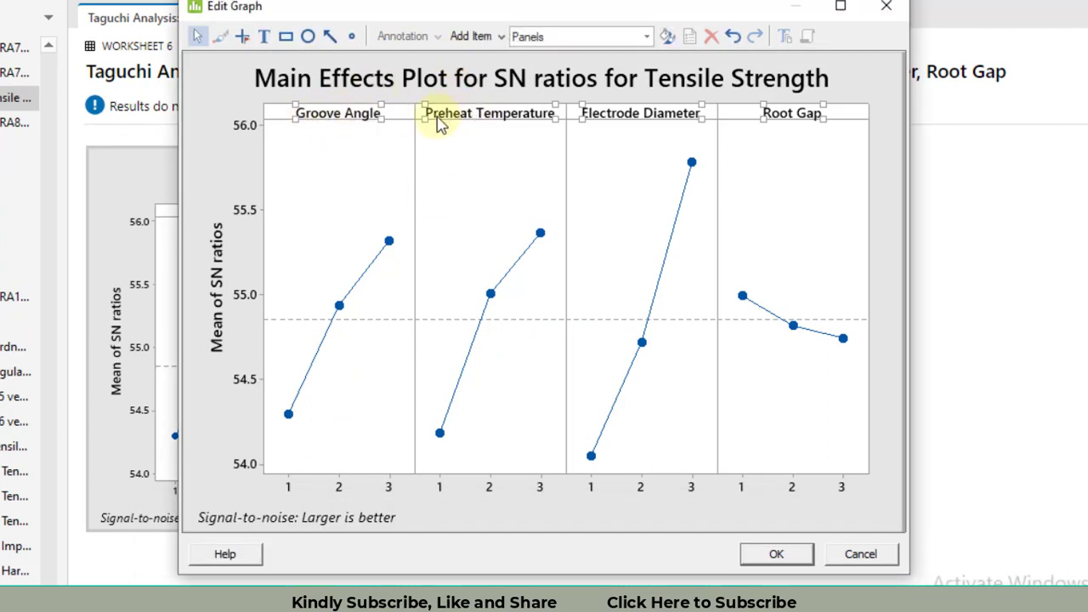
mouse_move(591, 122)
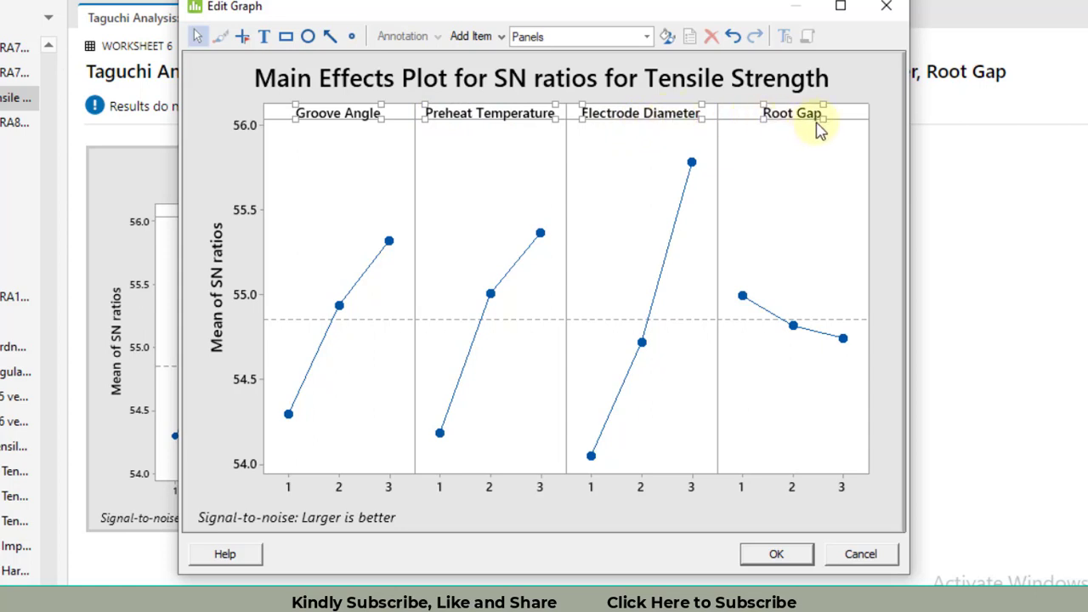
mouse_move(808, 122)
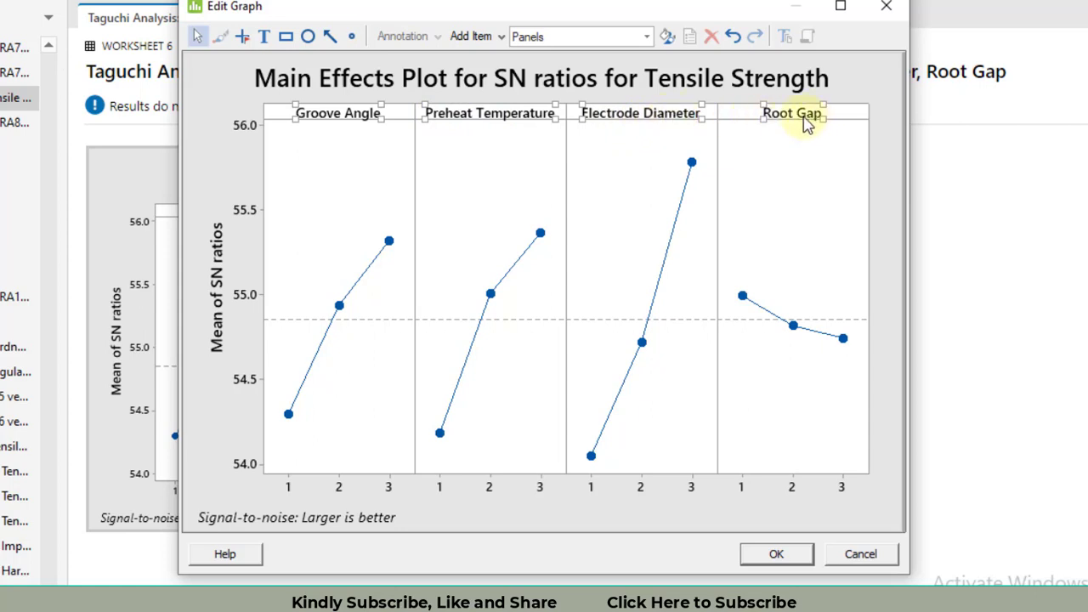
mouse_move(790, 162)
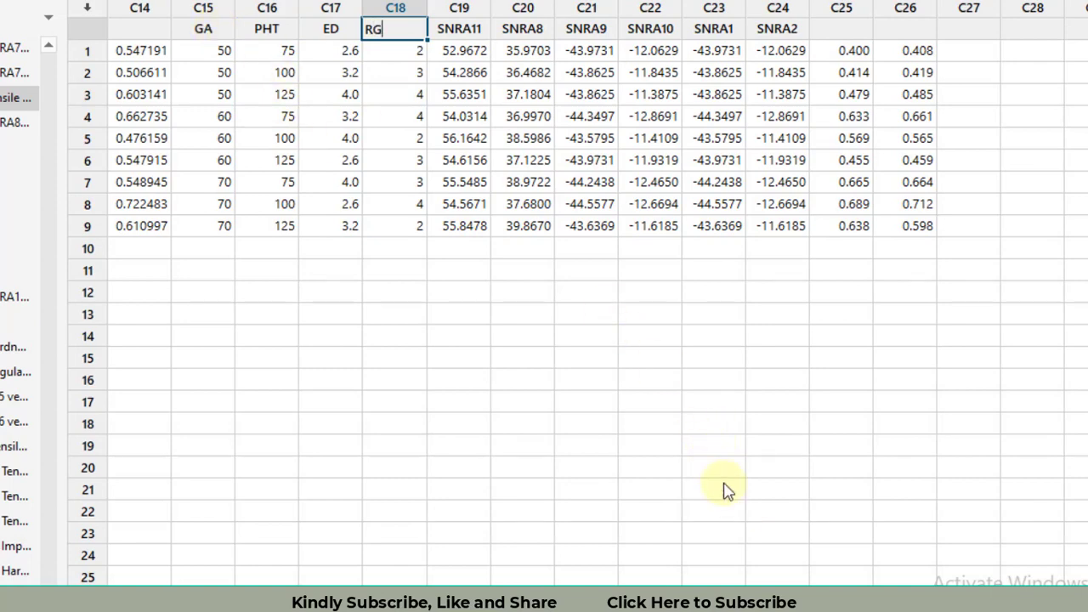
mouse_move(741, 510)
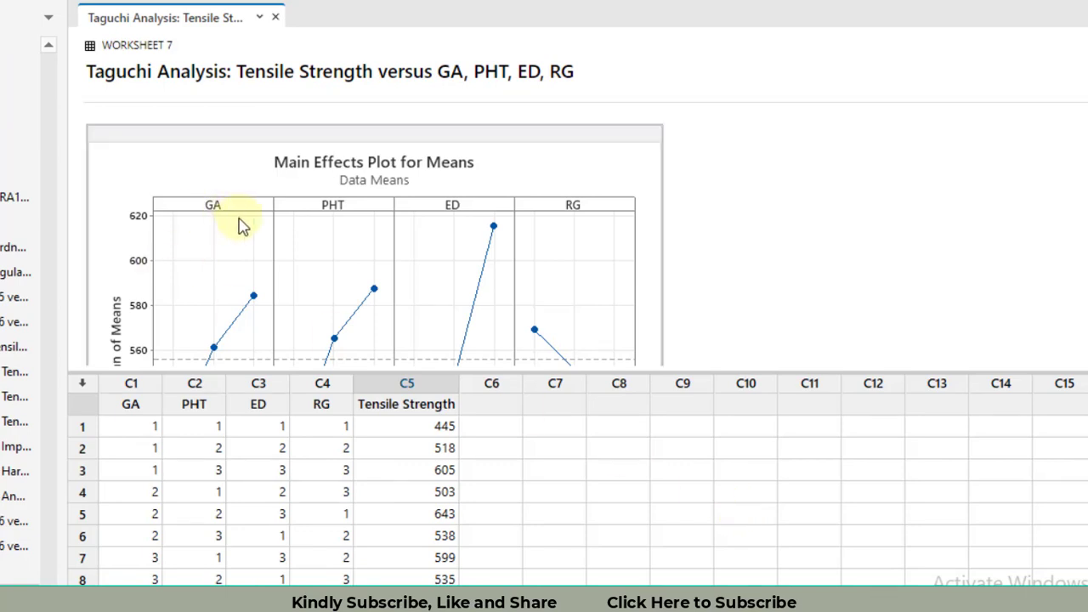
mouse_move(232, 221)
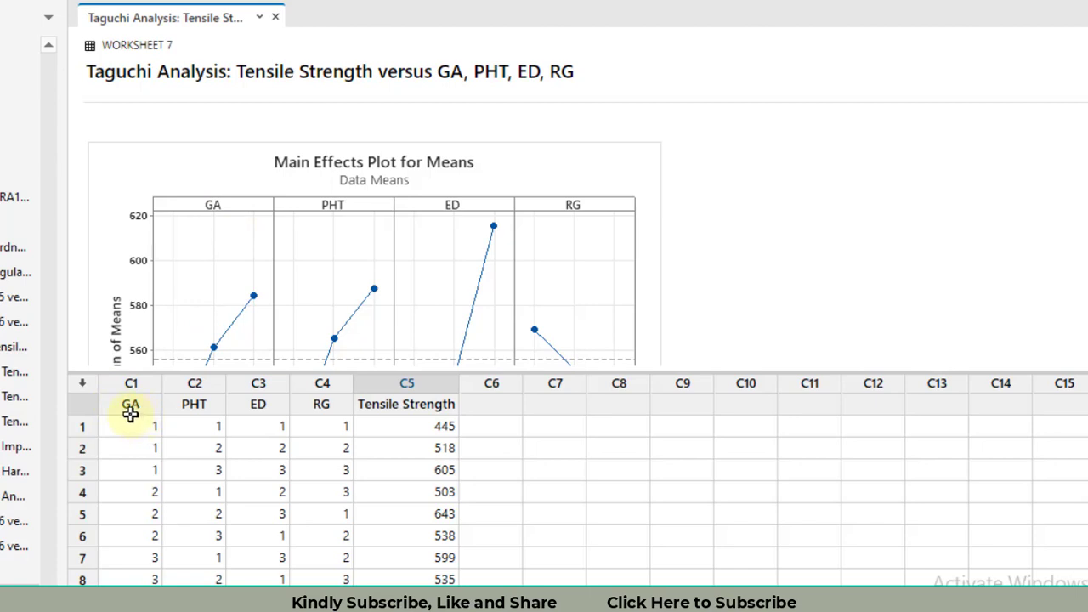
mouse_move(321, 413)
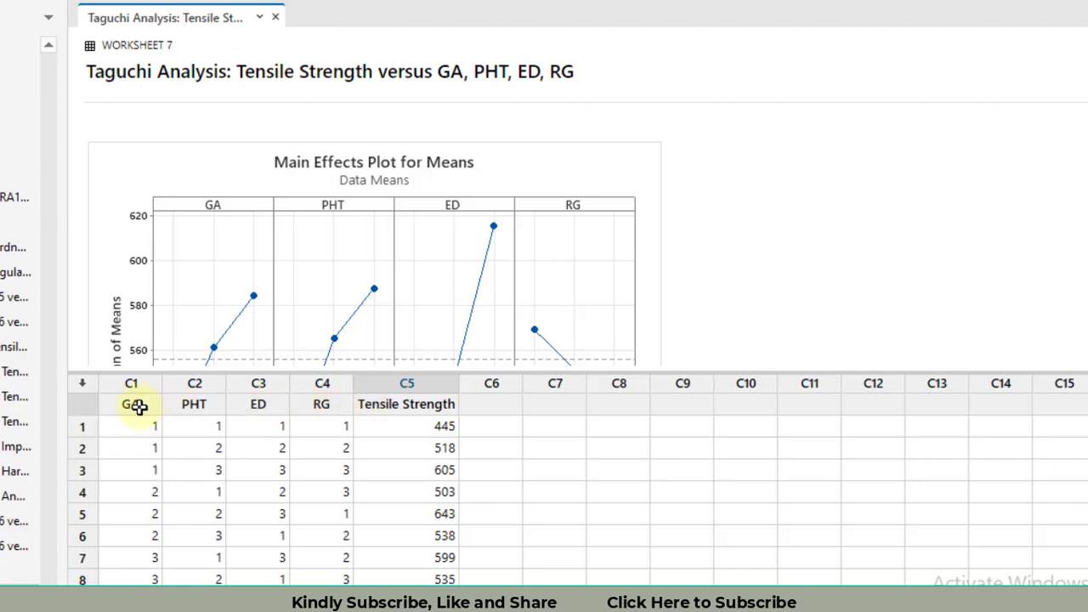
mouse_move(347, 405)
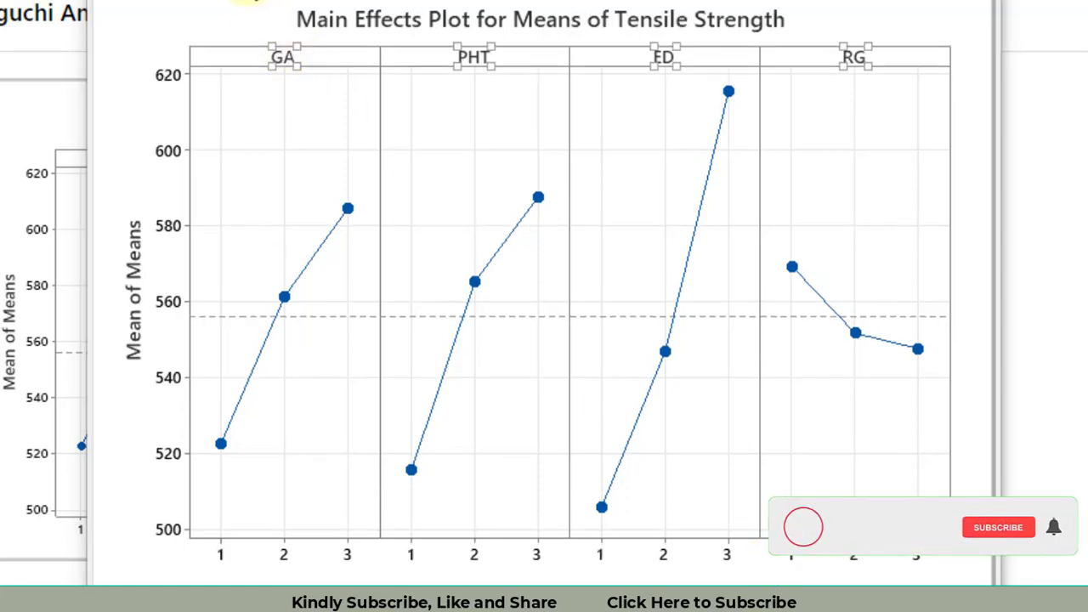
Set the GA, PHT, ED and RG panel labels to 16-point font
double_click(282, 56)
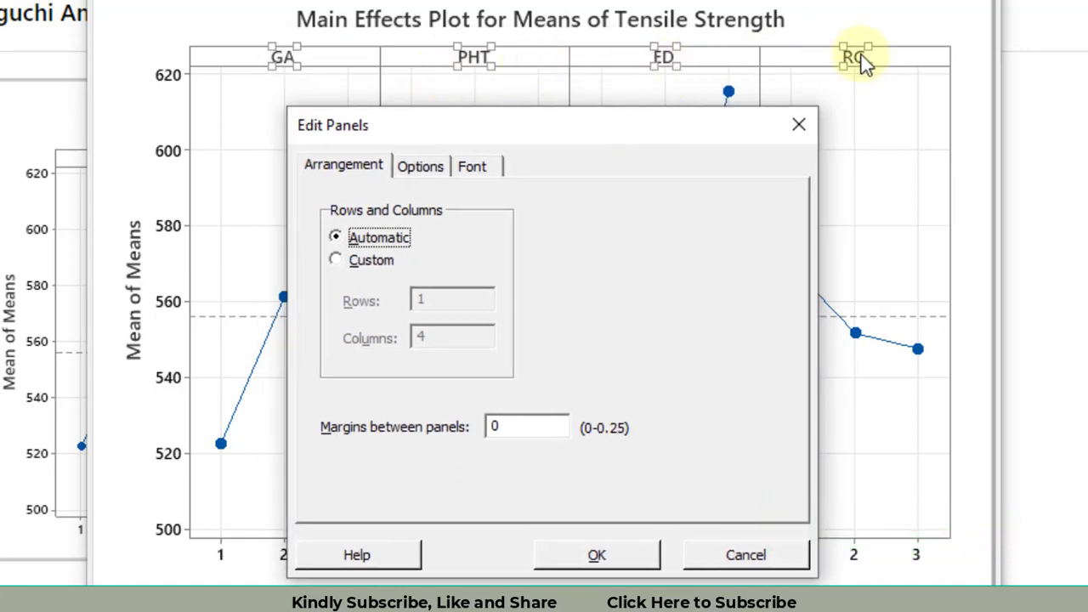
click(473, 164)
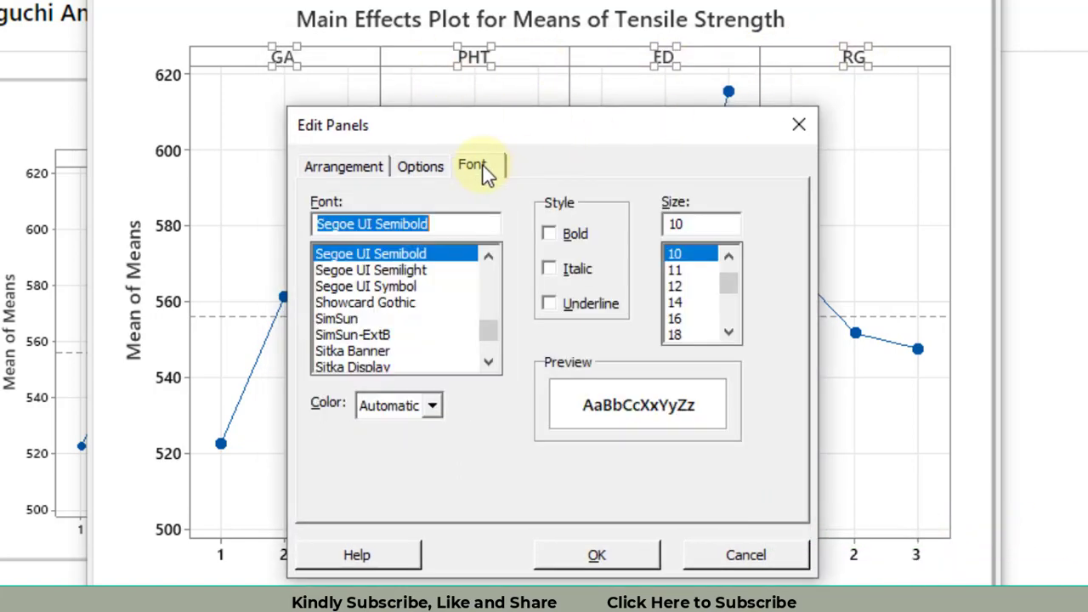
click(675, 317)
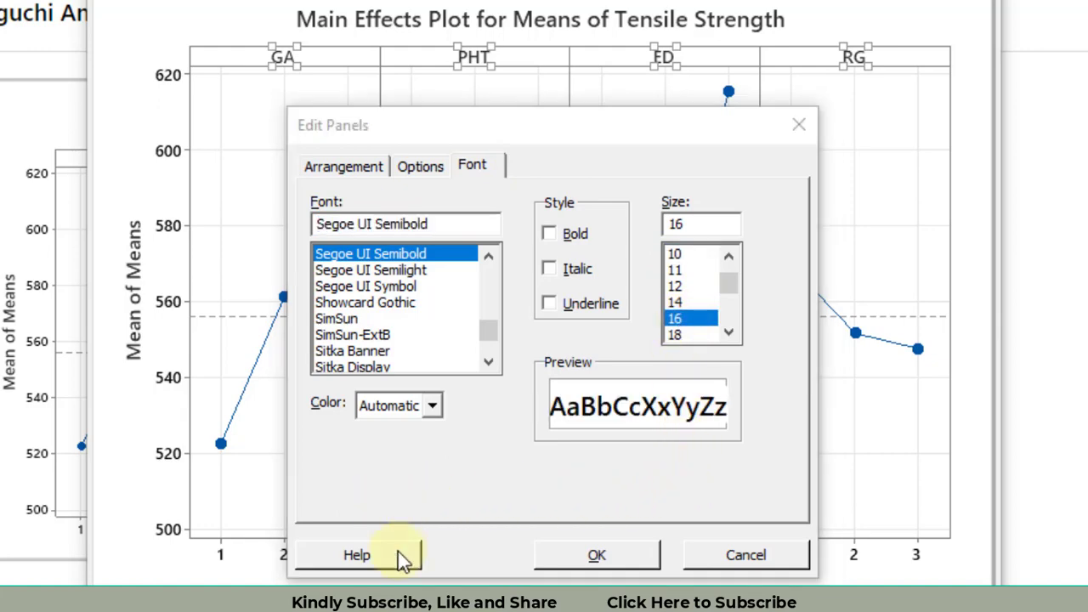
mouse_move(654, 553)
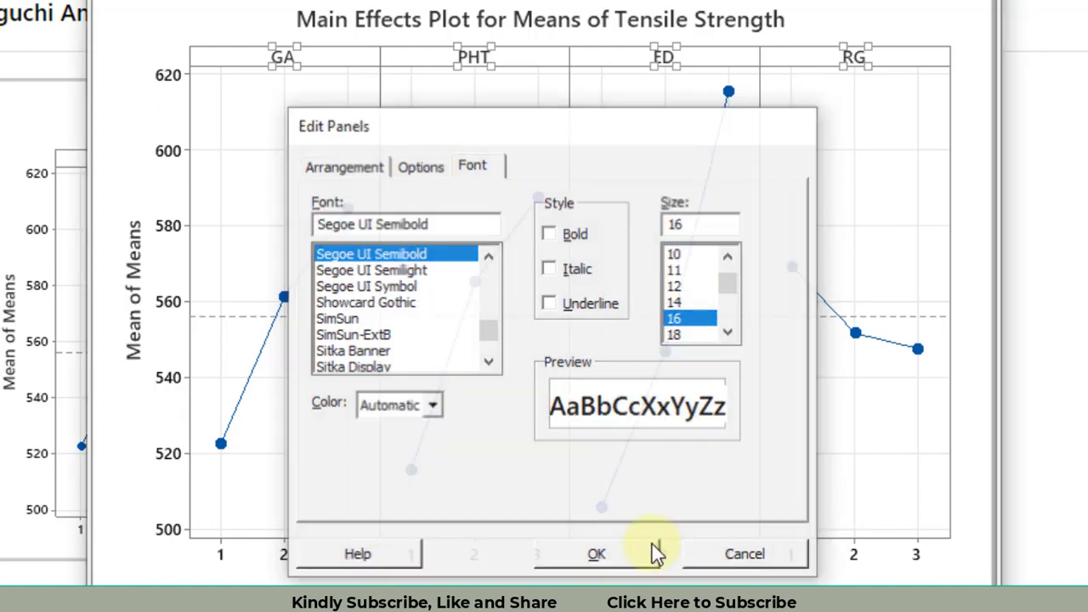
click(595, 554)
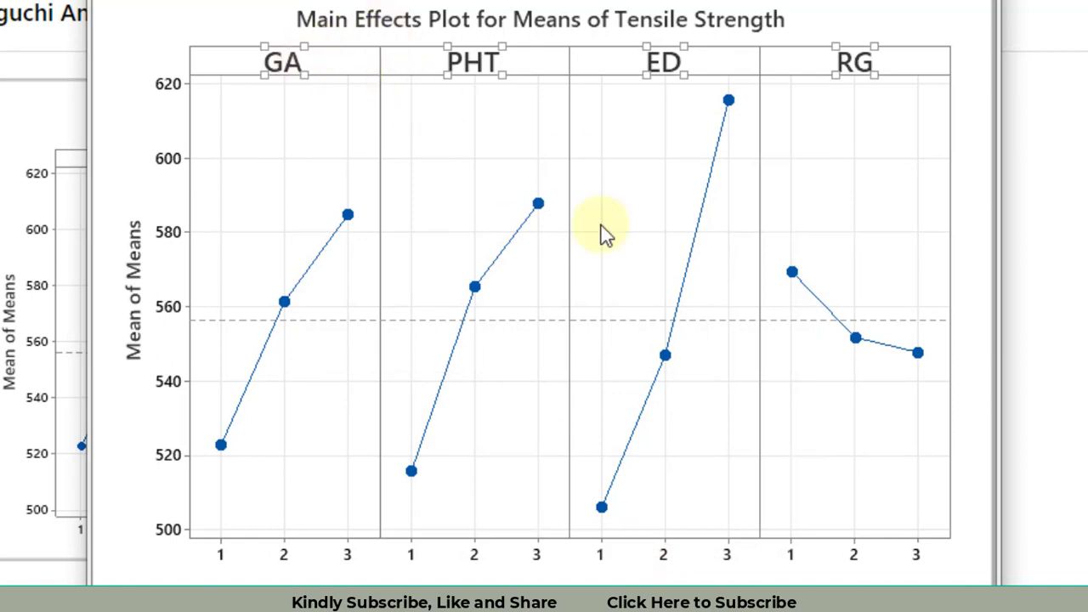
mouse_move(550, 472)
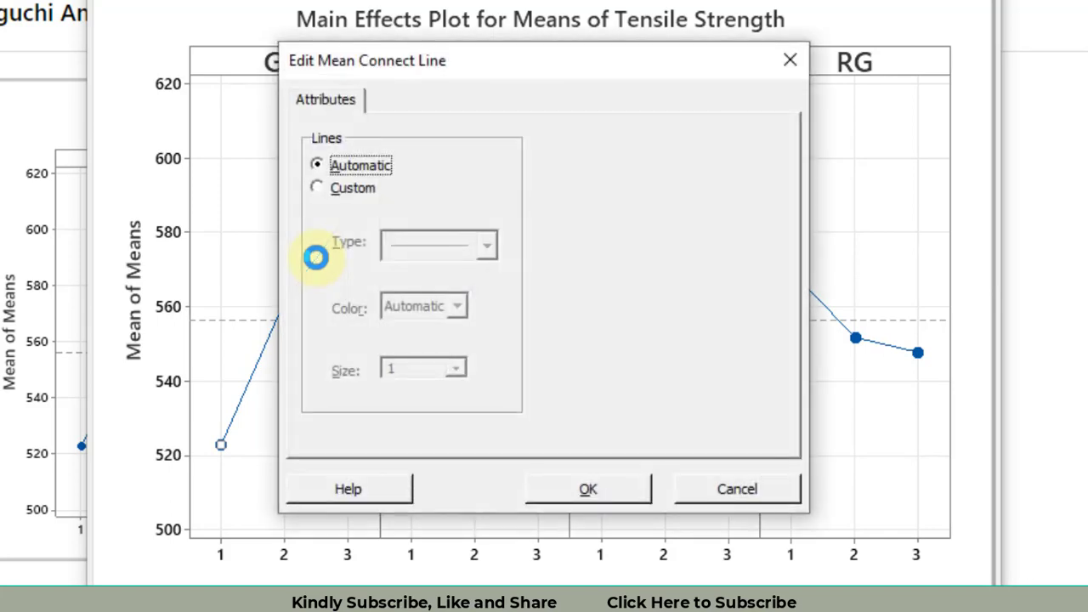
Give the mean connect line a custom style with thickness 5
click(316, 187)
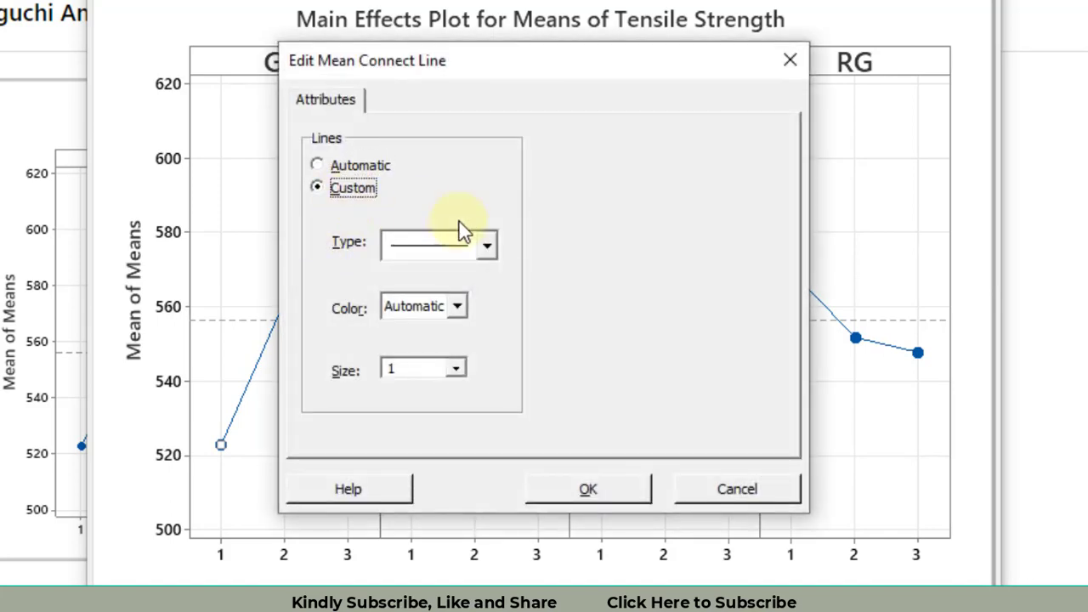
click(486, 245)
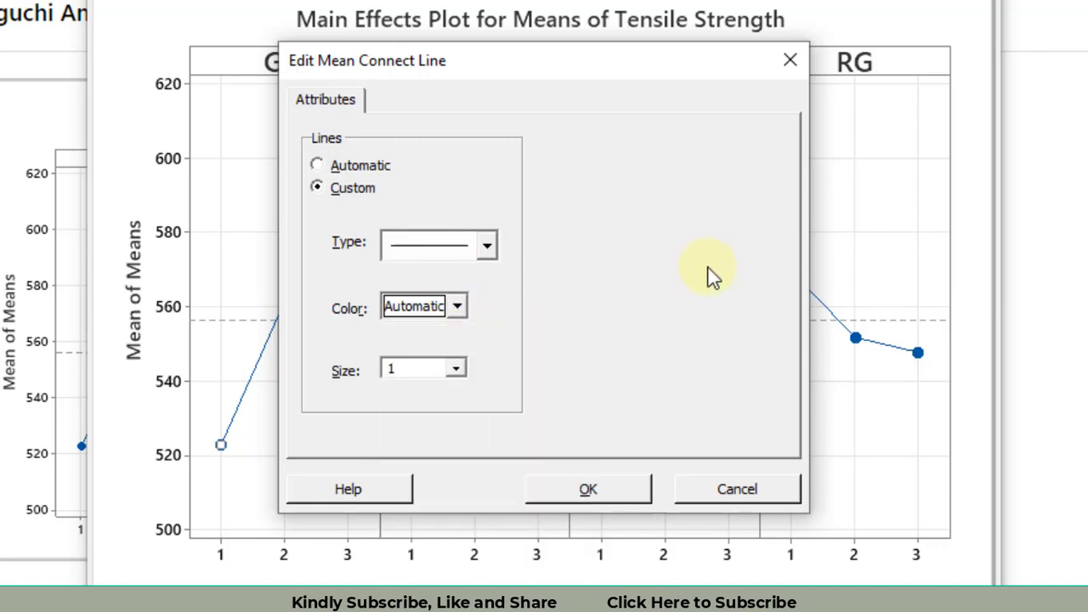
click(455, 367)
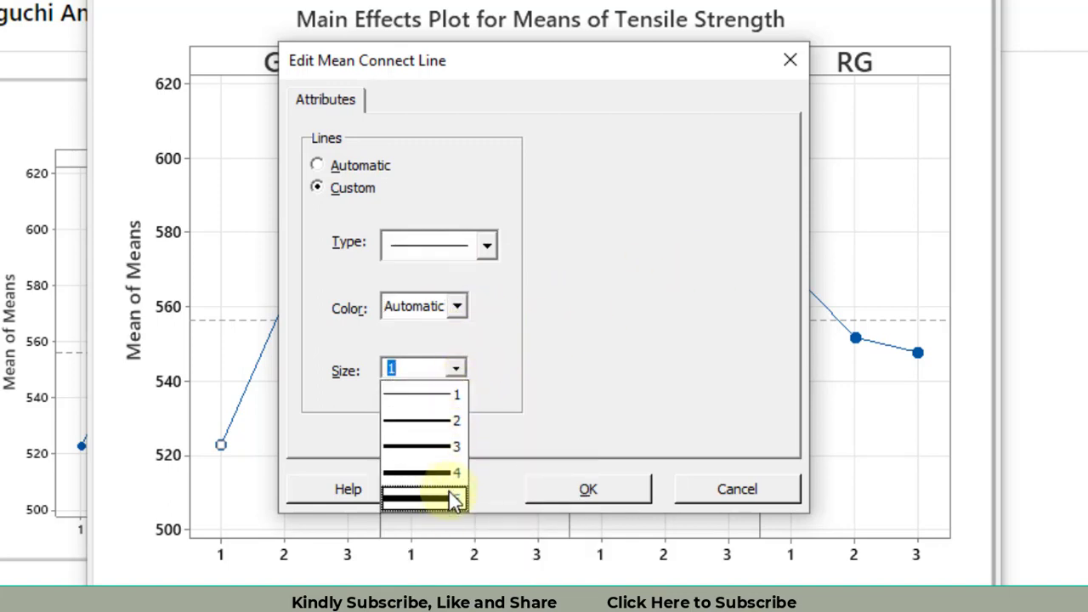
click(422, 497)
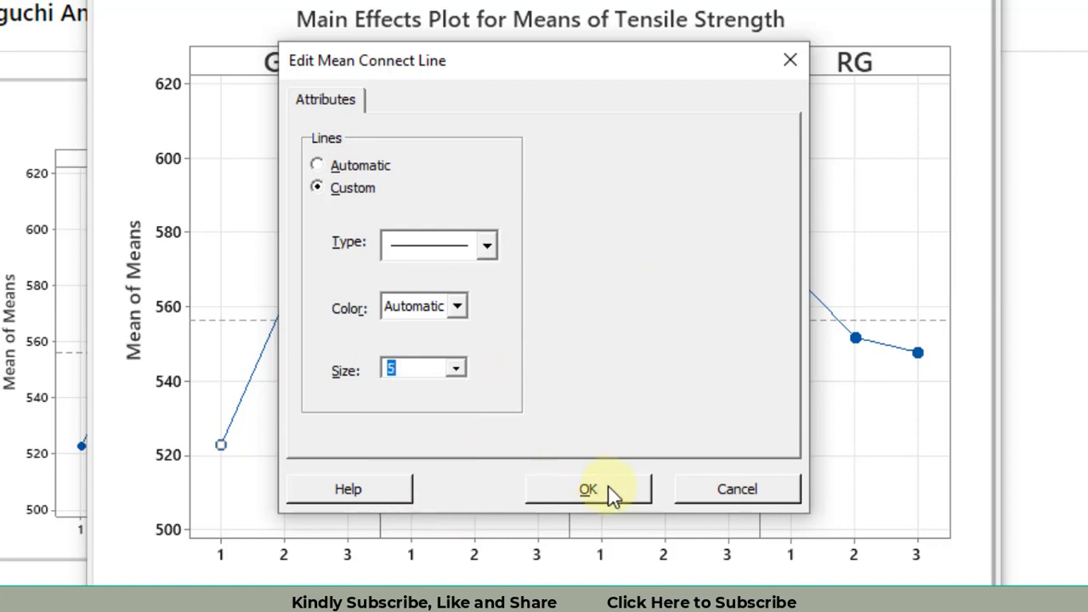
click(588, 490)
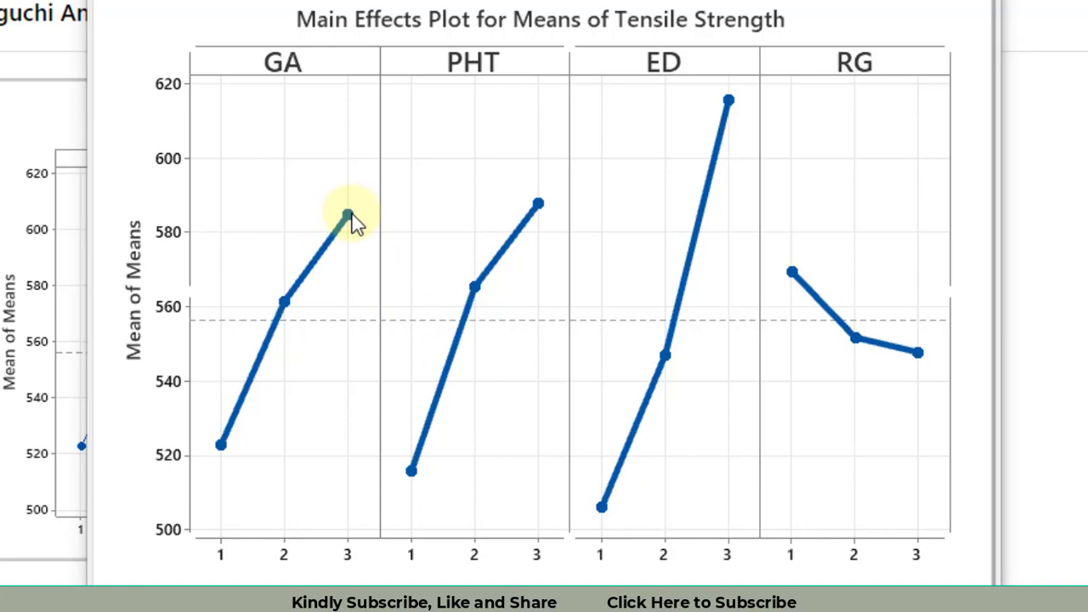
Make the mean symbols orange at size 3 across all four panels
double_click(347, 214)
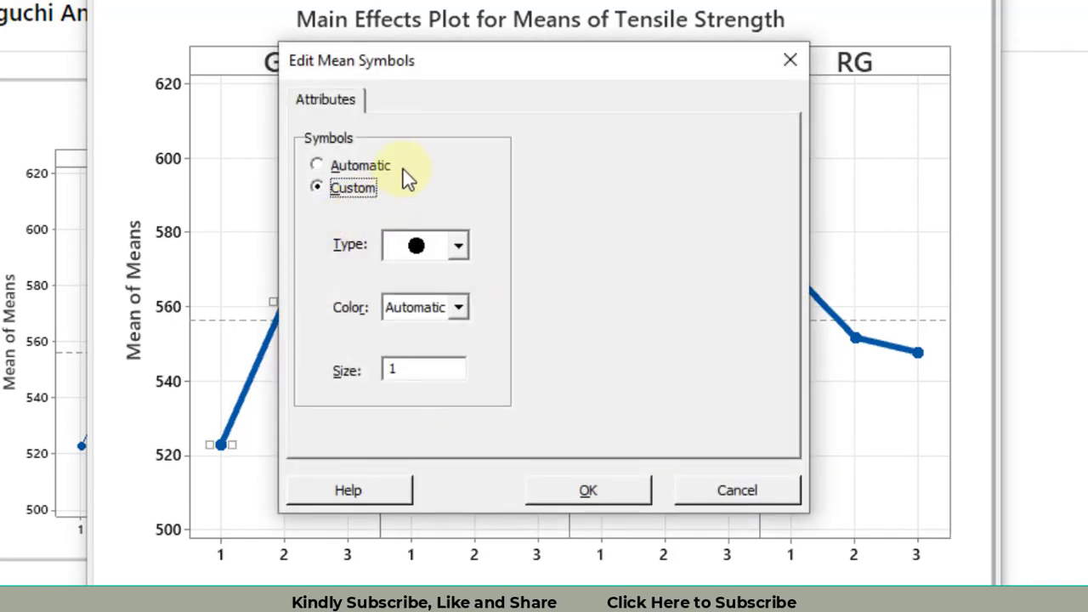
click(458, 306)
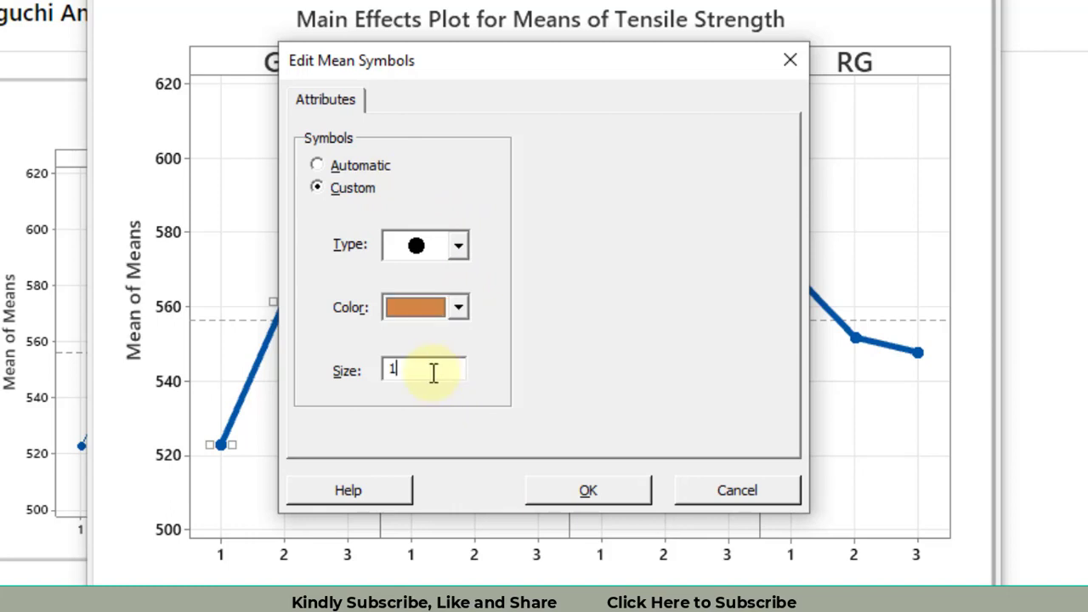
text(3)
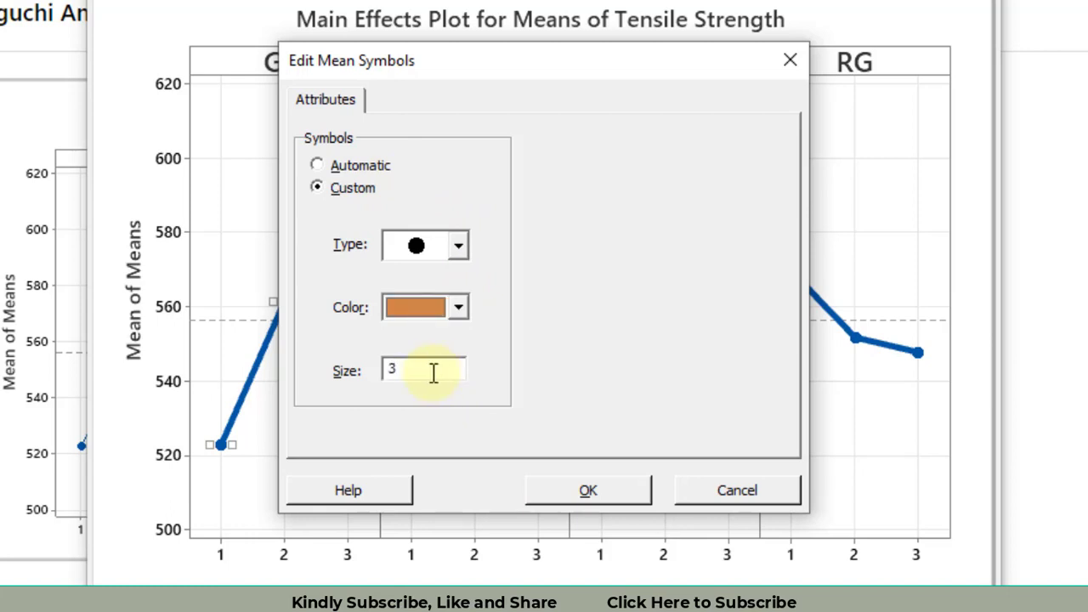
click(588, 490)
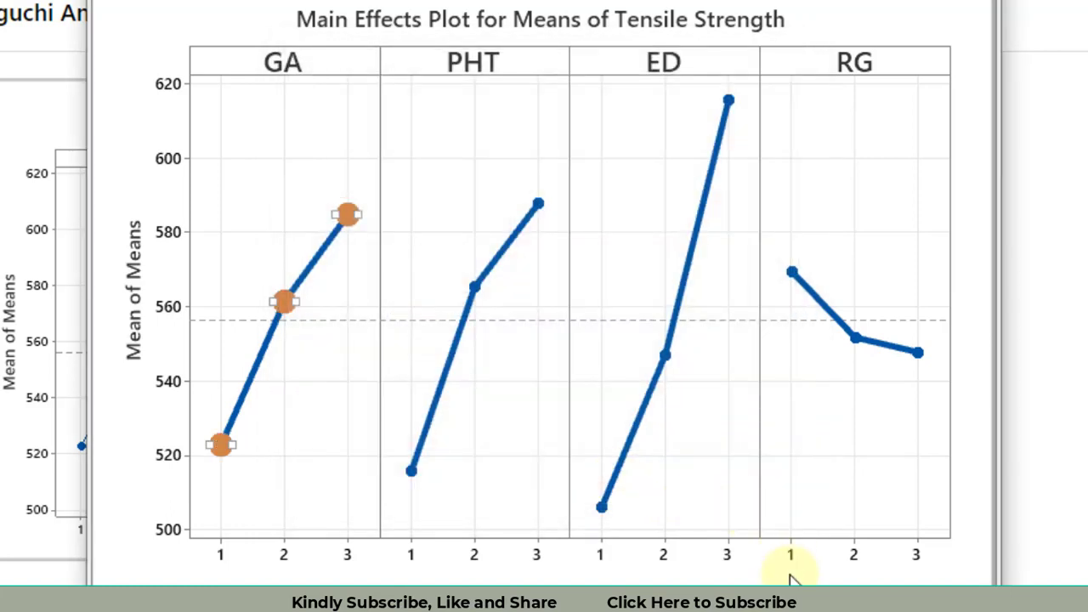
mouse_move(790, 578)
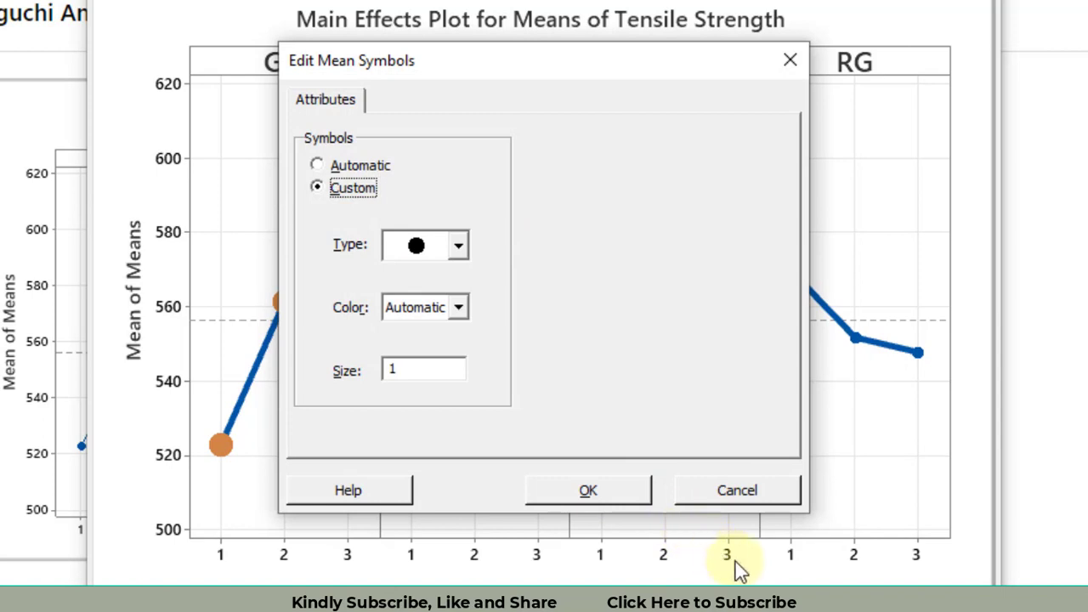
click(588, 490)
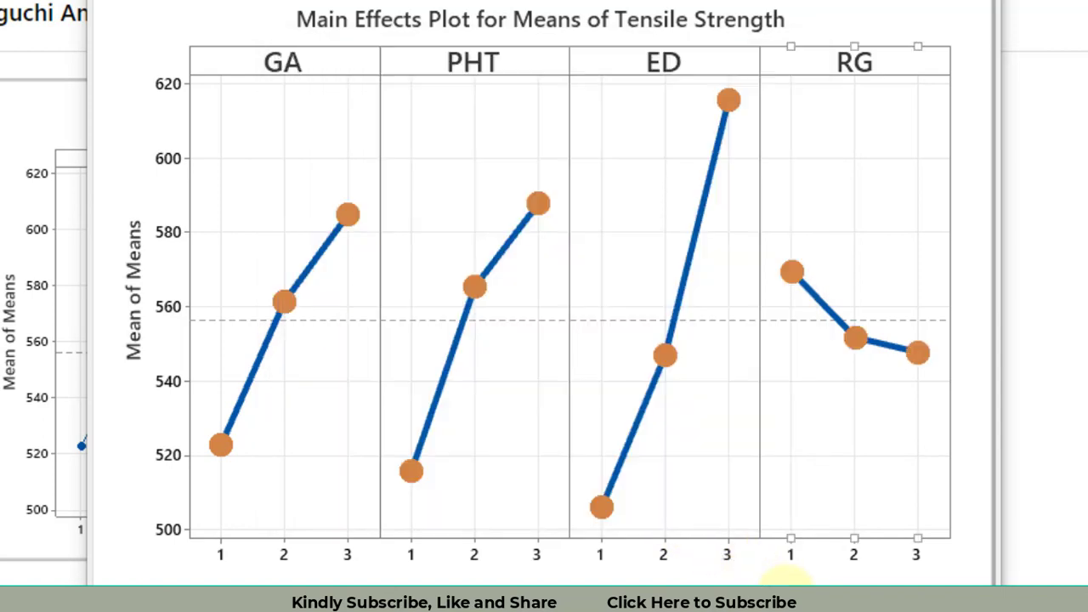
mouse_move(640, 272)
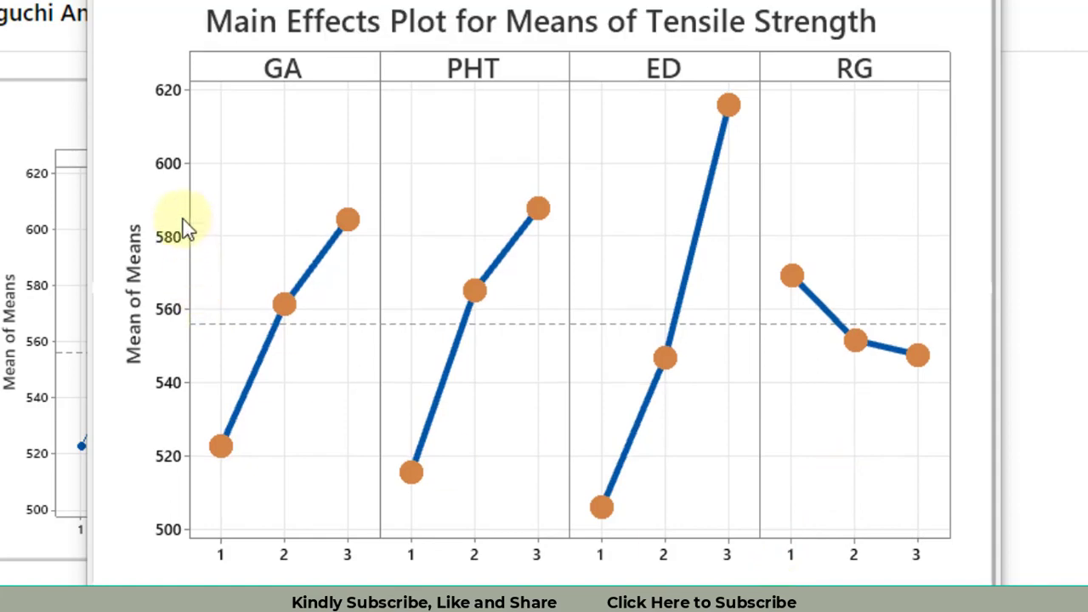
mouse_move(174, 167)
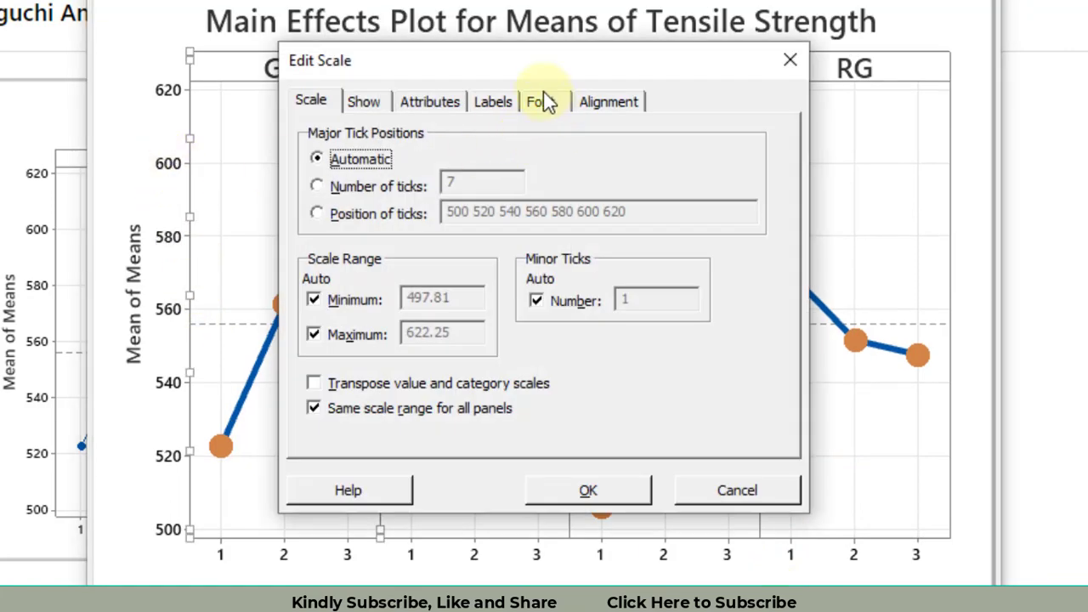
Set tick labels to size 16 and apply the same font to all tick labels
click(541, 102)
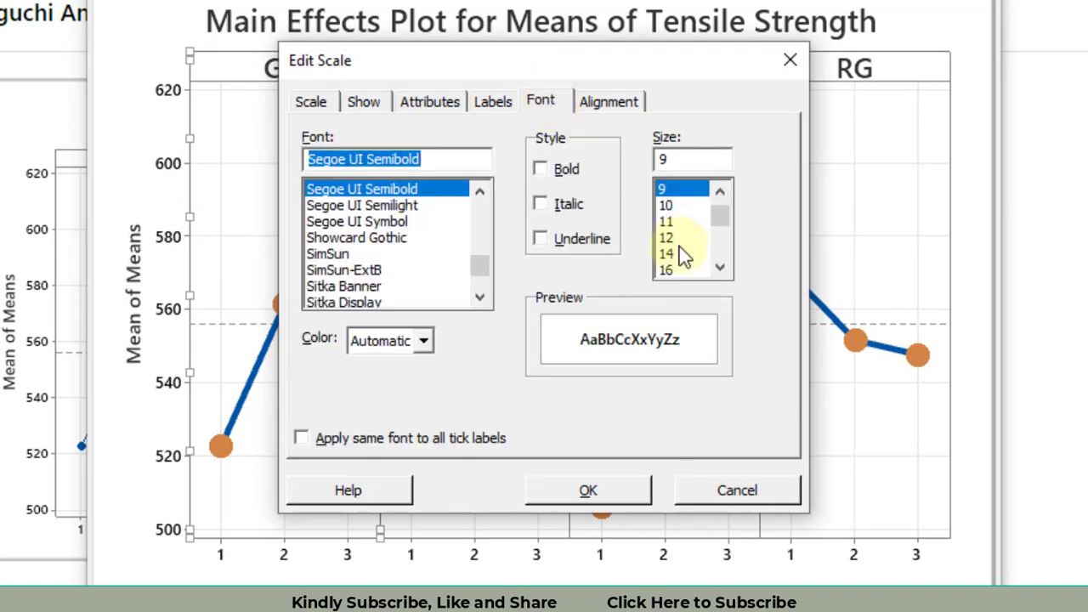
click(667, 268)
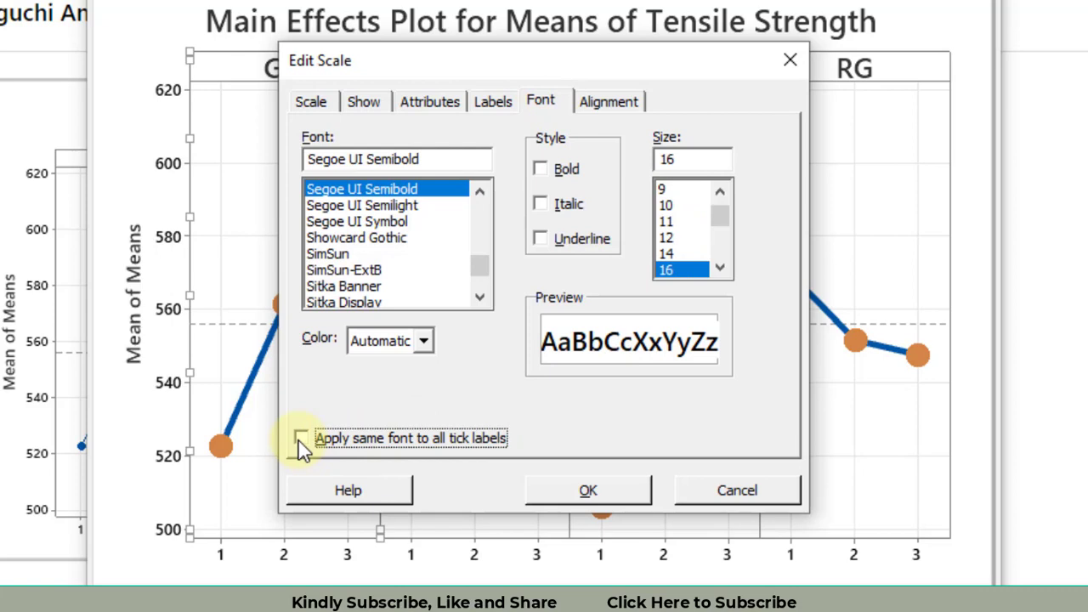
click(299, 437)
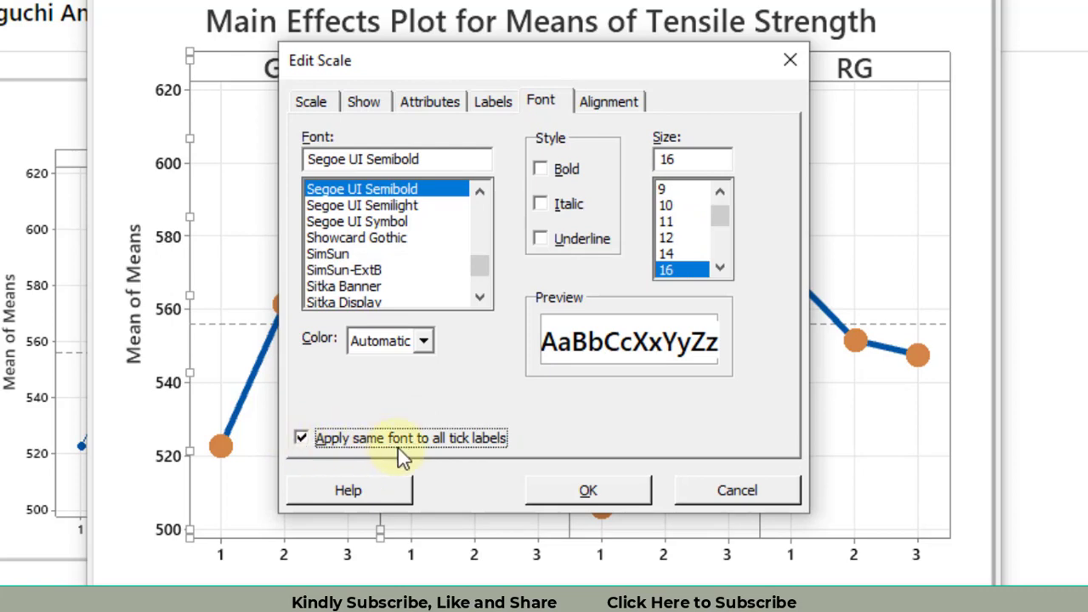
mouse_move(608, 489)
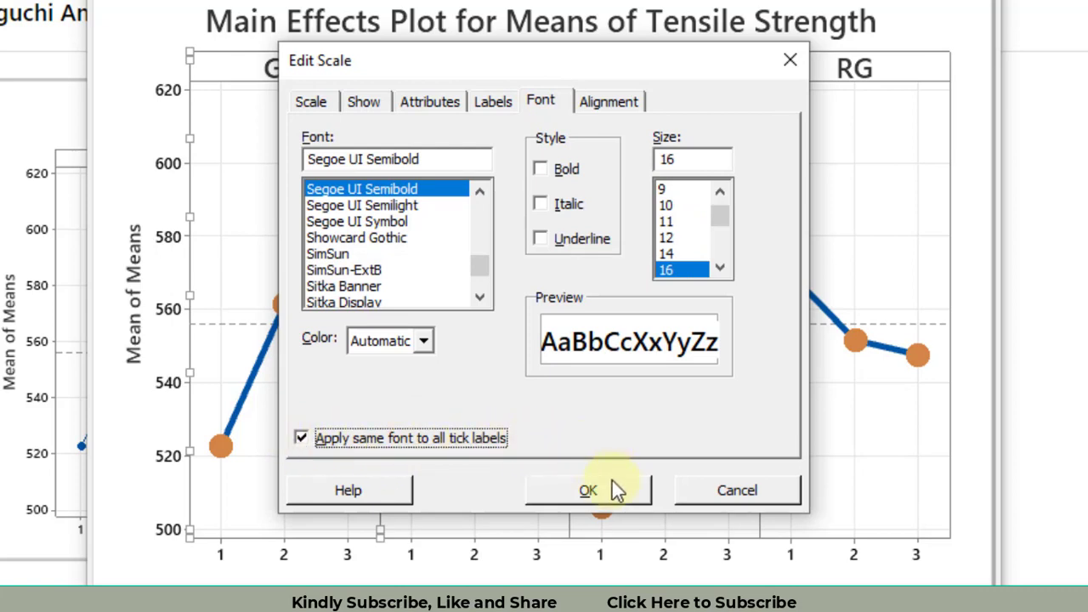
click(588, 490)
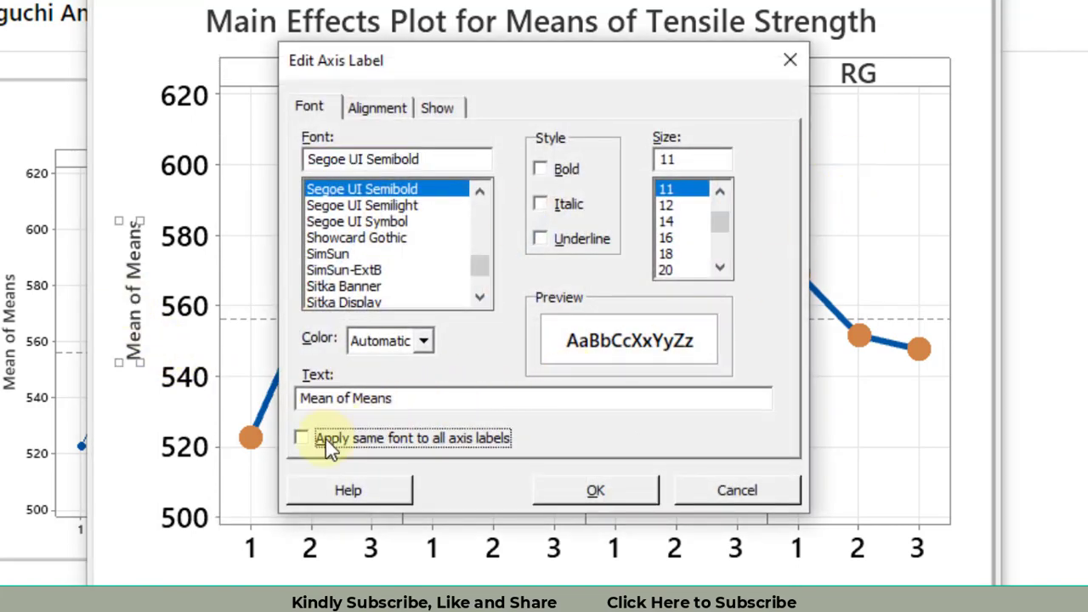
Set all axis labels of the means plot to 16-point font
click(299, 436)
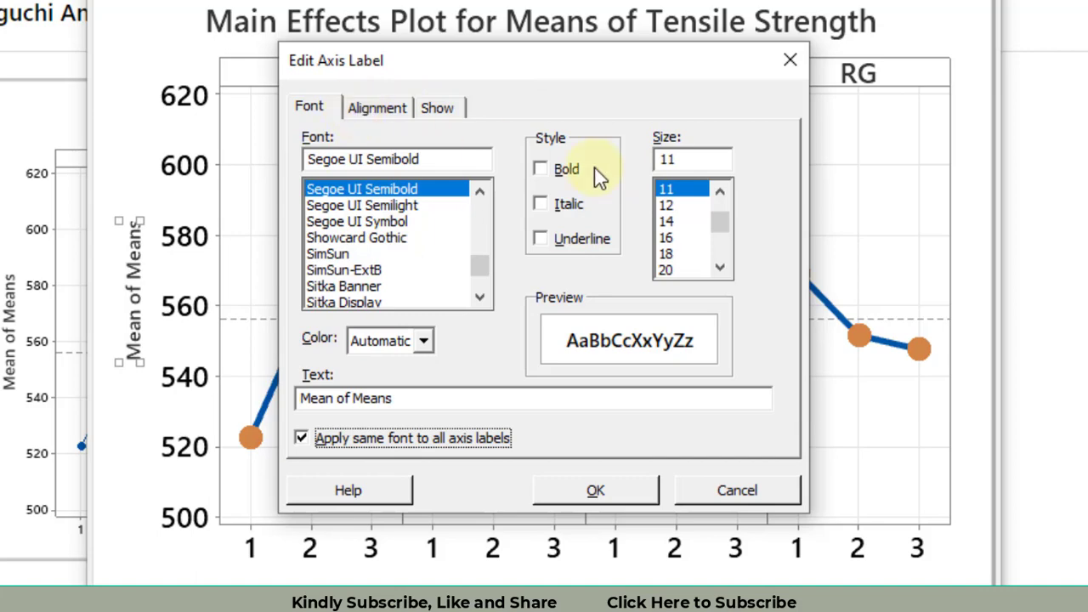
click(666, 238)
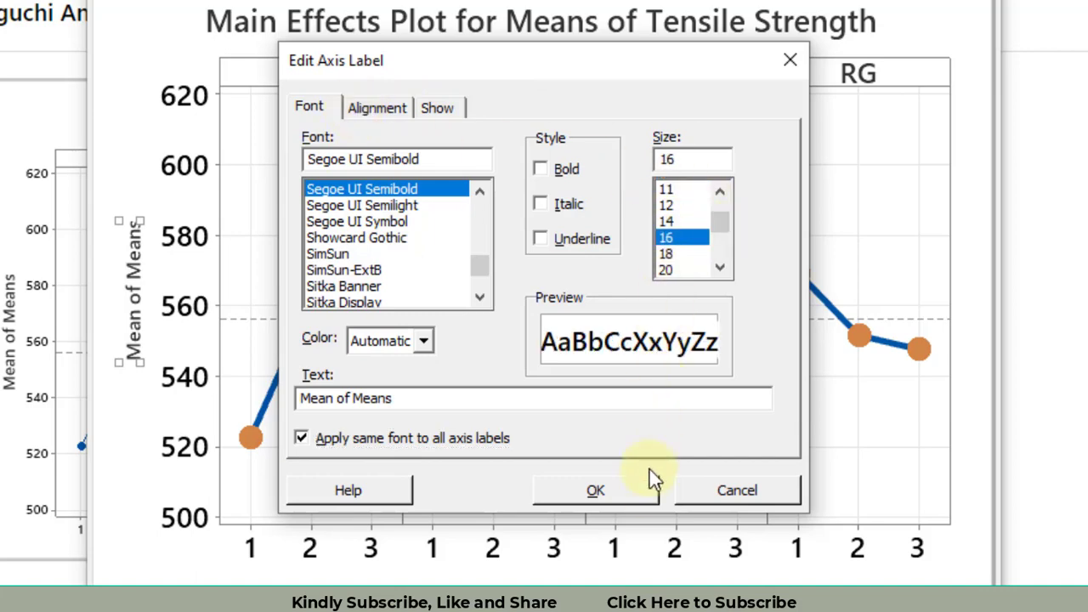
click(595, 490)
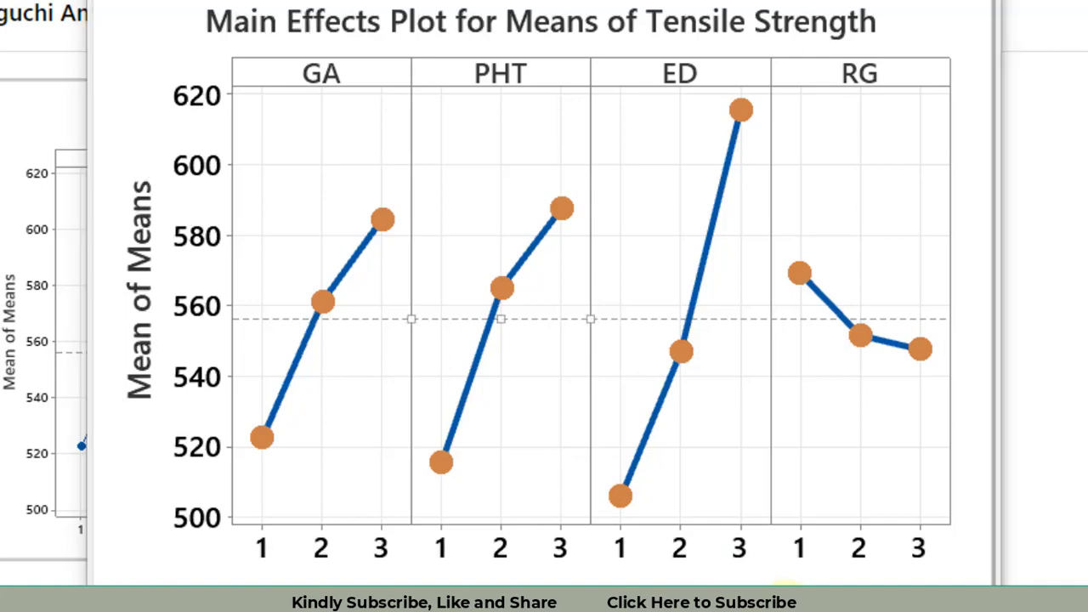
mouse_move(450, 326)
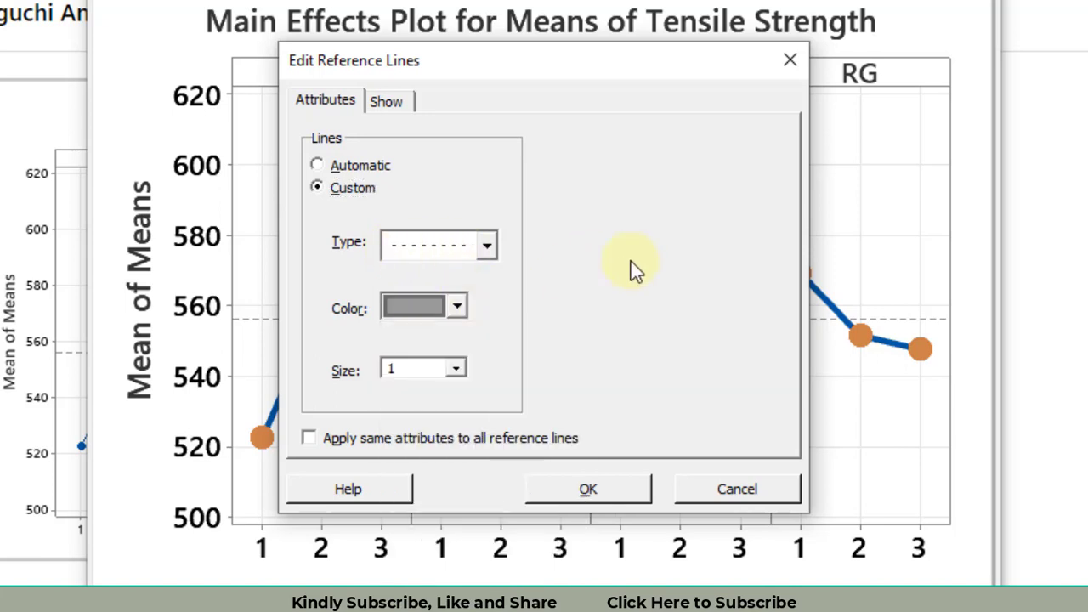
Style every overall-mean reference line as a thick red dotted line
click(417, 367)
text(5)
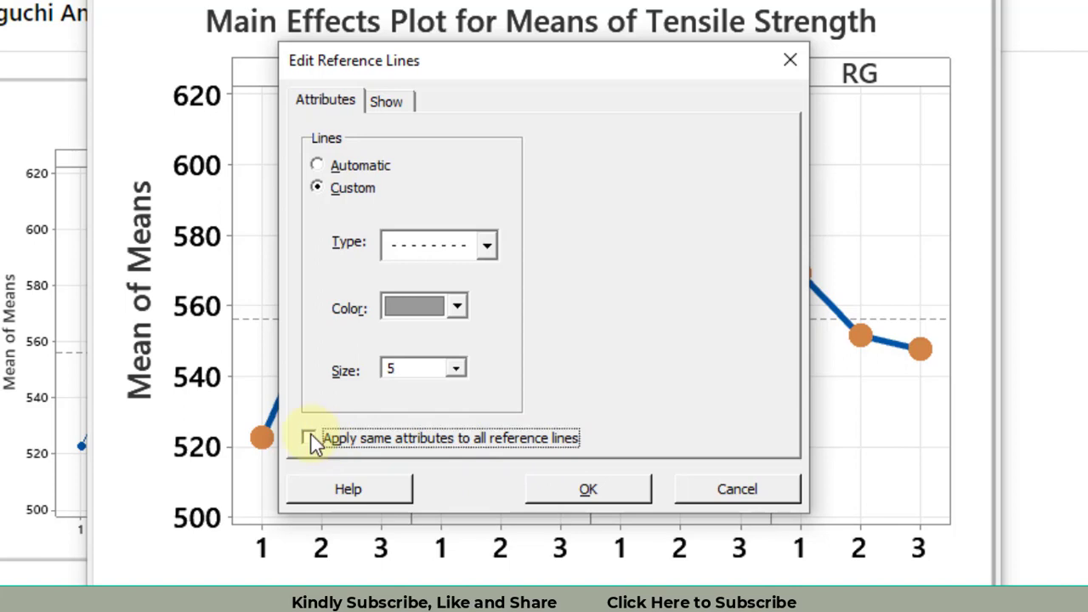
click(309, 439)
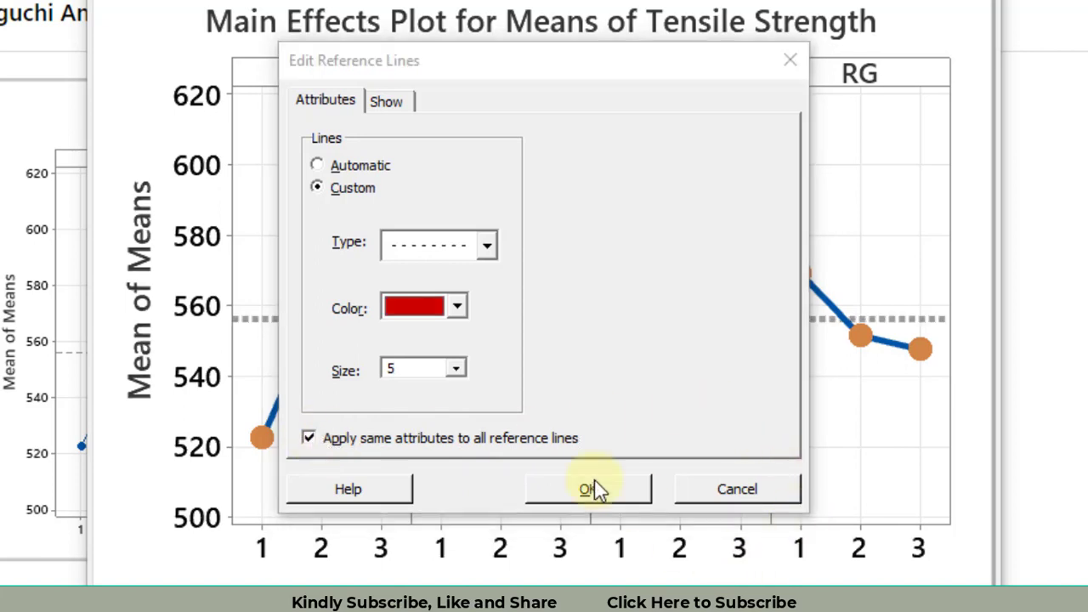
click(456, 306)
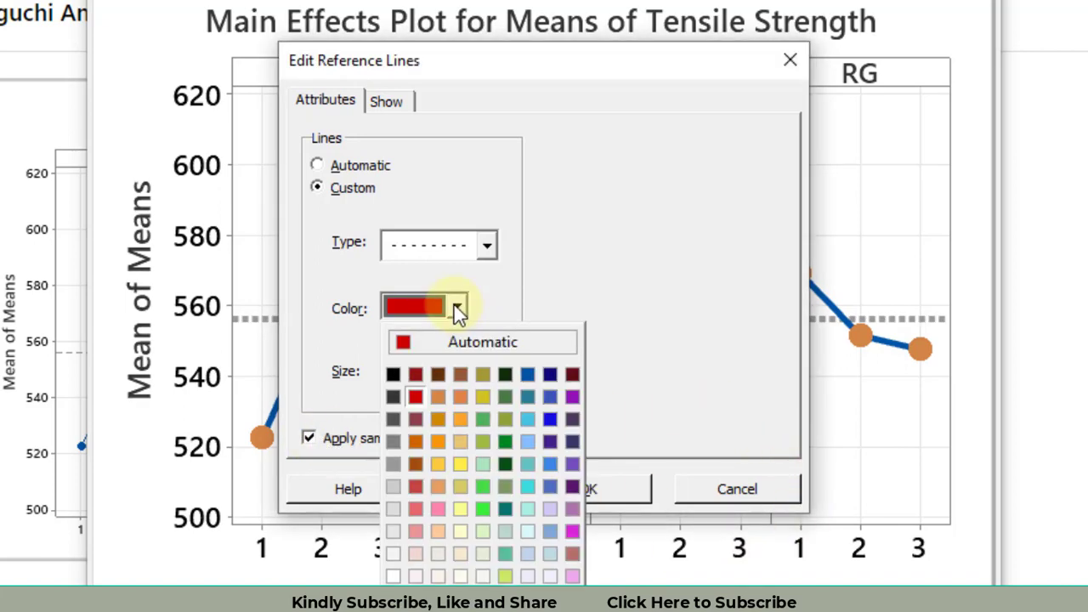
click(414, 396)
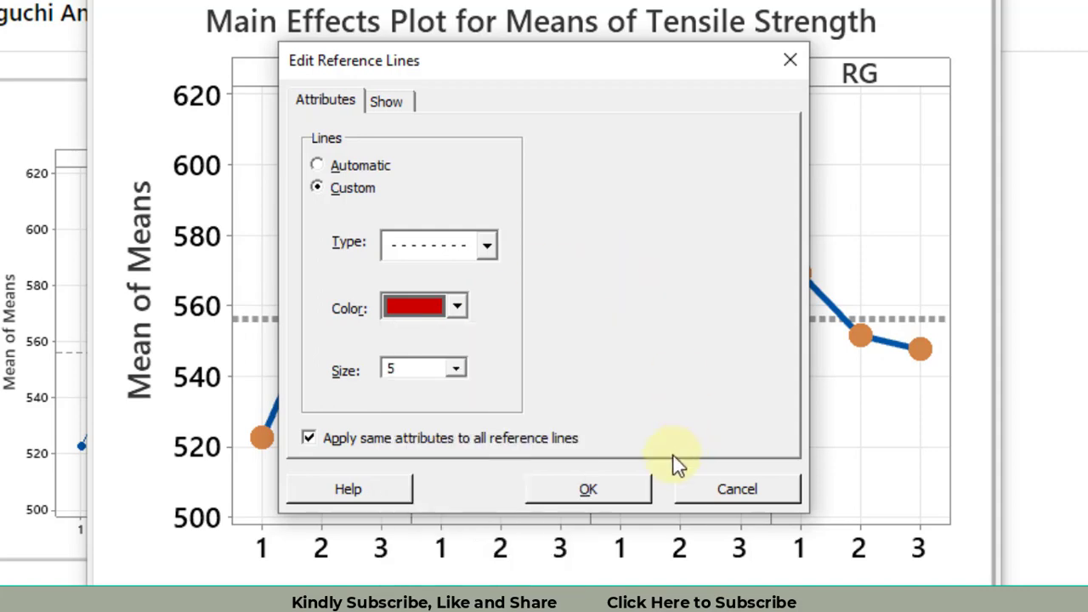
click(588, 490)
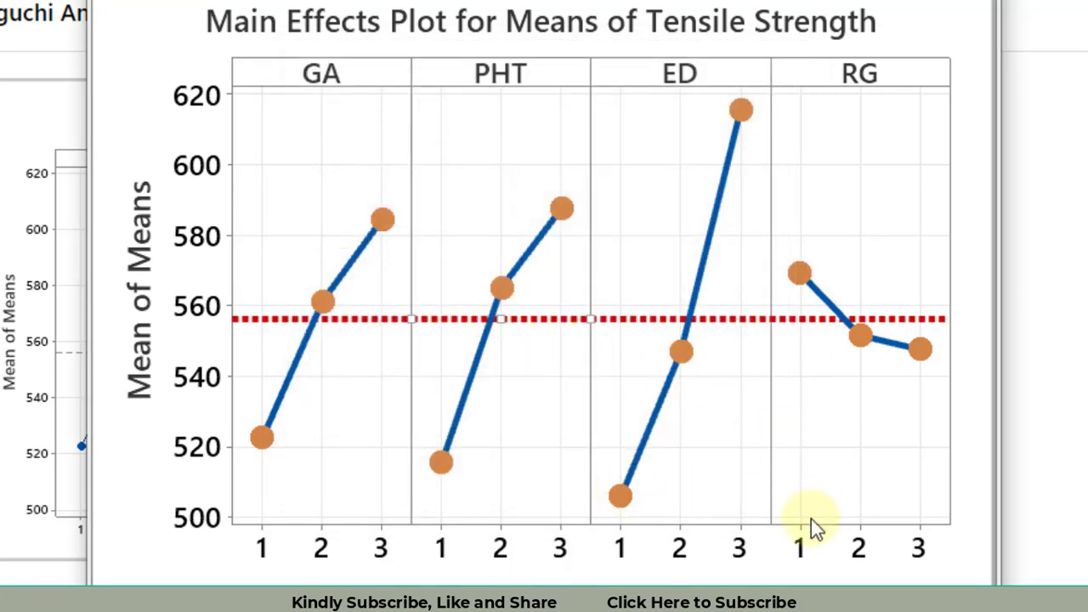
mouse_move(768, 480)
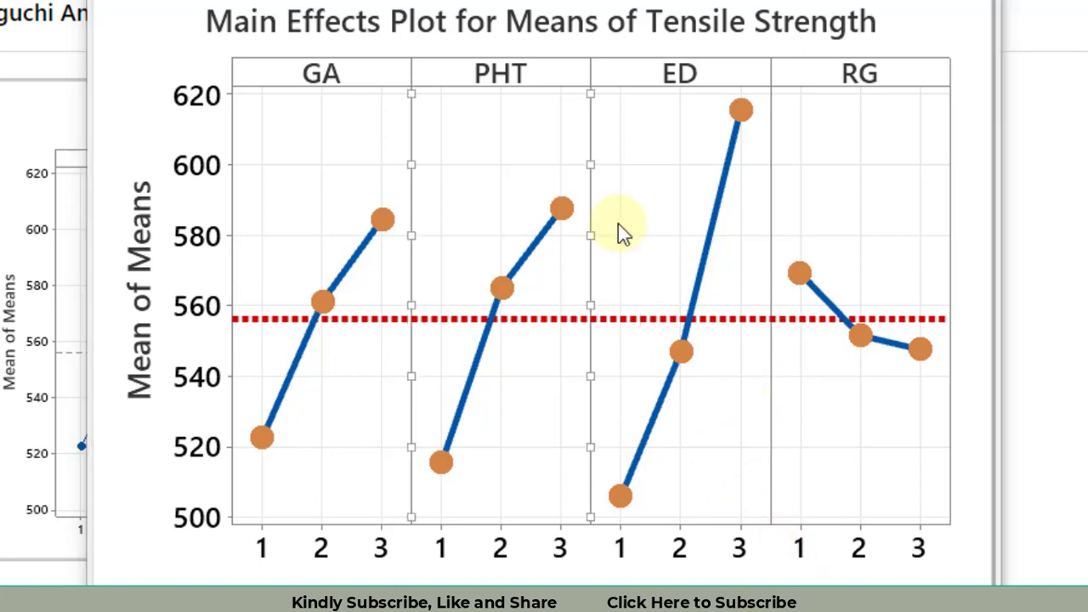
mouse_move(501, 145)
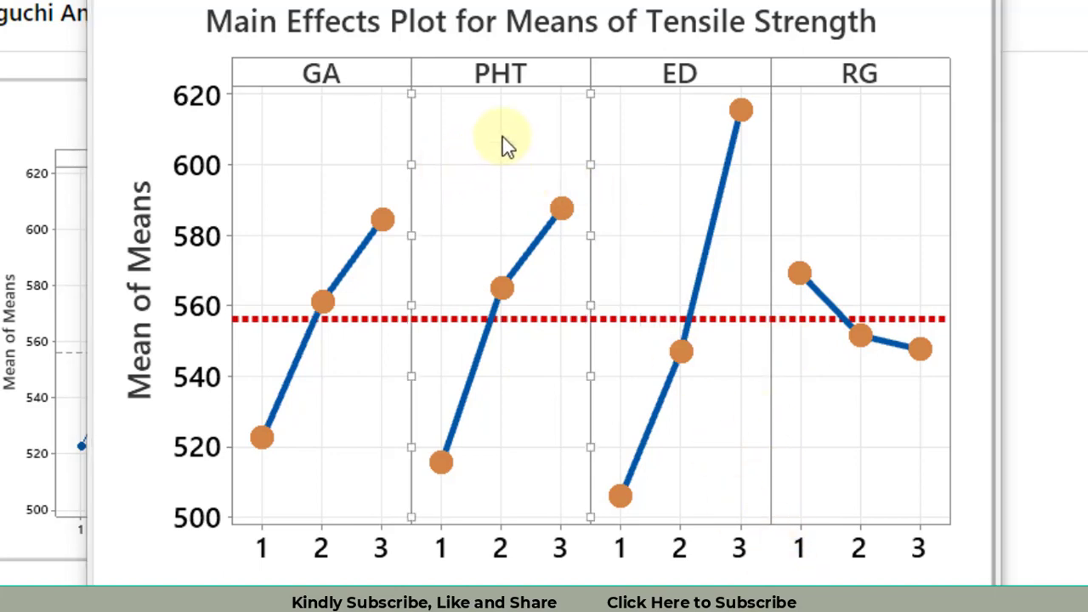
mouse_move(927, 467)
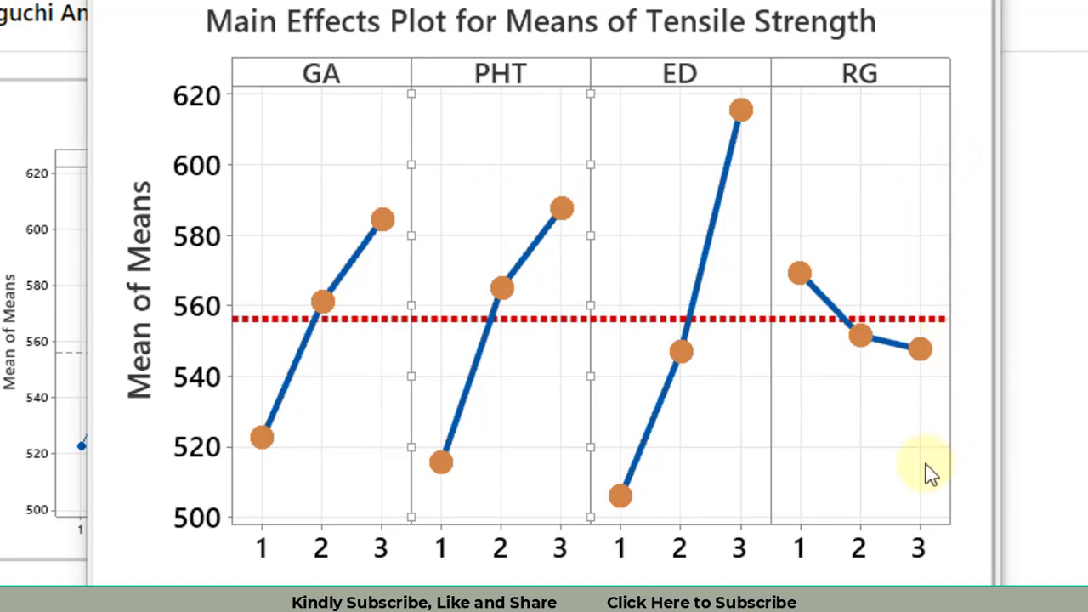
mouse_move(411, 413)
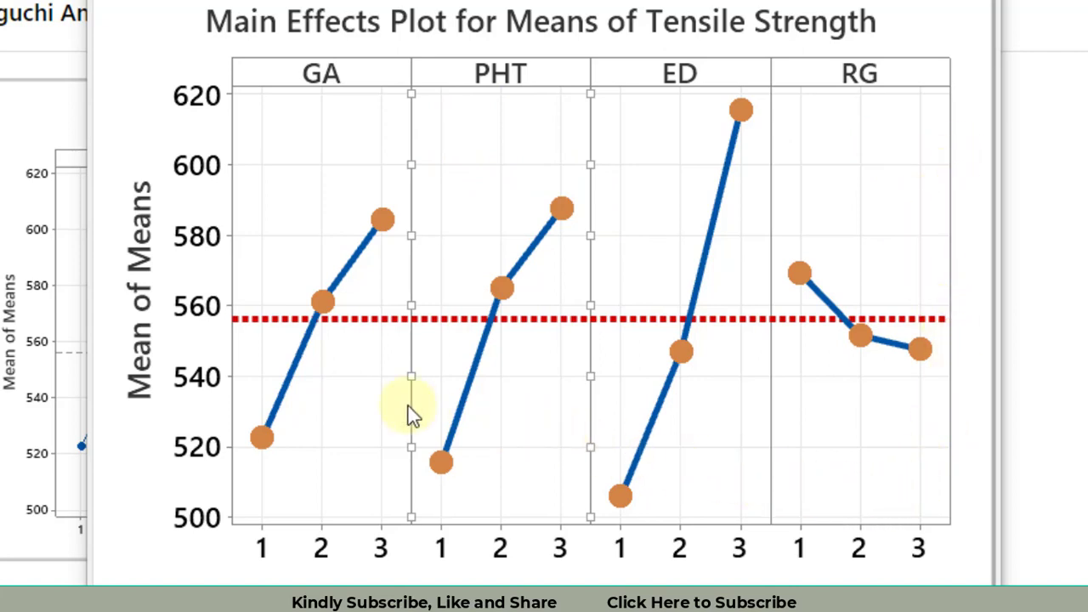
mouse_move(523, 174)
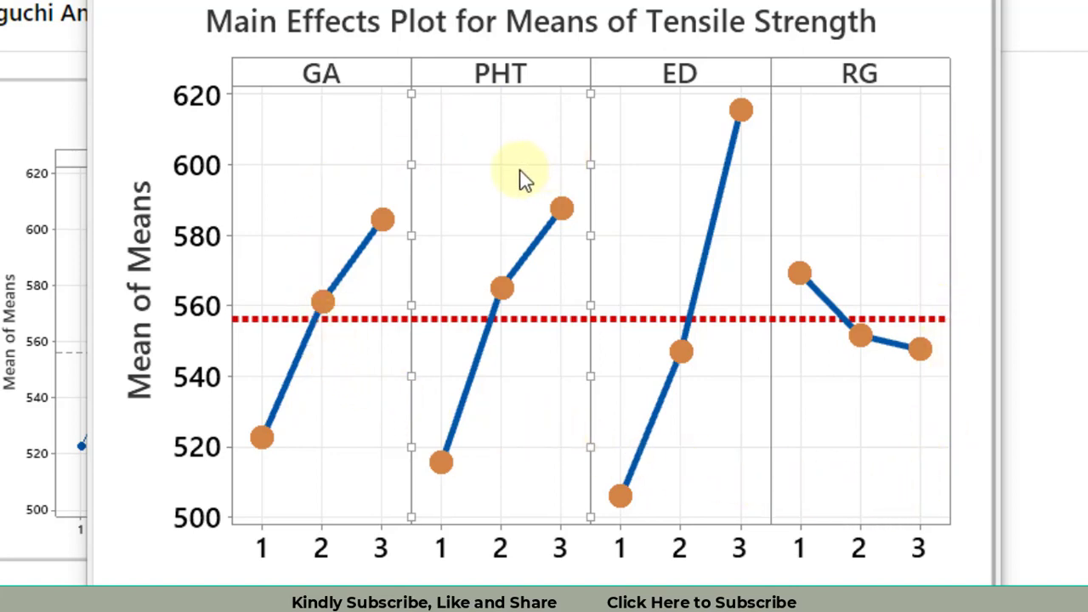
Turn off gridlines for the major ticks across the means plot panels
double_click(524, 166)
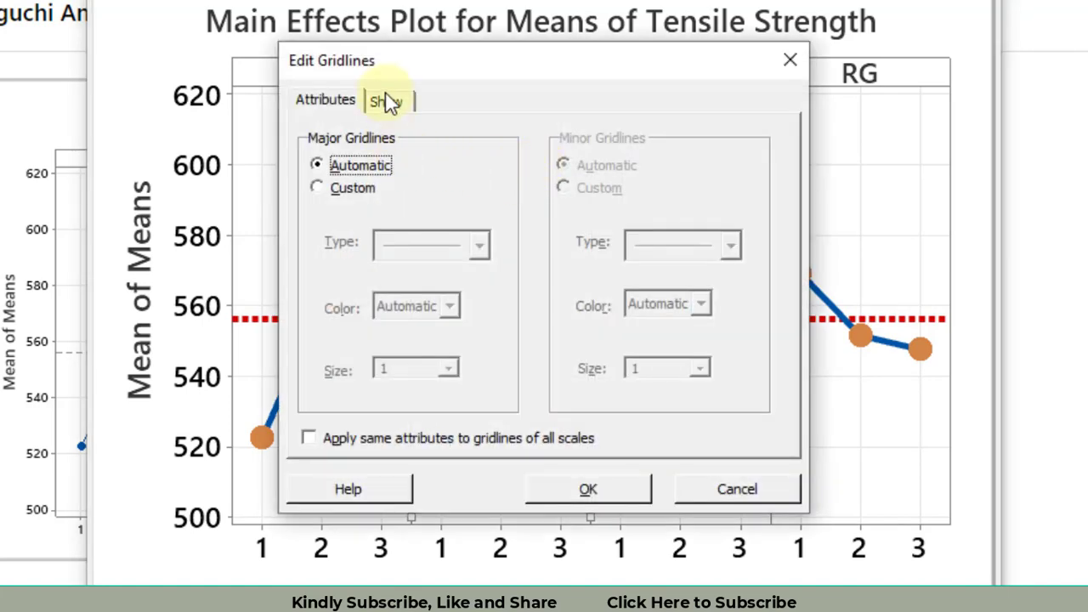
click(386, 101)
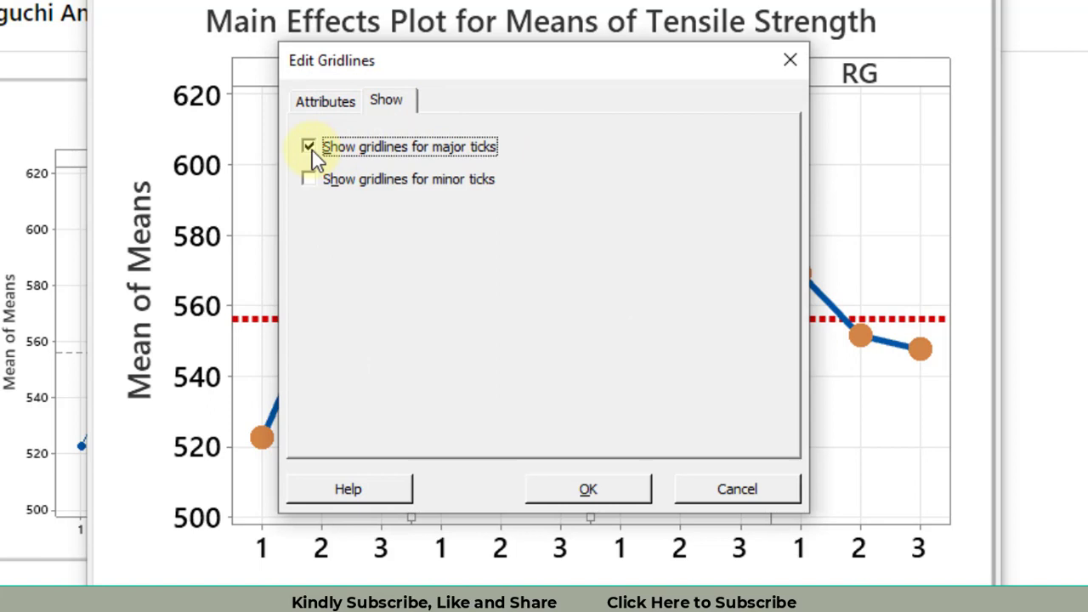
click(309, 147)
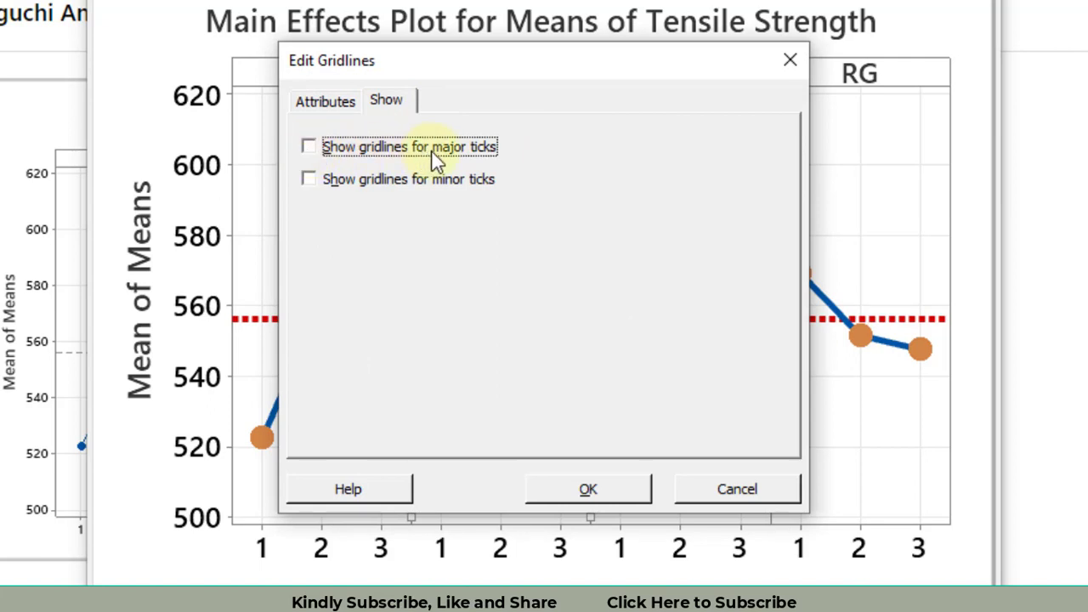
mouse_move(588, 489)
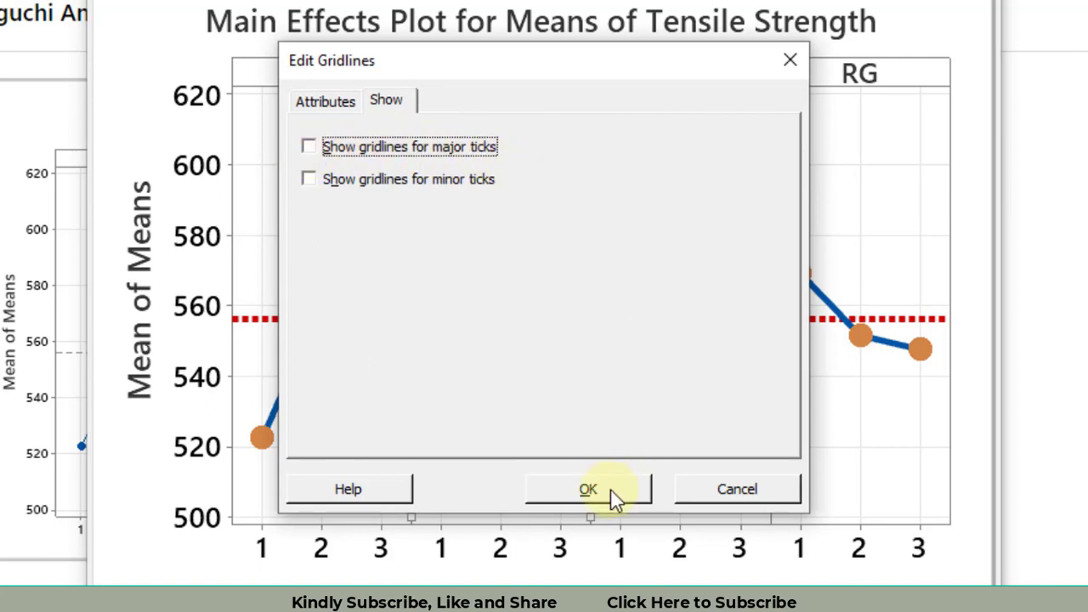
click(588, 490)
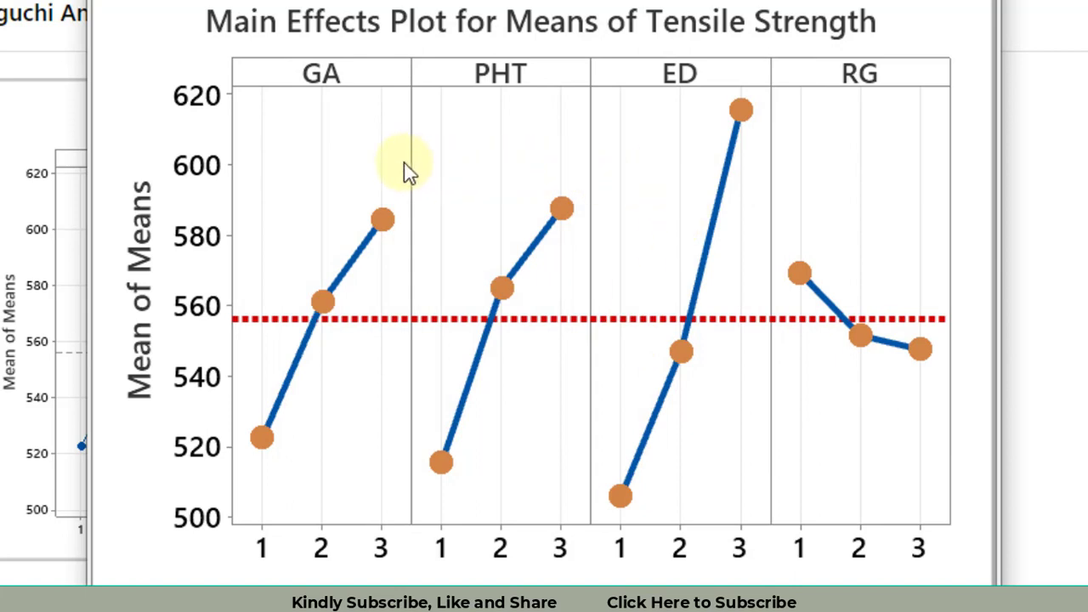
mouse_move(771, 492)
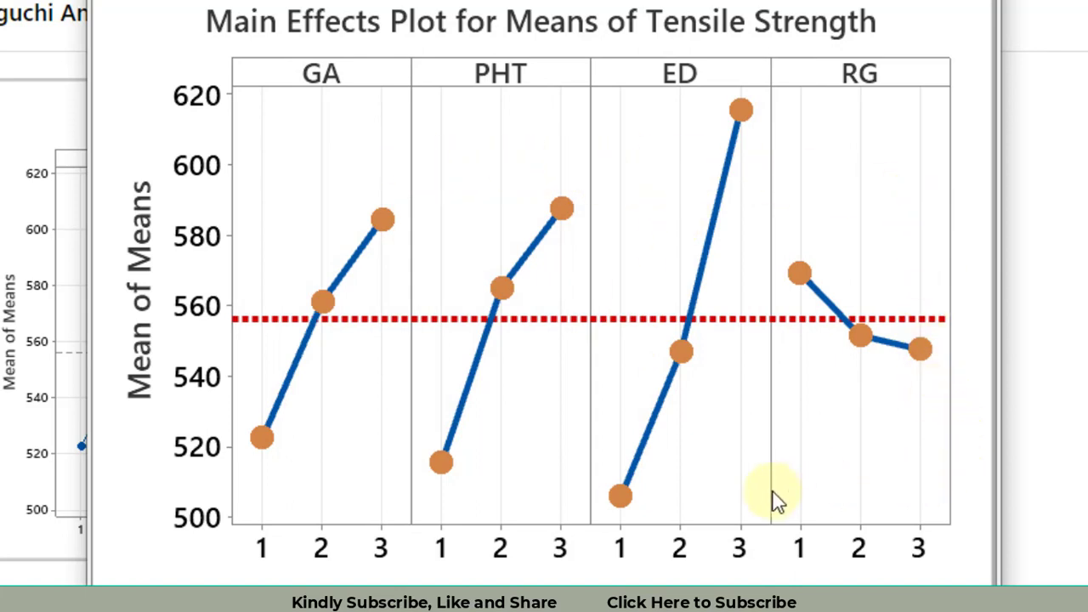
mouse_move(286, 251)
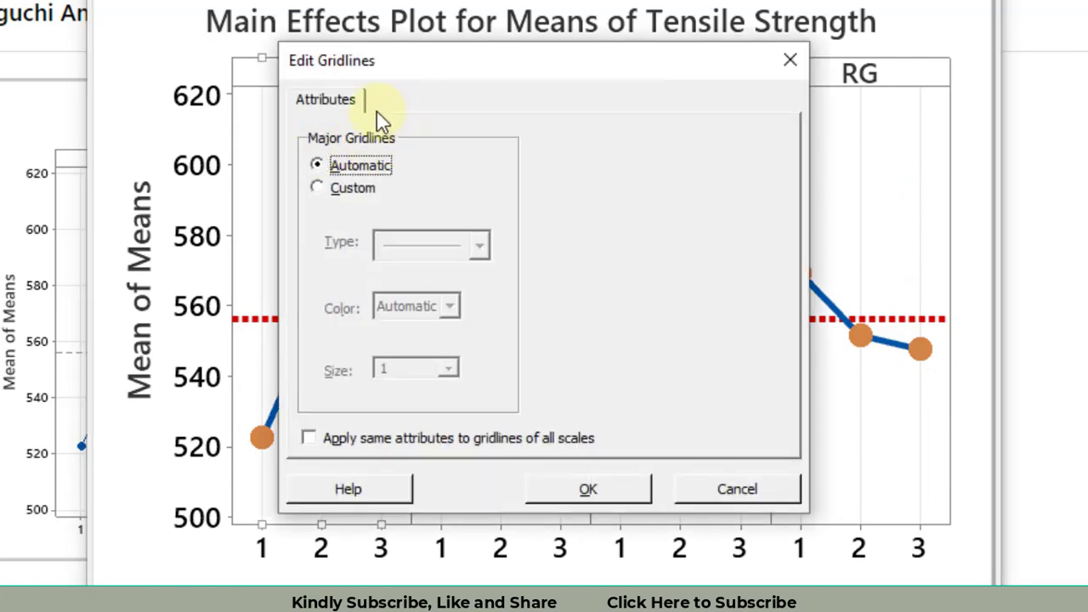
mouse_move(510, 122)
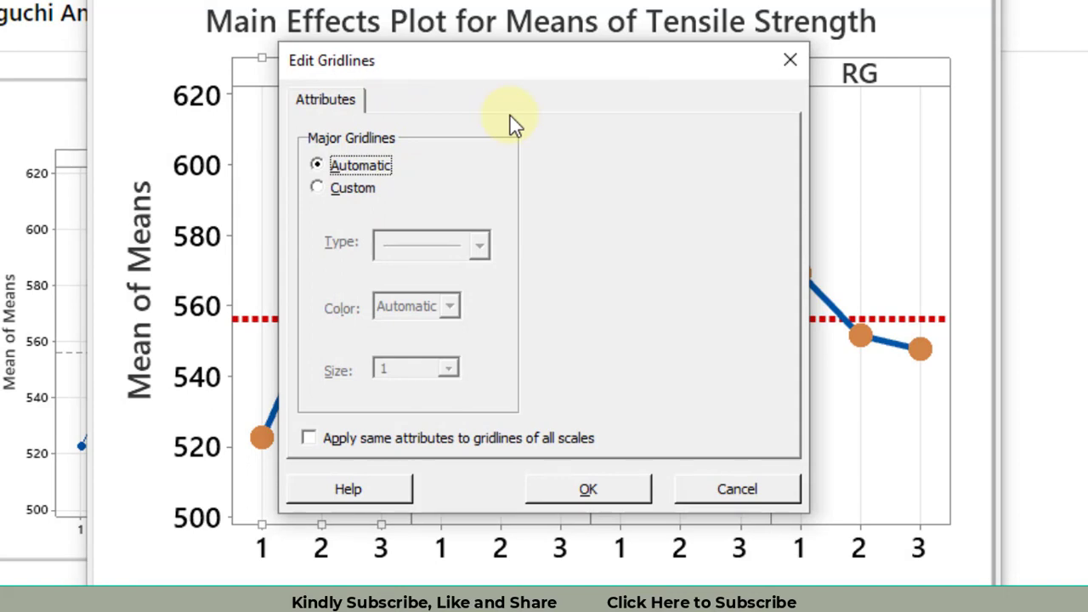
mouse_move(340, 195)
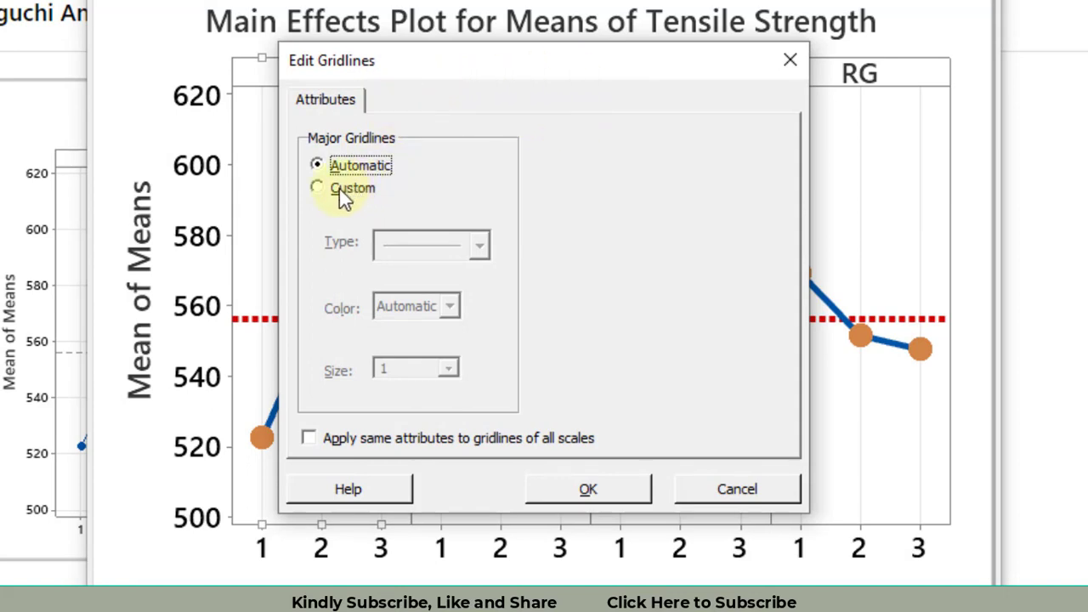
Set the major gridline type to None so the panels have a plain background
click(316, 187)
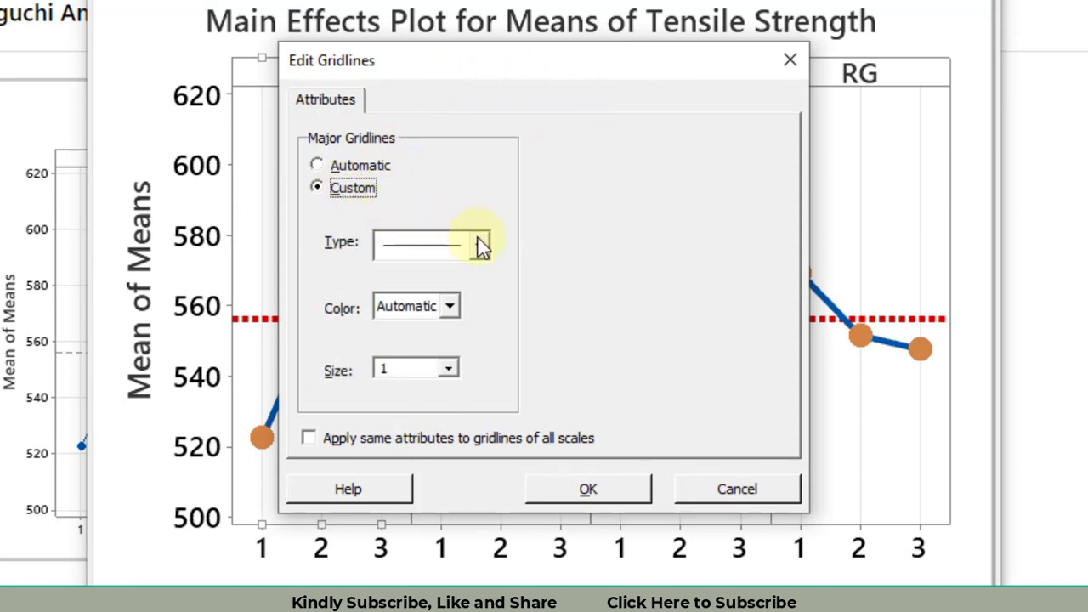
click(478, 244)
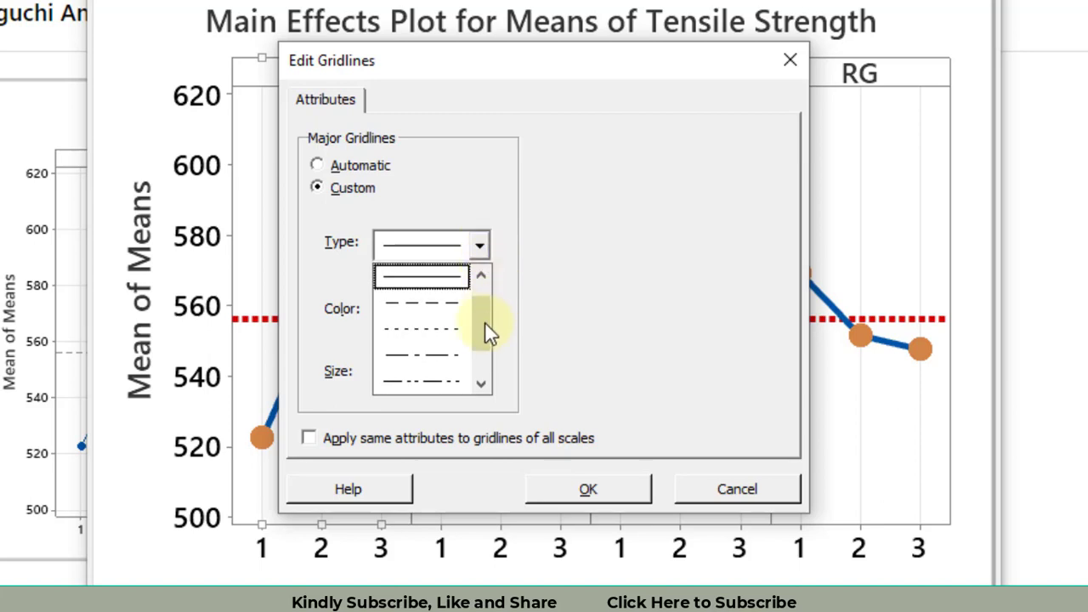
click(418, 276)
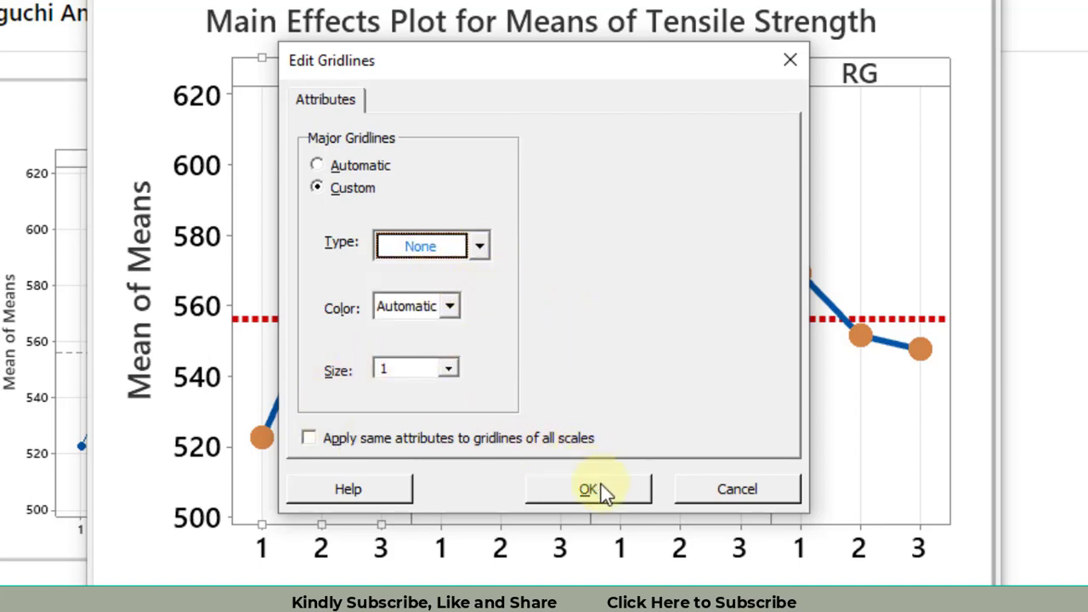
click(588, 489)
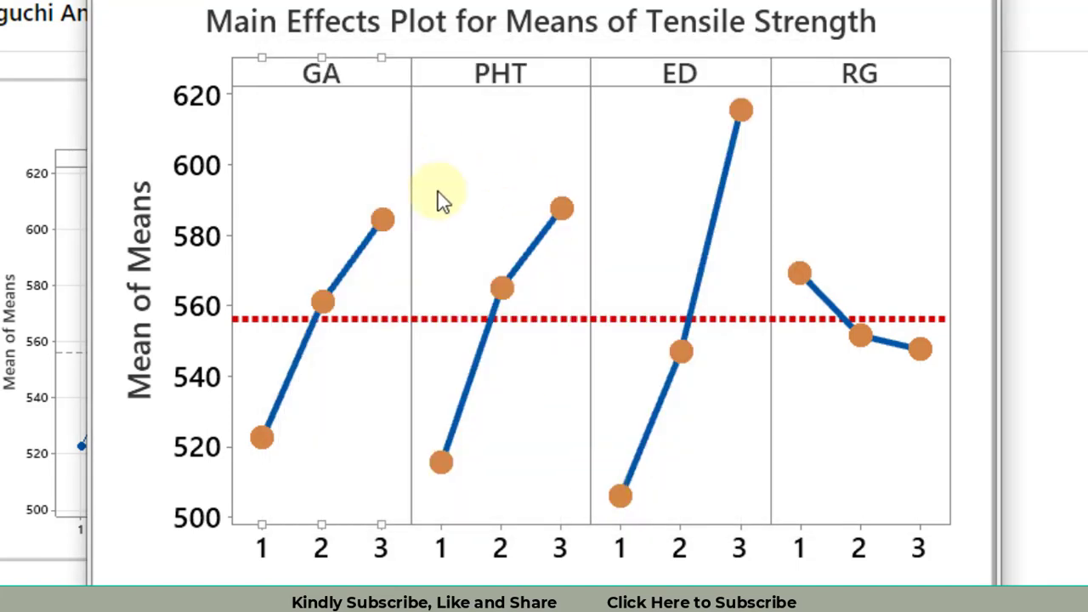
mouse_move(796, 564)
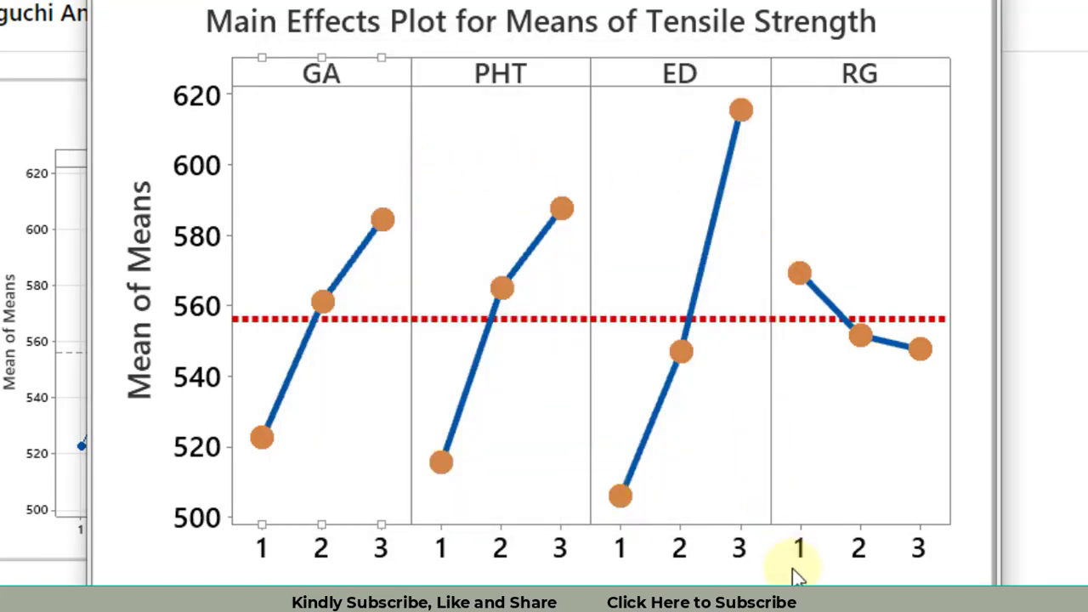
mouse_move(382, 221)
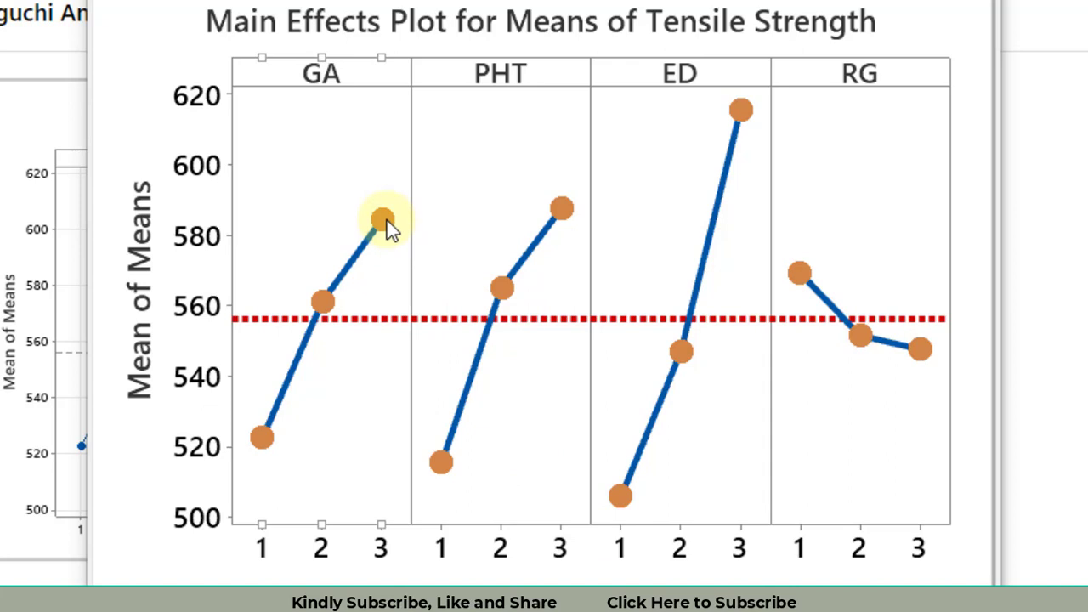
Change the orange mean symbols from circles to diamonds
double_click(380, 219)
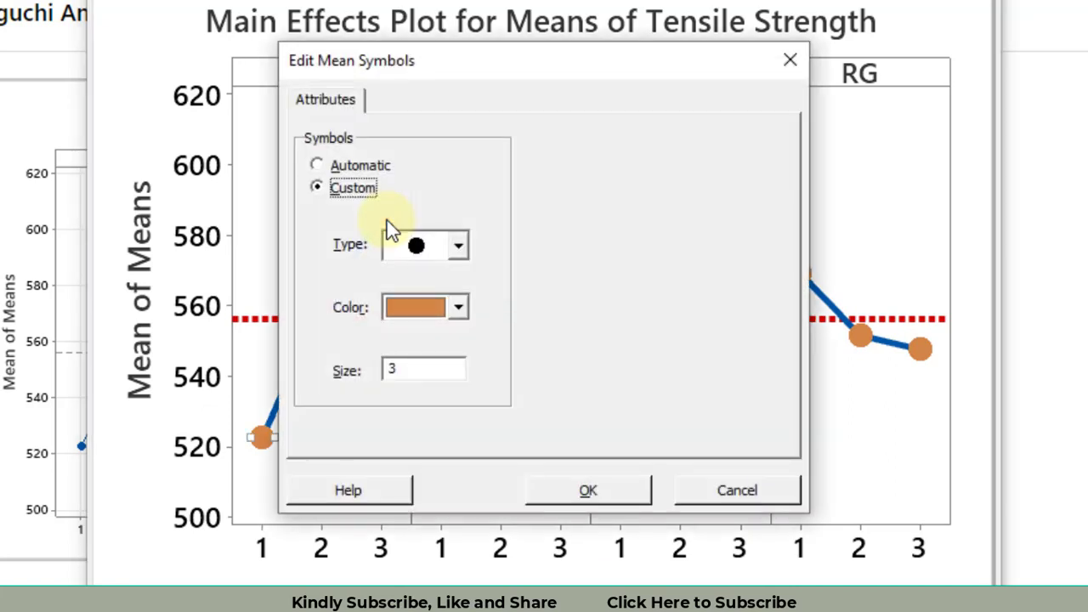
click(459, 245)
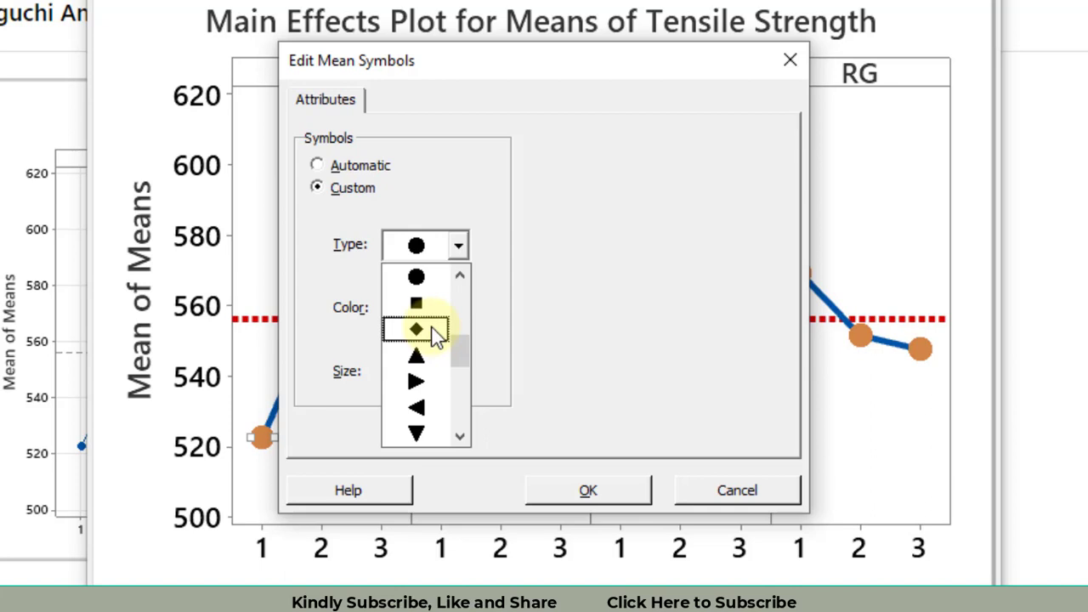
click(414, 330)
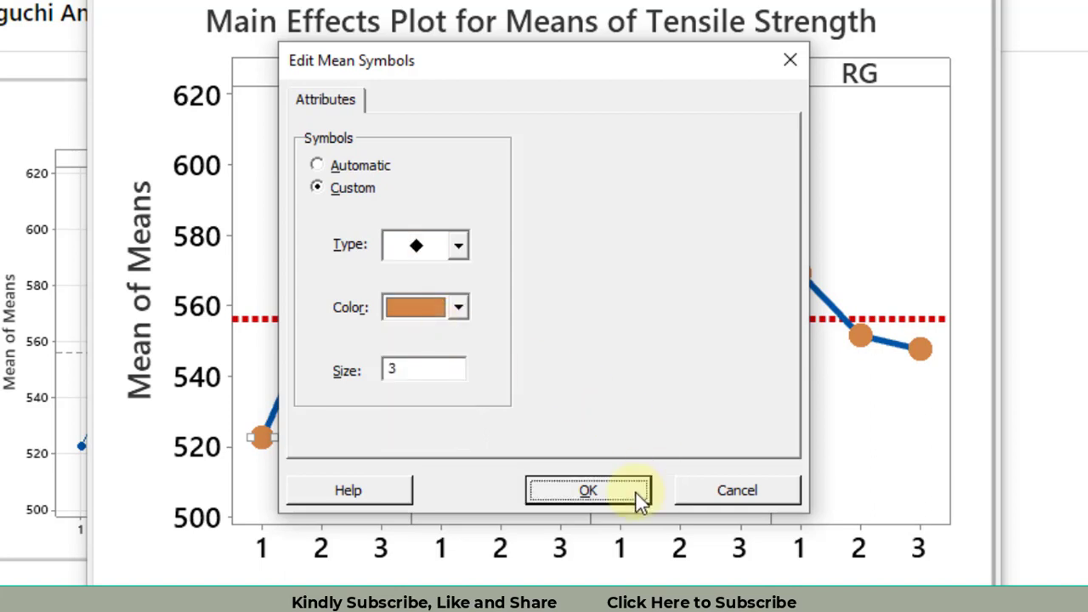
click(588, 490)
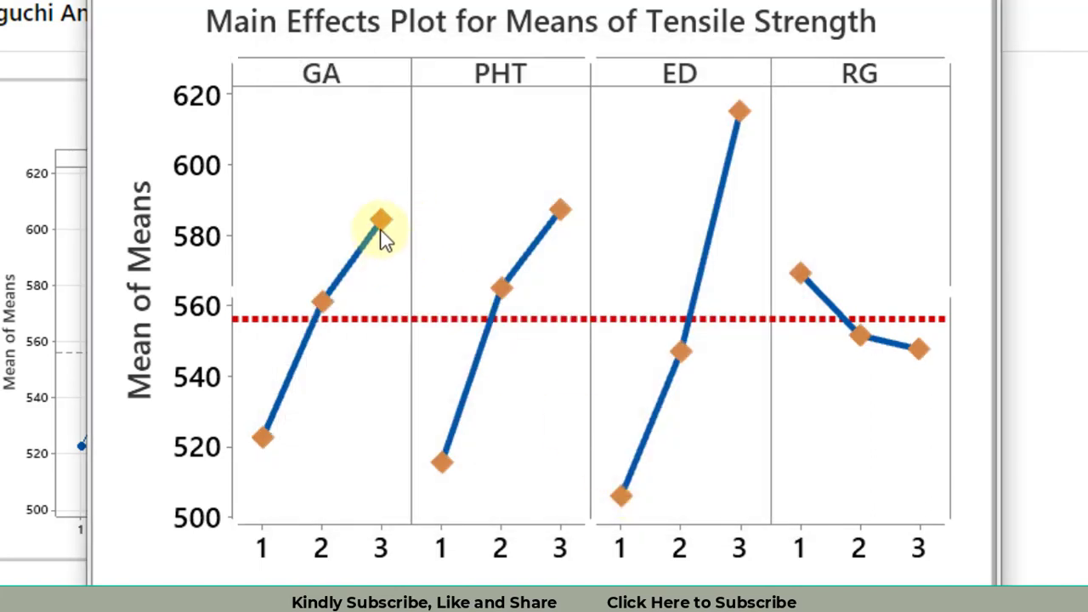
mouse_move(785, 490)
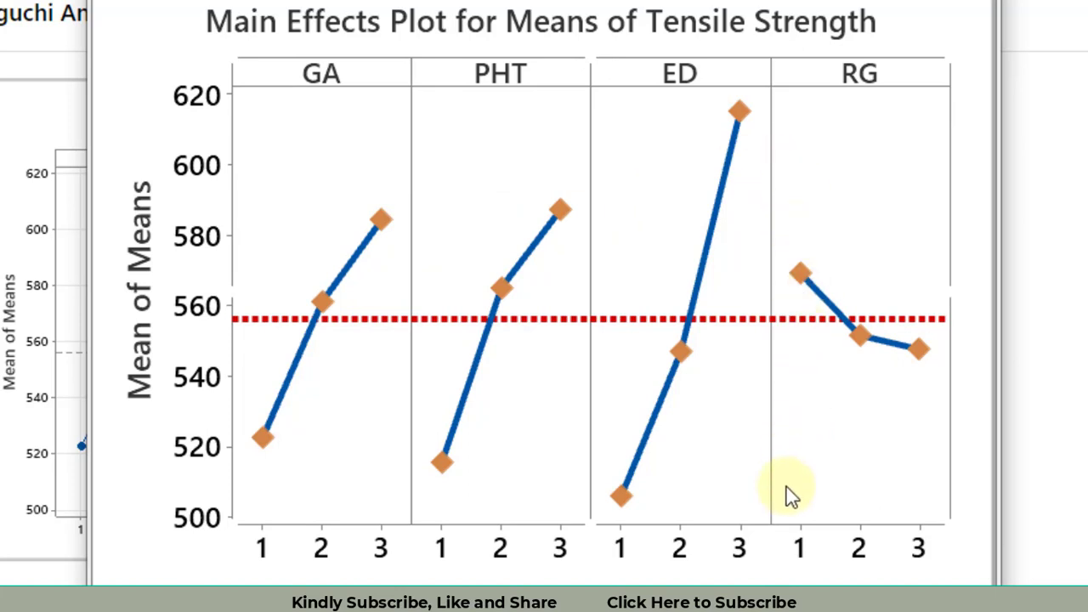